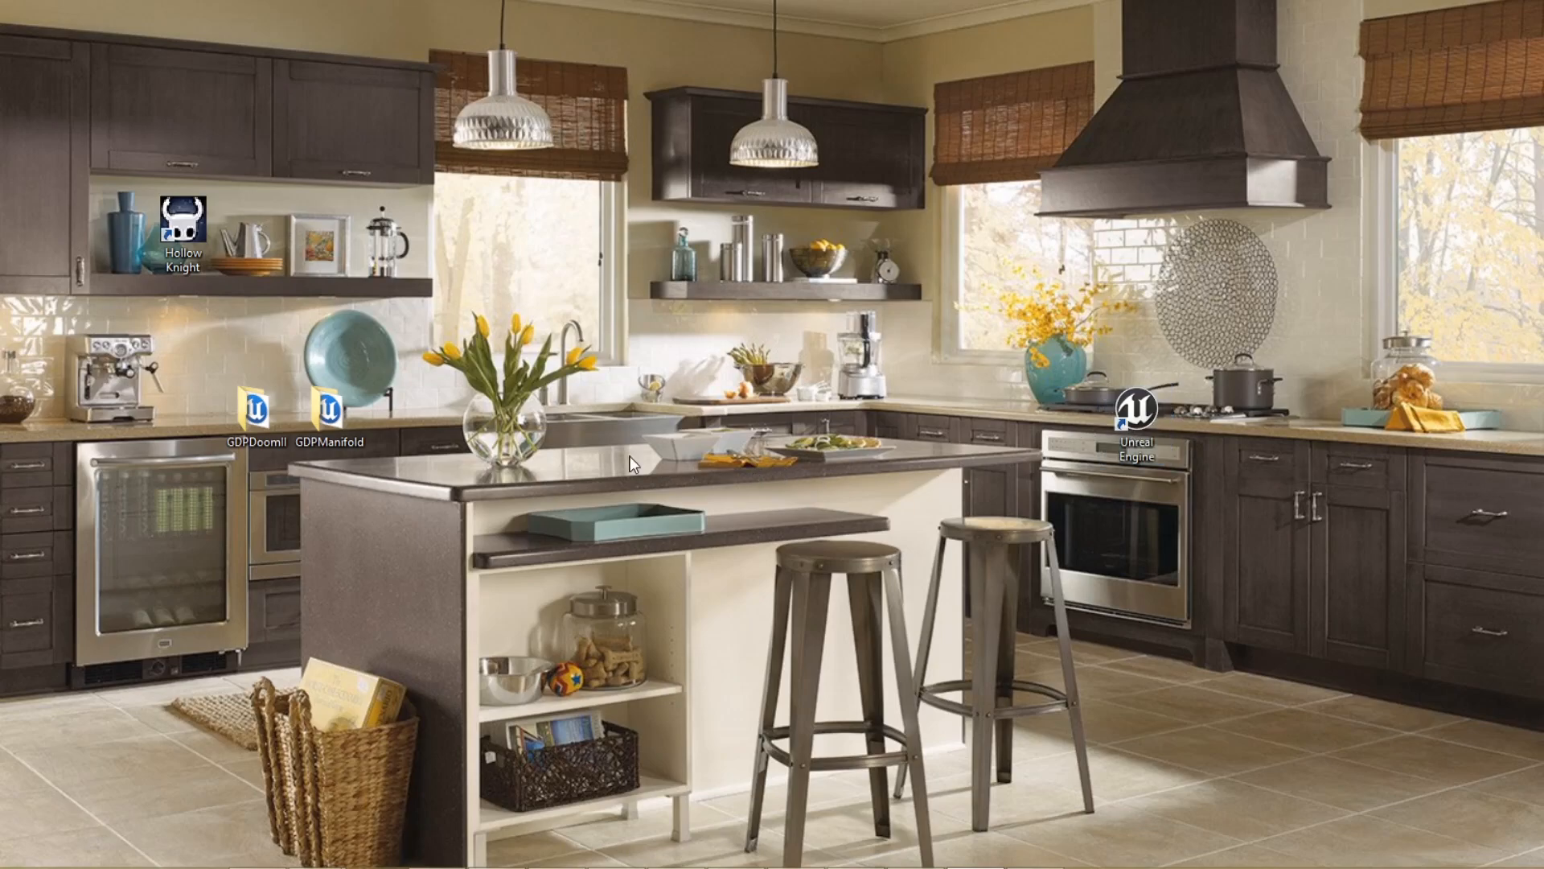
Select the Hollow Knight shortcut on the Windows desktop
left_click(182, 231)
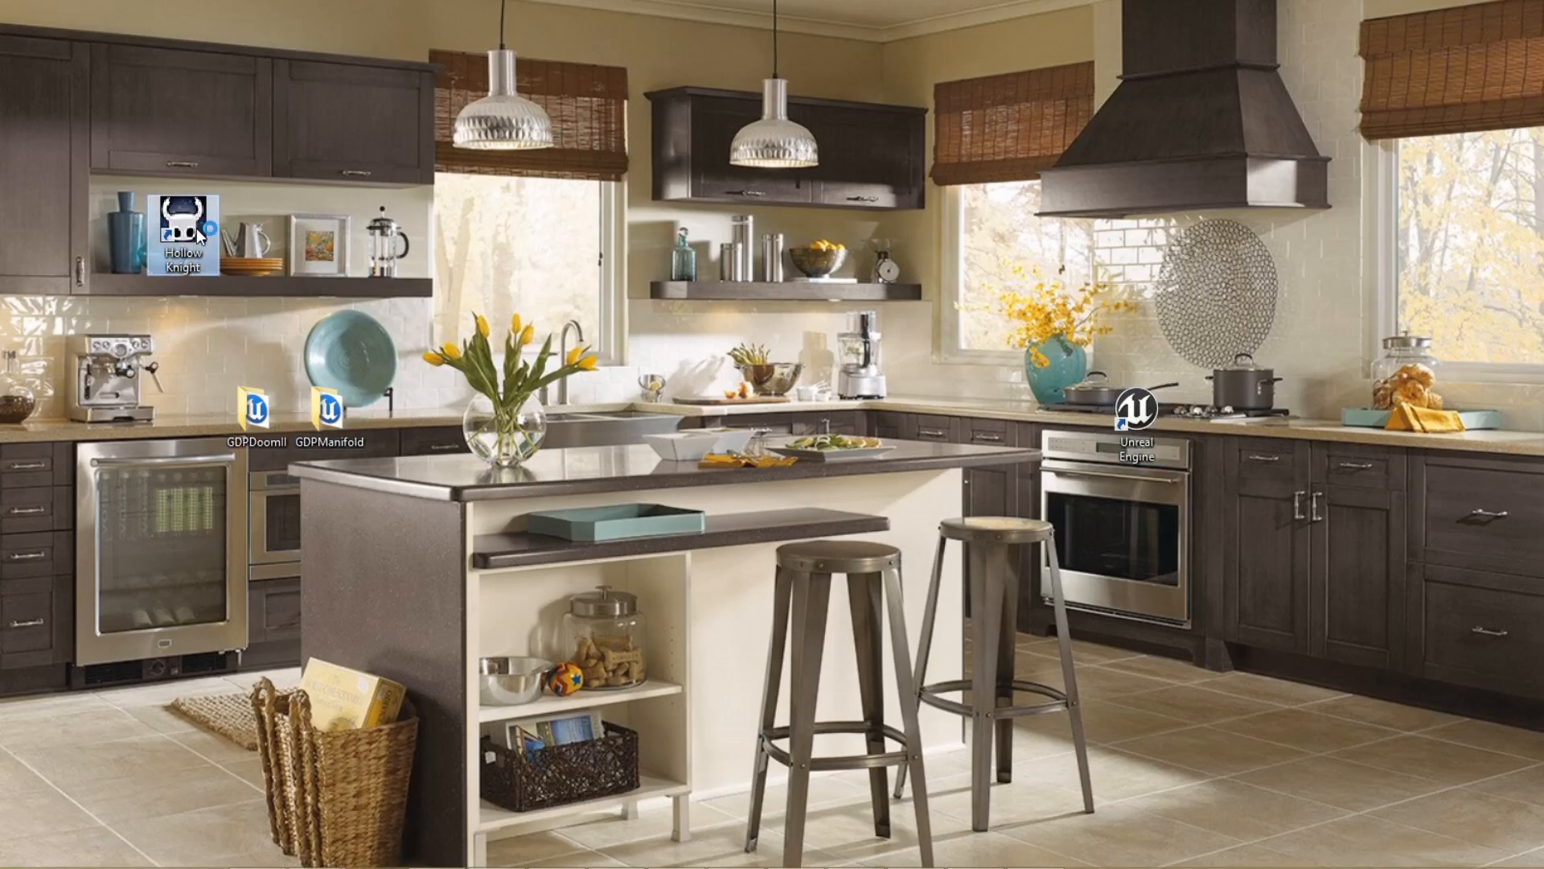
Launch Hollow Knight and jump the Knight between the floating platforms
double_click(180, 234)
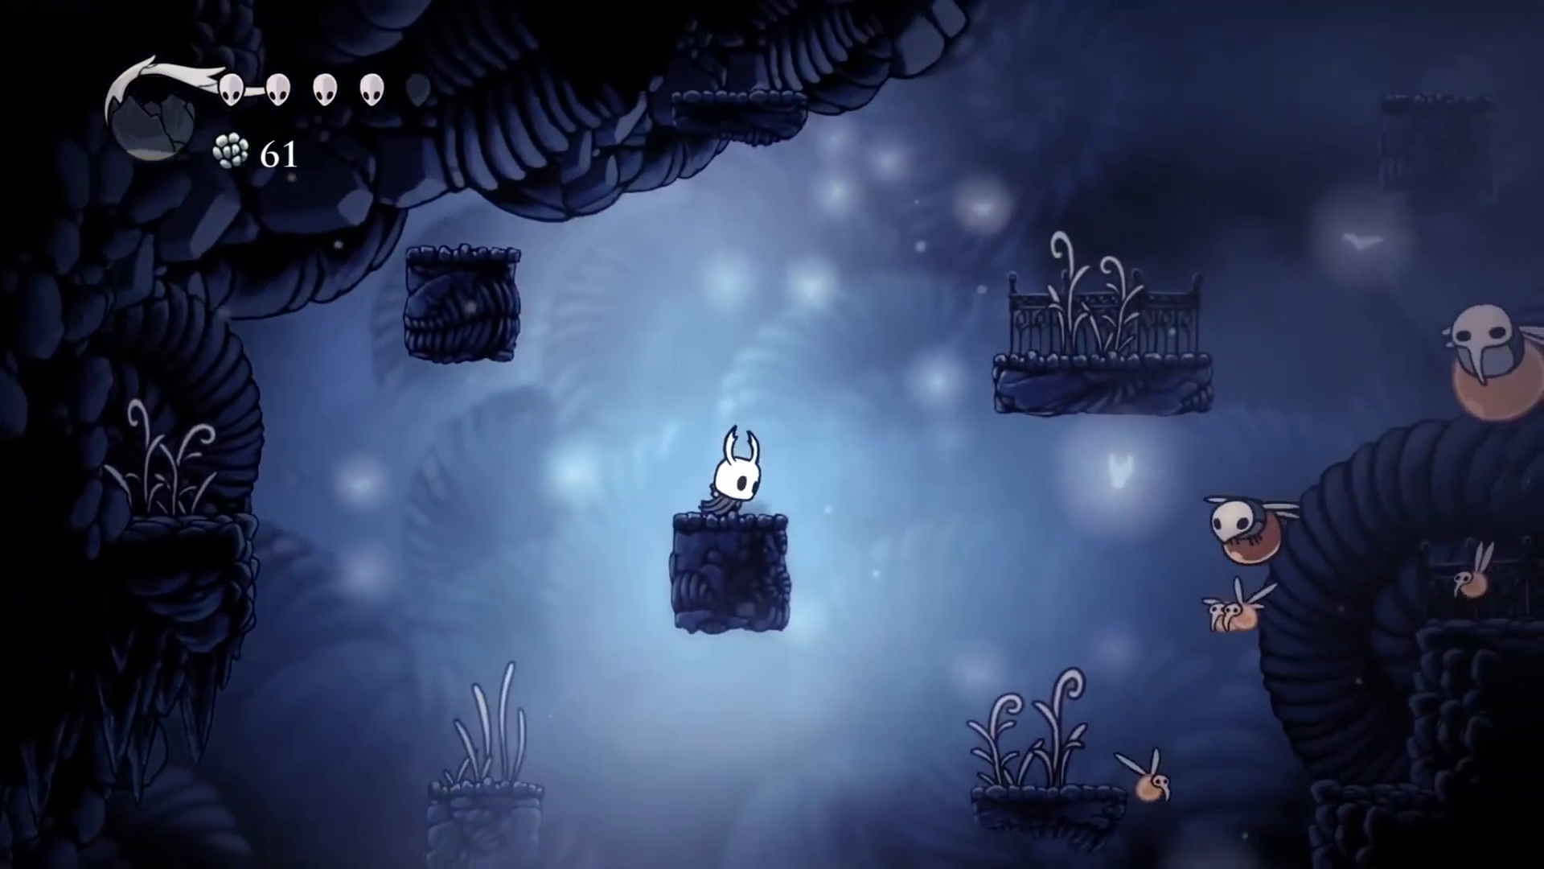
key("space")
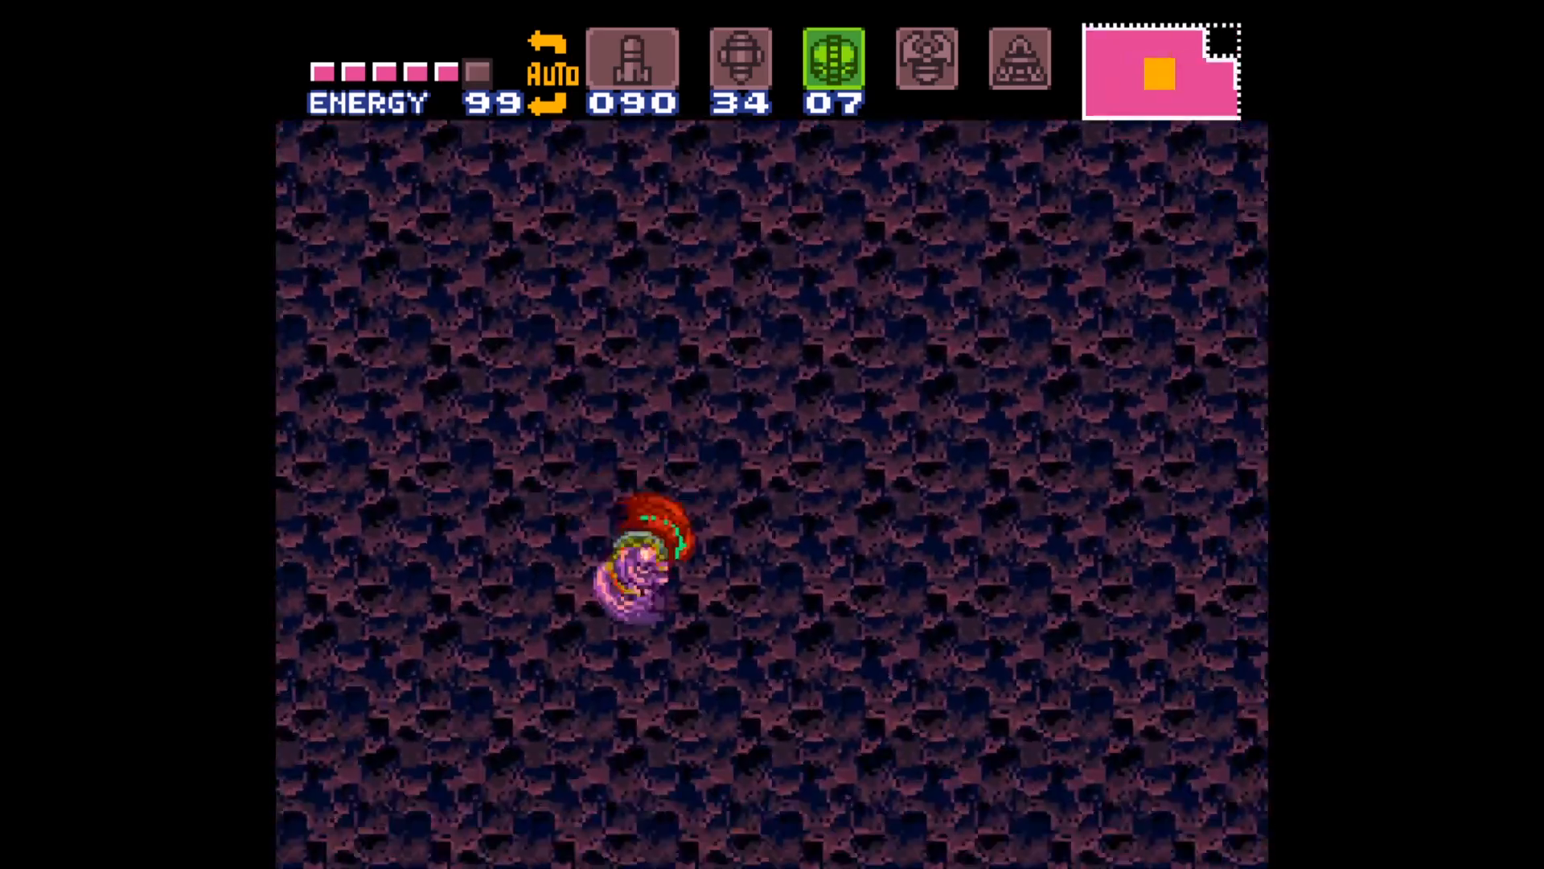
Walk Samus right and left through the rocky caverns in Super Metroid
key("Right")
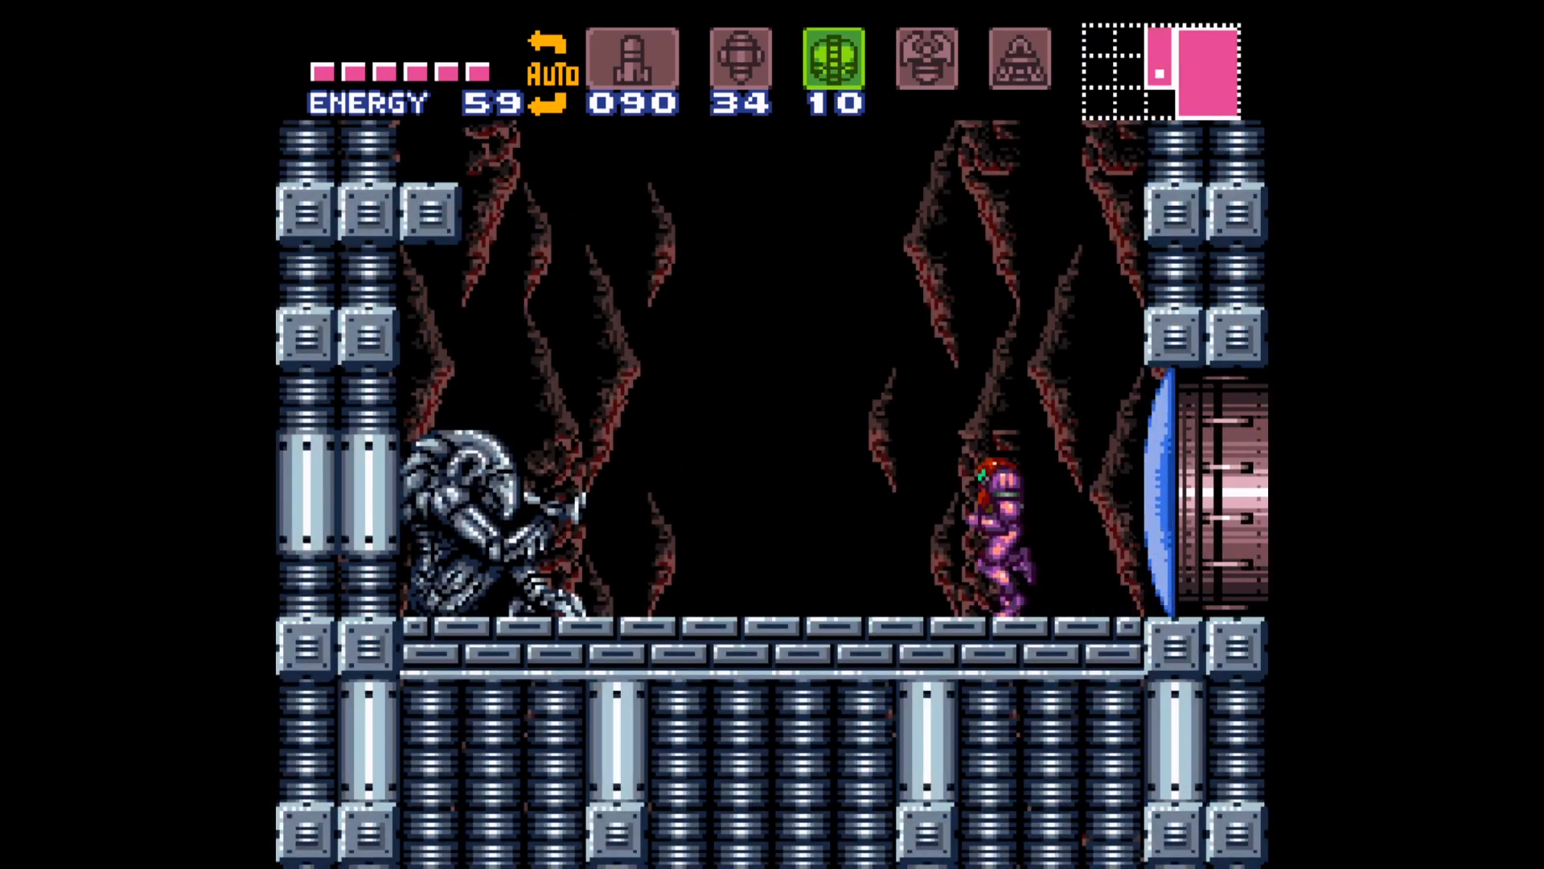
key("left")
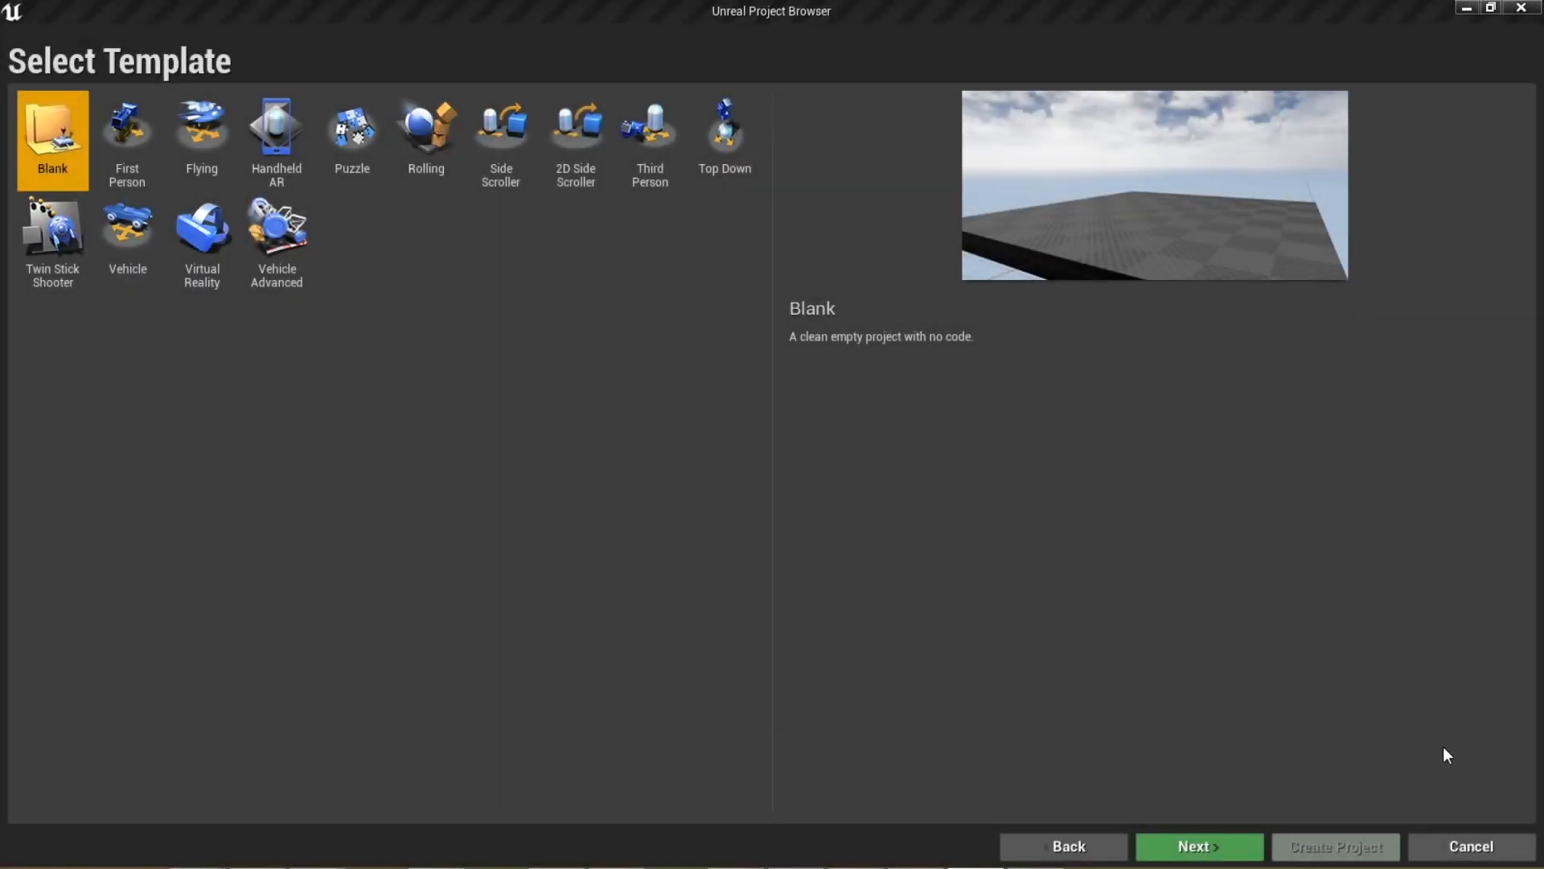
Create a blank Blueprint project named HollowKnight and open it in the level editor
left_click(1197, 846)
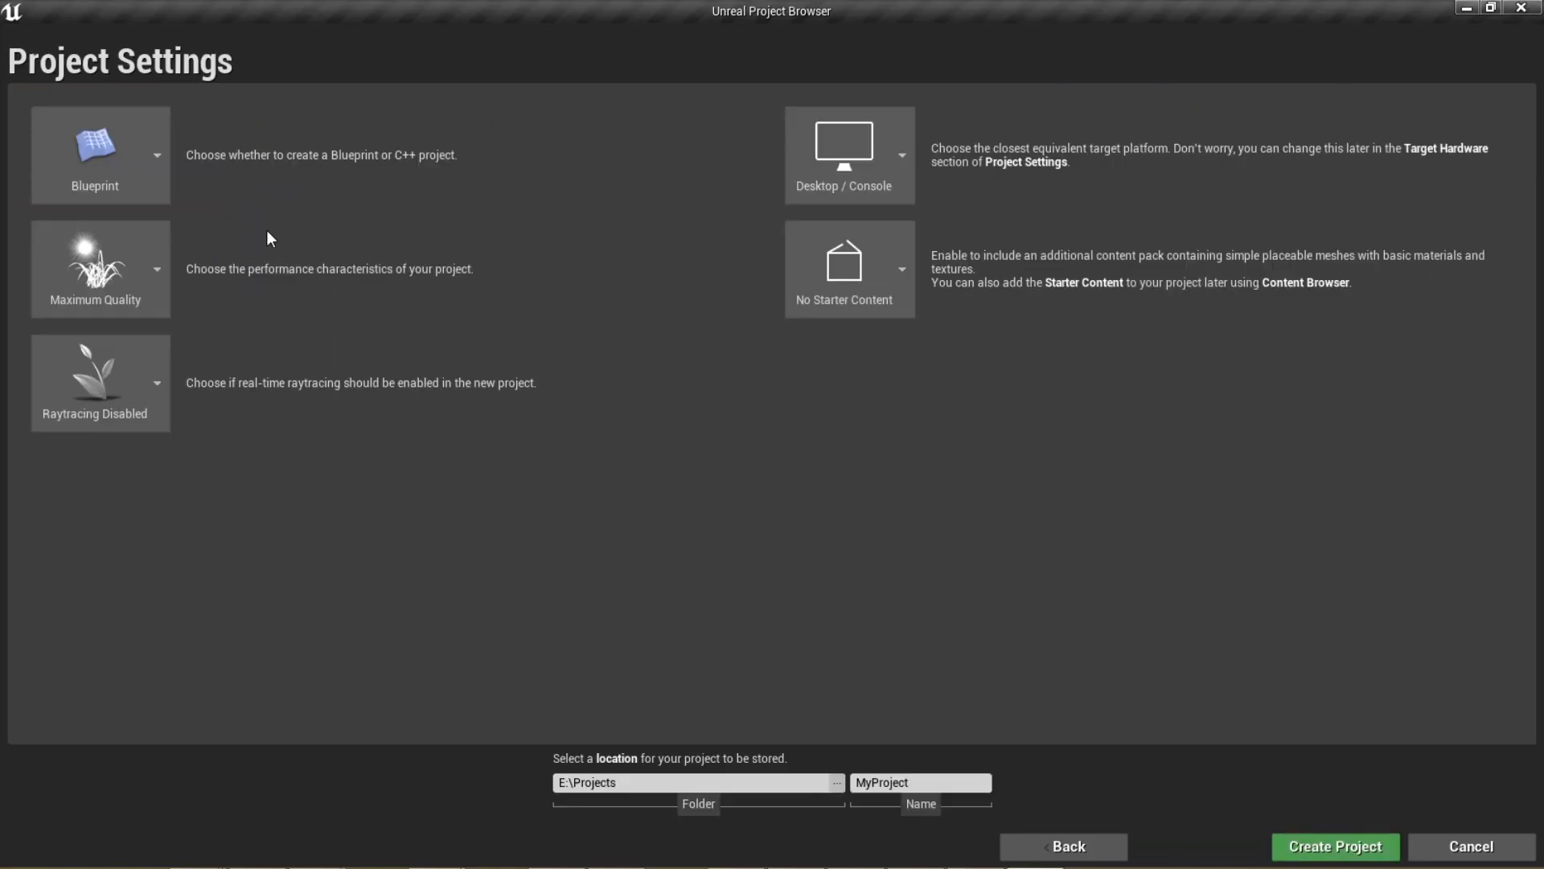
type("HollowKnight")
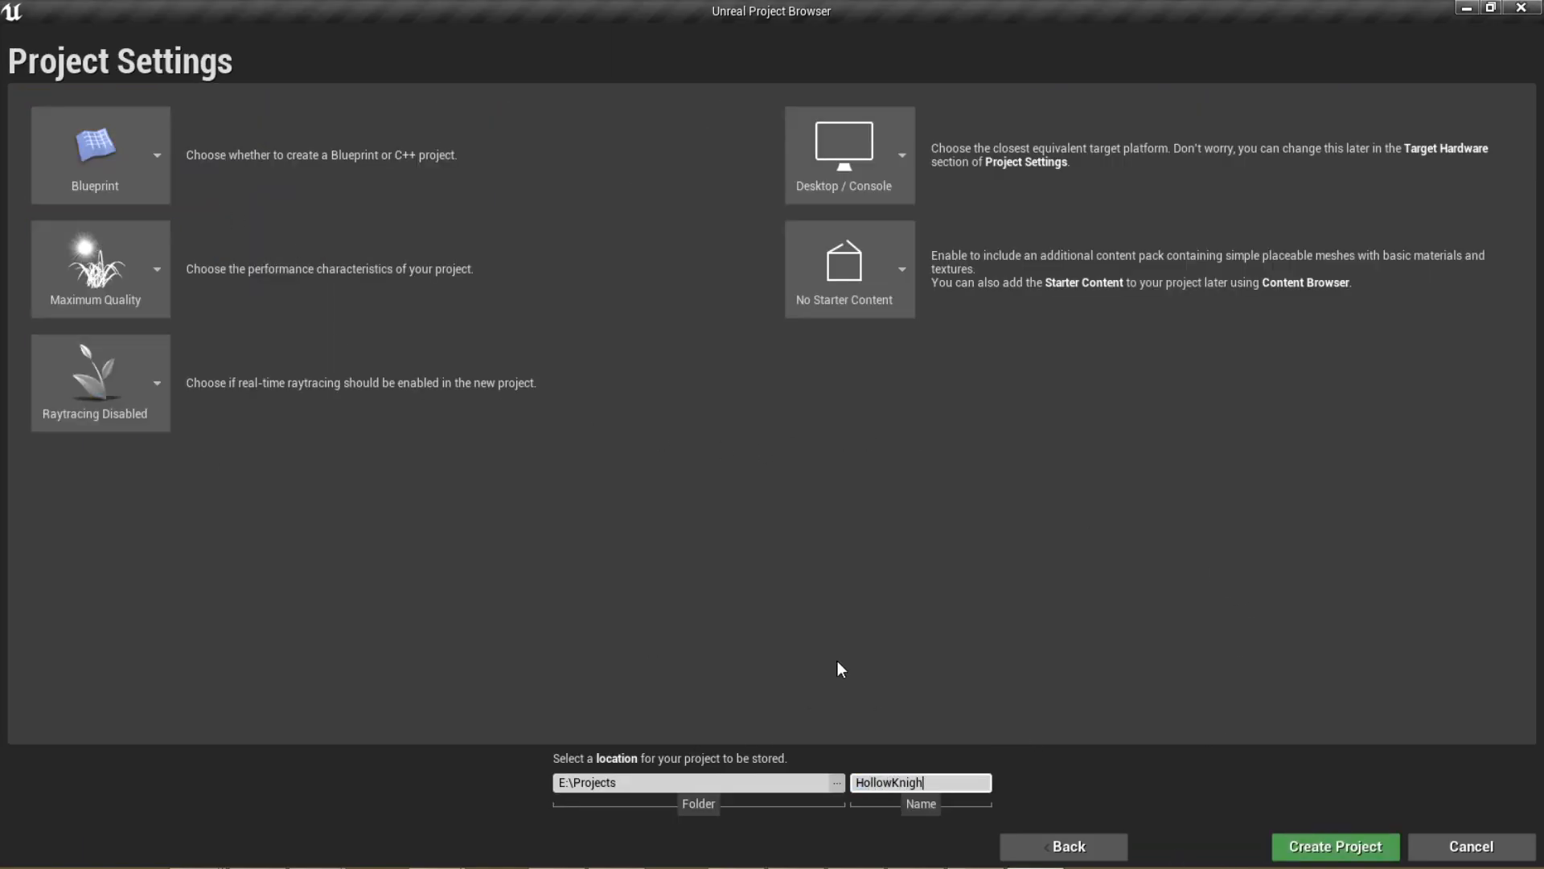
left_click(1334, 846)
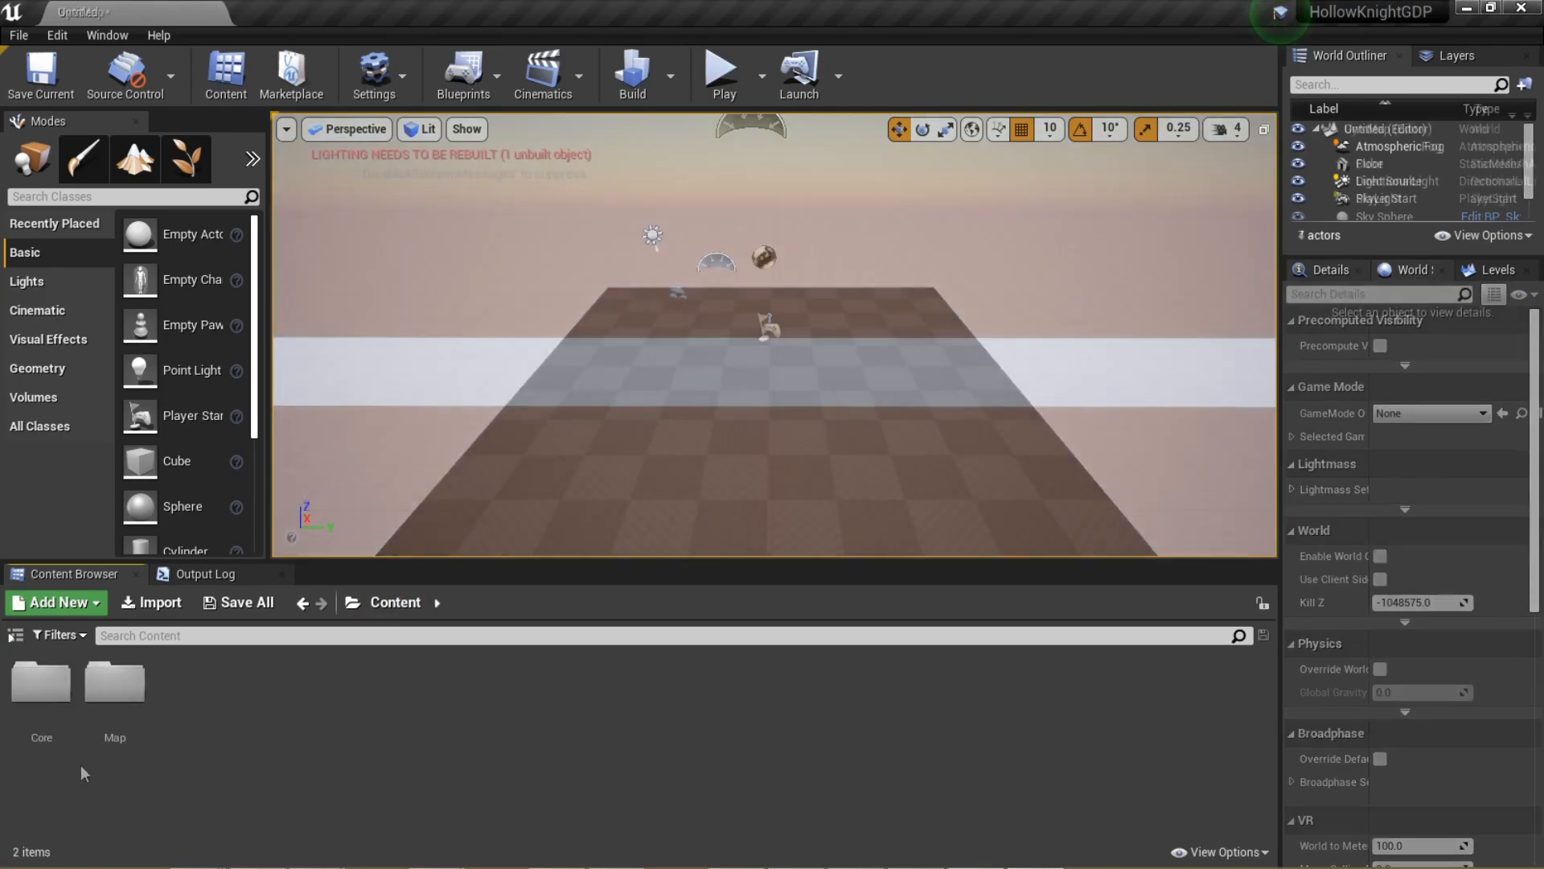
Open the GymMap level and then the Bp_Knight Blueprint from the Core folder
double_click(42, 682)
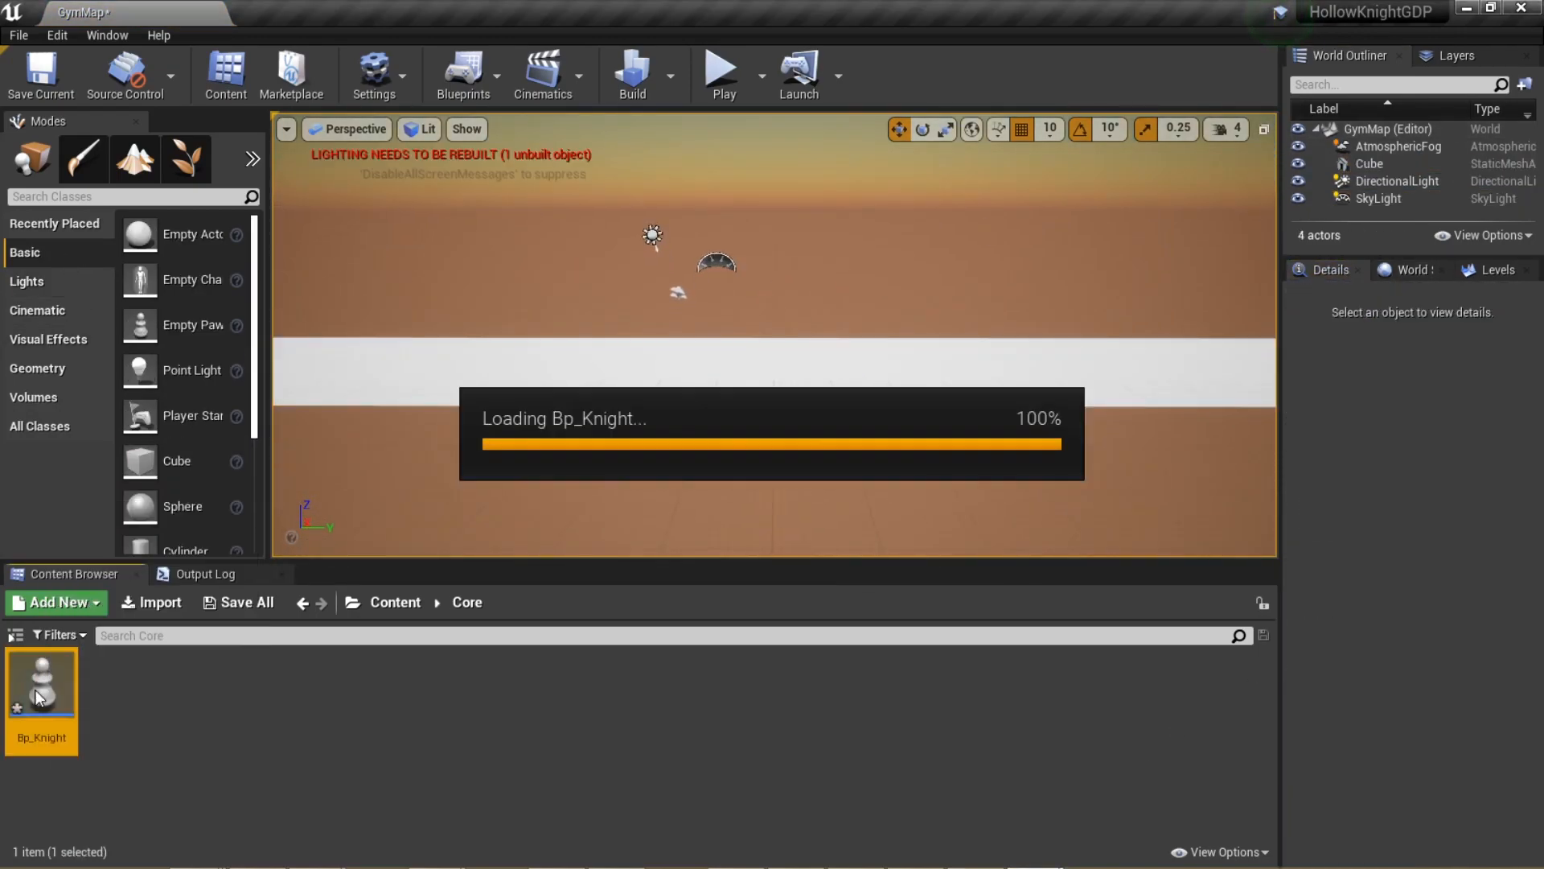
double_click(42, 678)
type("came")
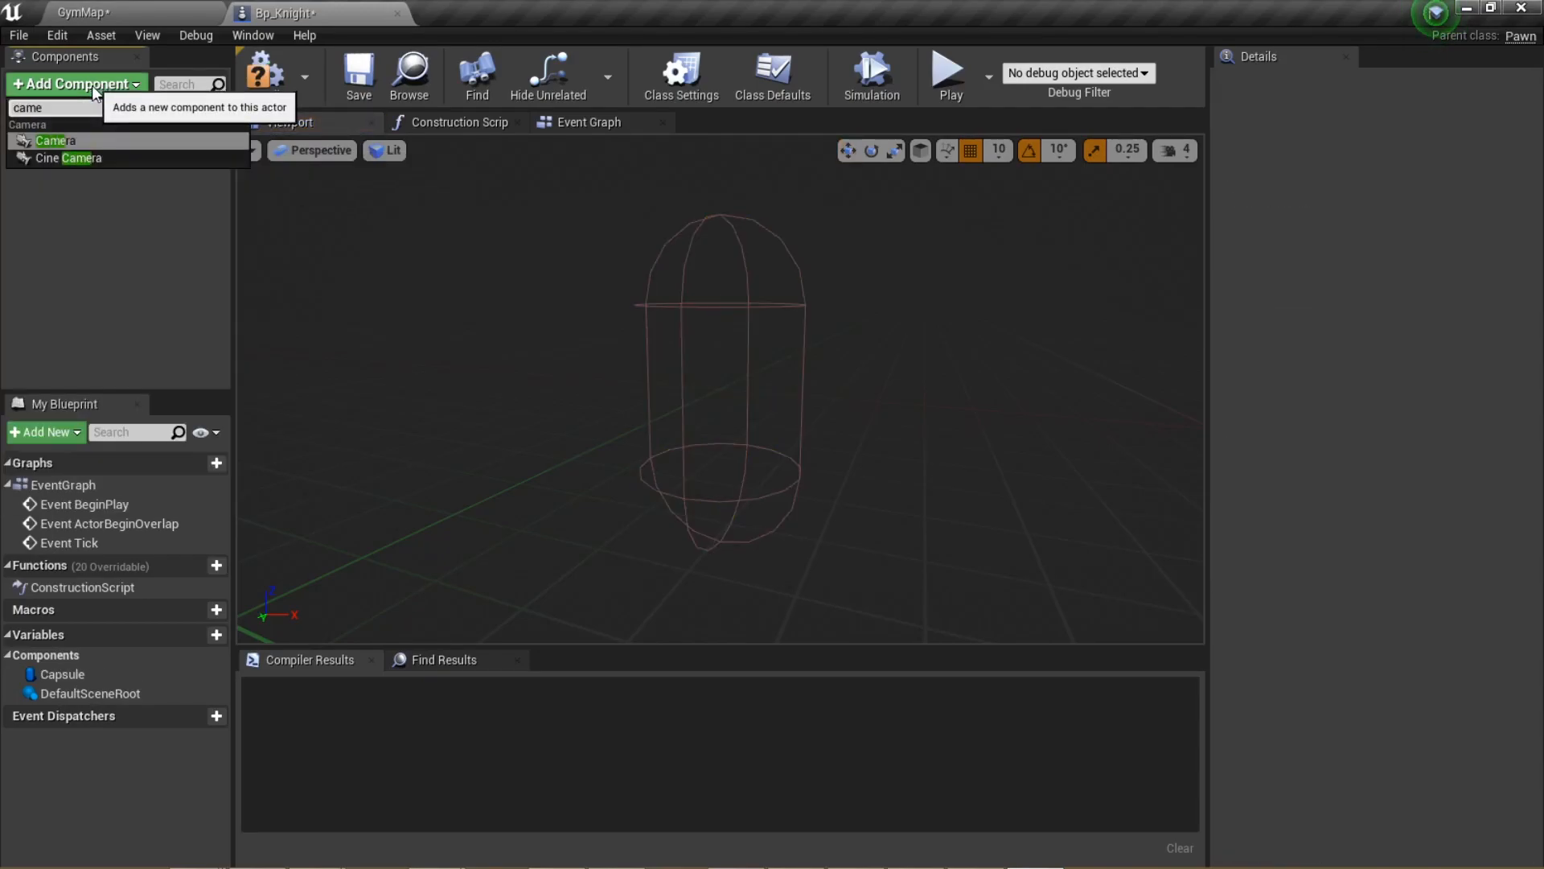
Add a Camera component to Bp_Knight, compile it, and create a new Add Velocity function
left_click(55, 140)
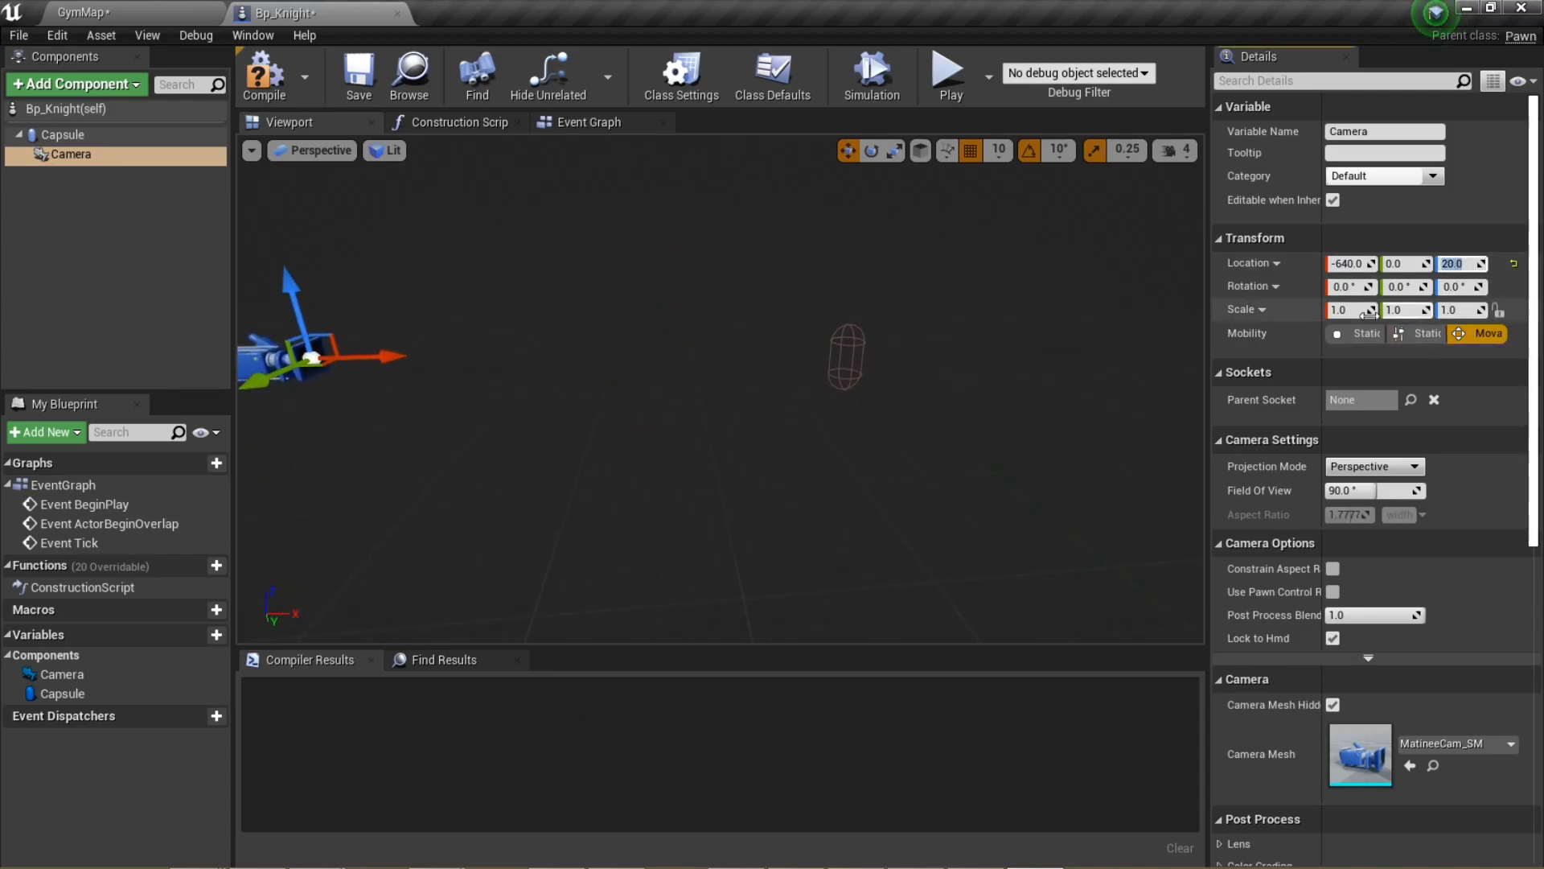
left_click(63, 135)
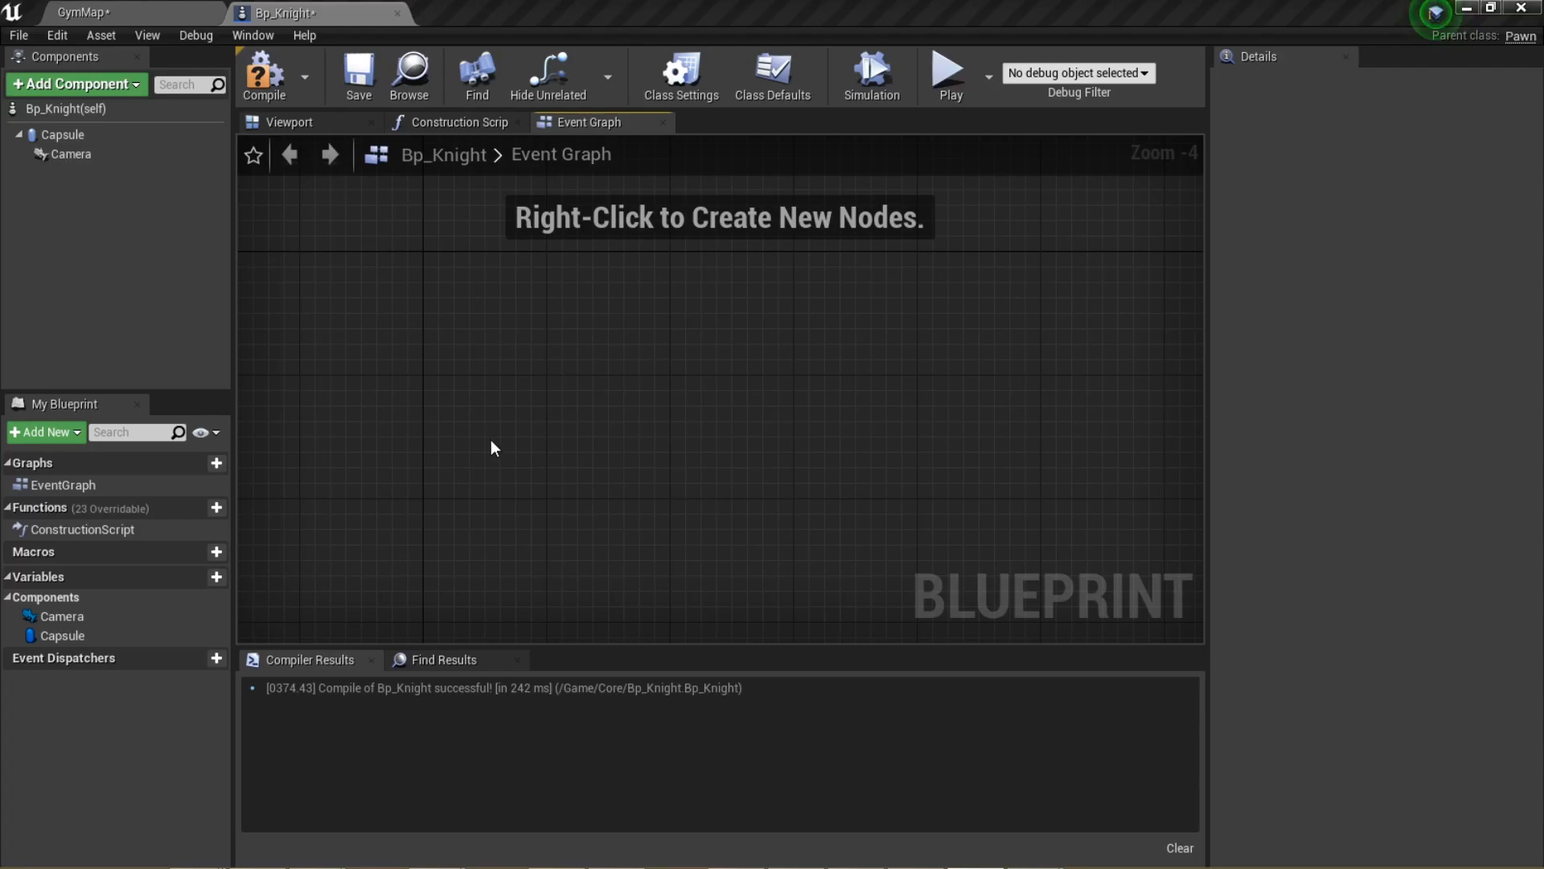
left_click(199, 506)
type("Add Velocity")
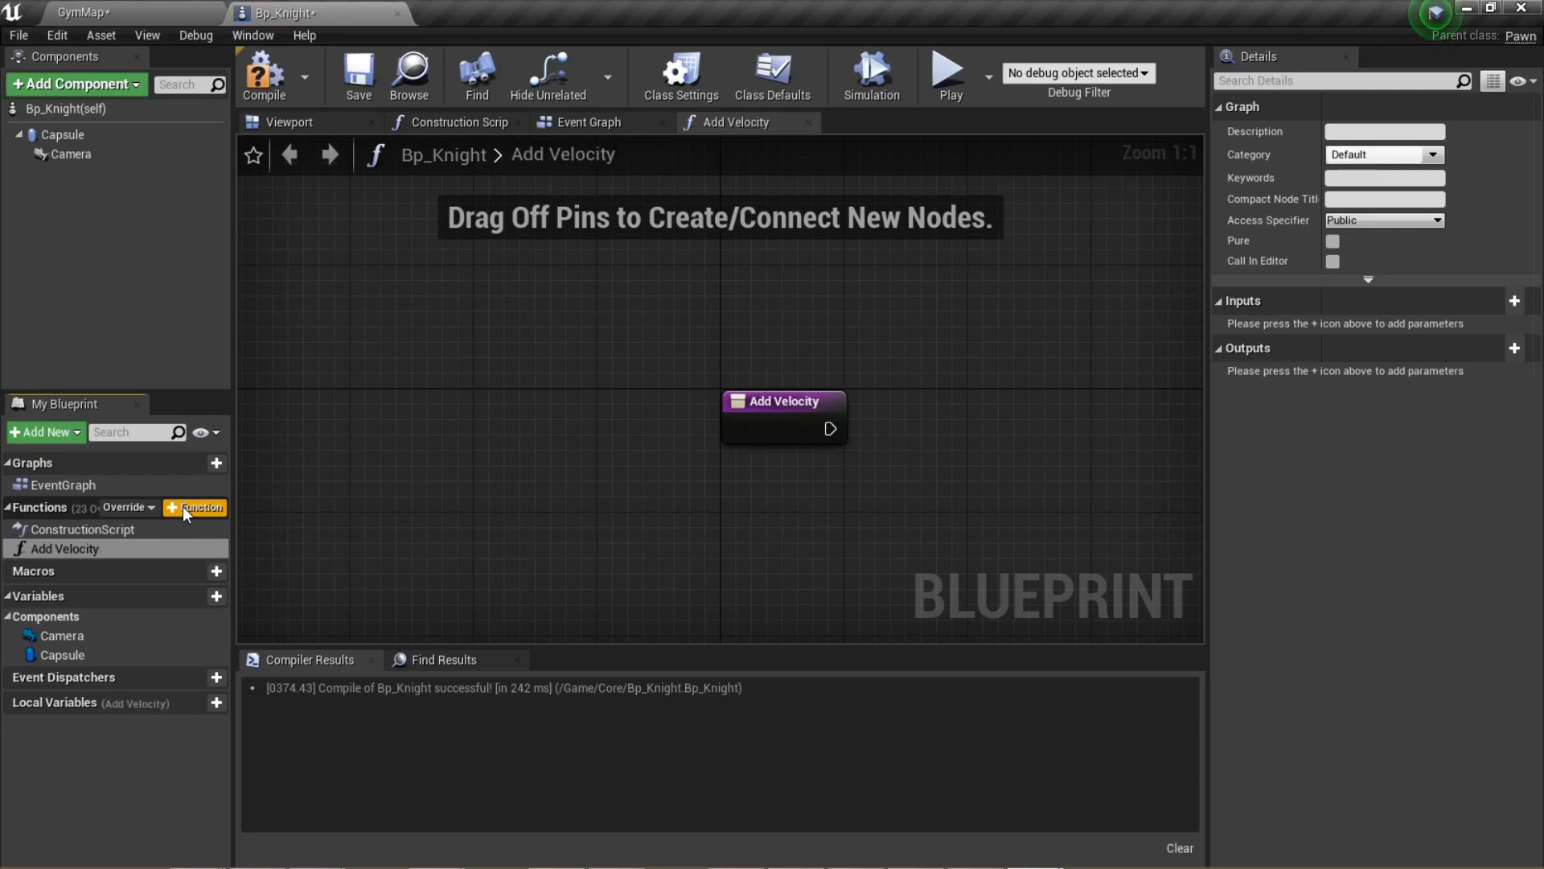
Add a ResolveMovement function and promote AddVelocity's summed vector to an AddedVelocity variable
left_click(199, 507)
type("ResolveMovement")
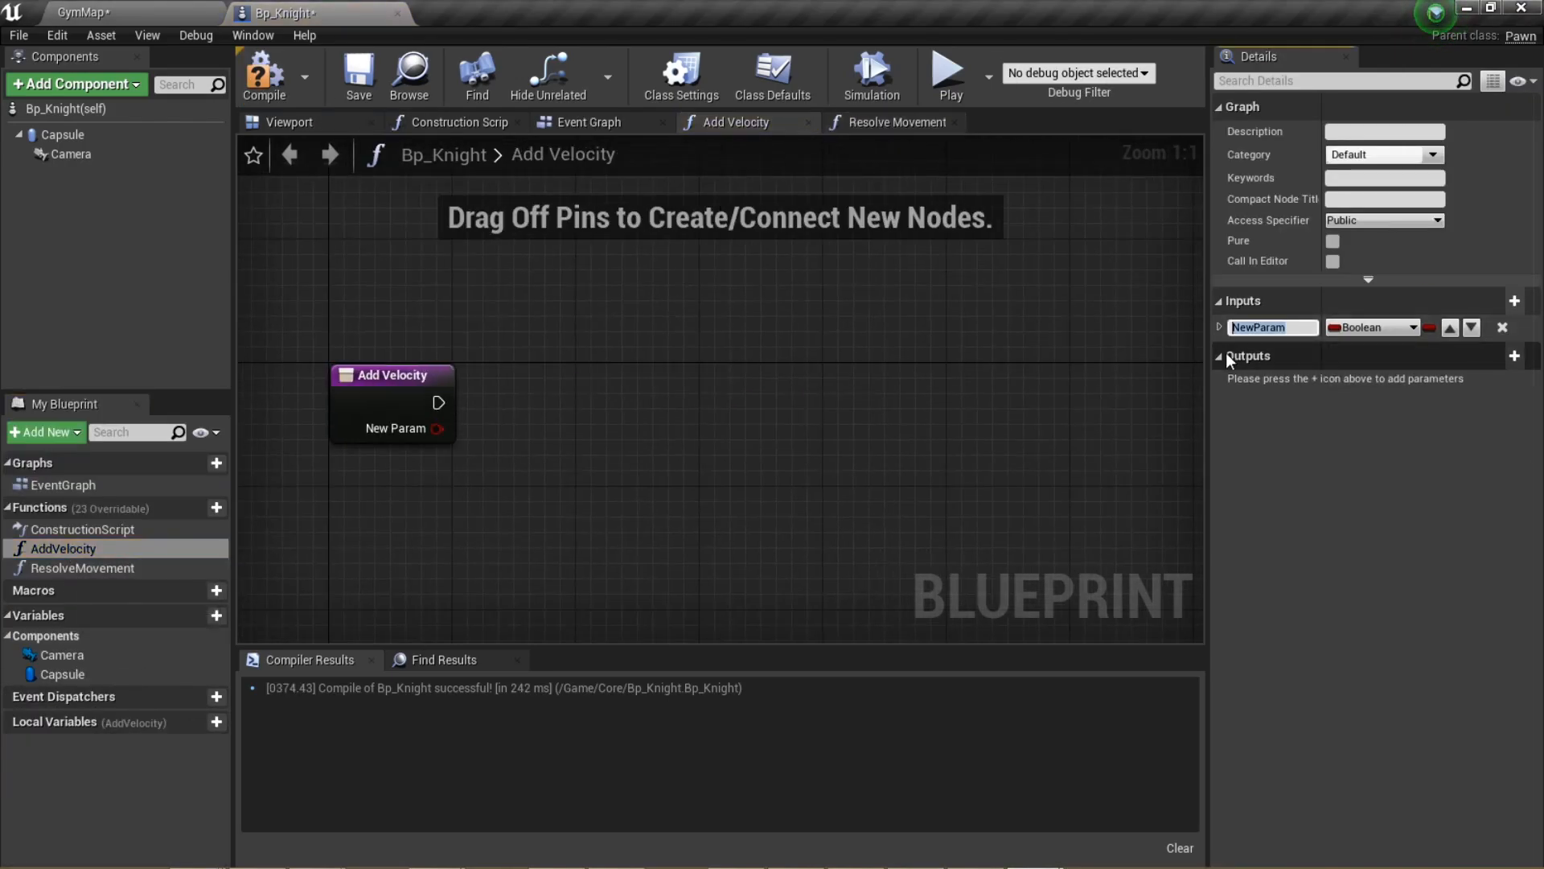
left_click(1514, 301)
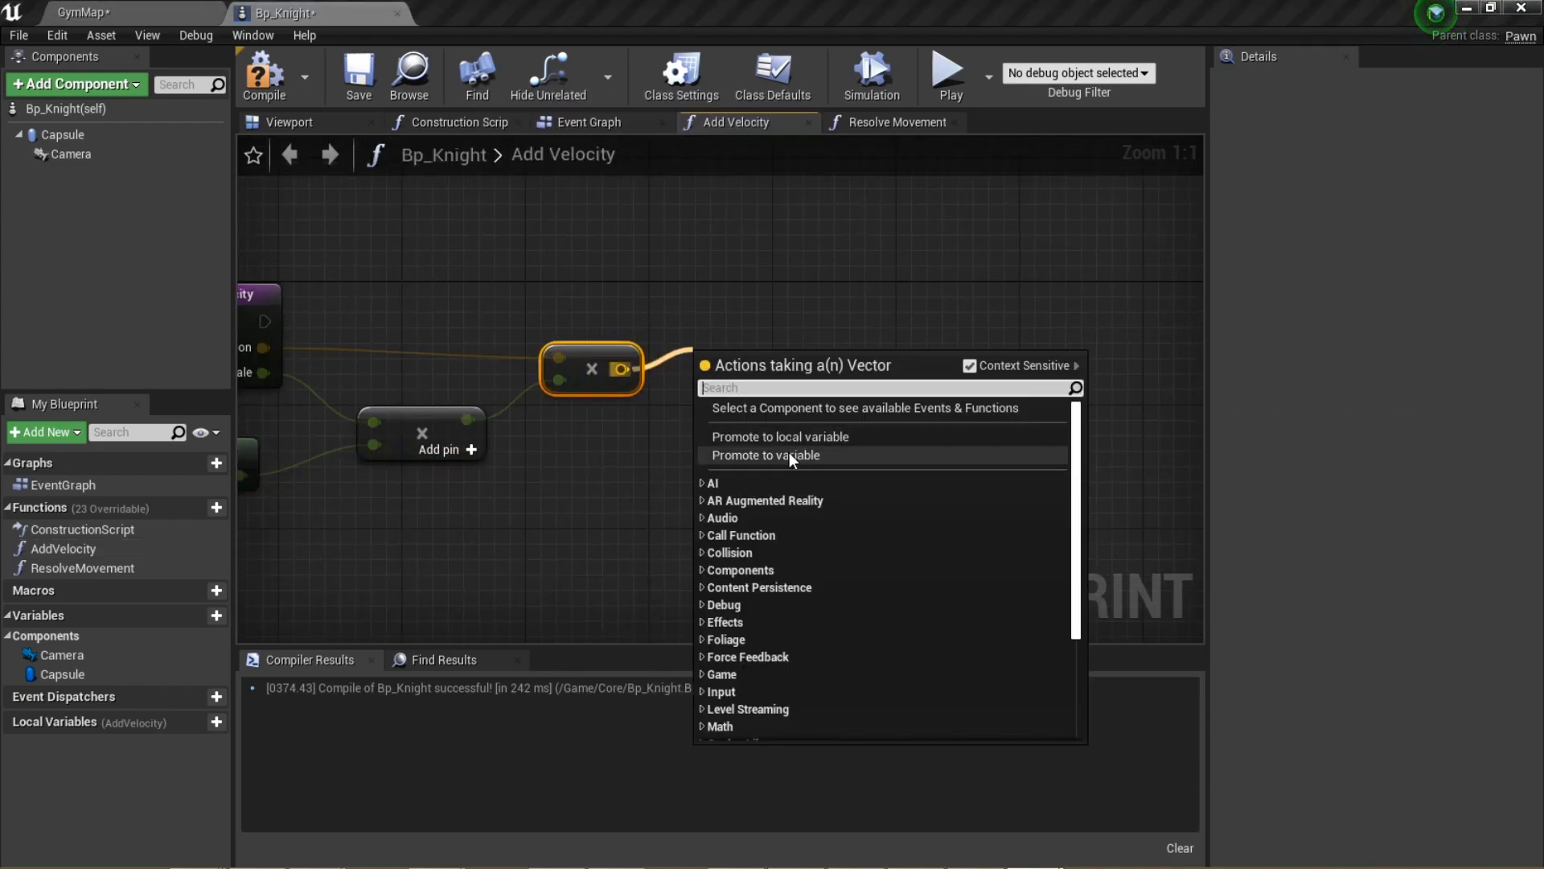
left_click(766, 455)
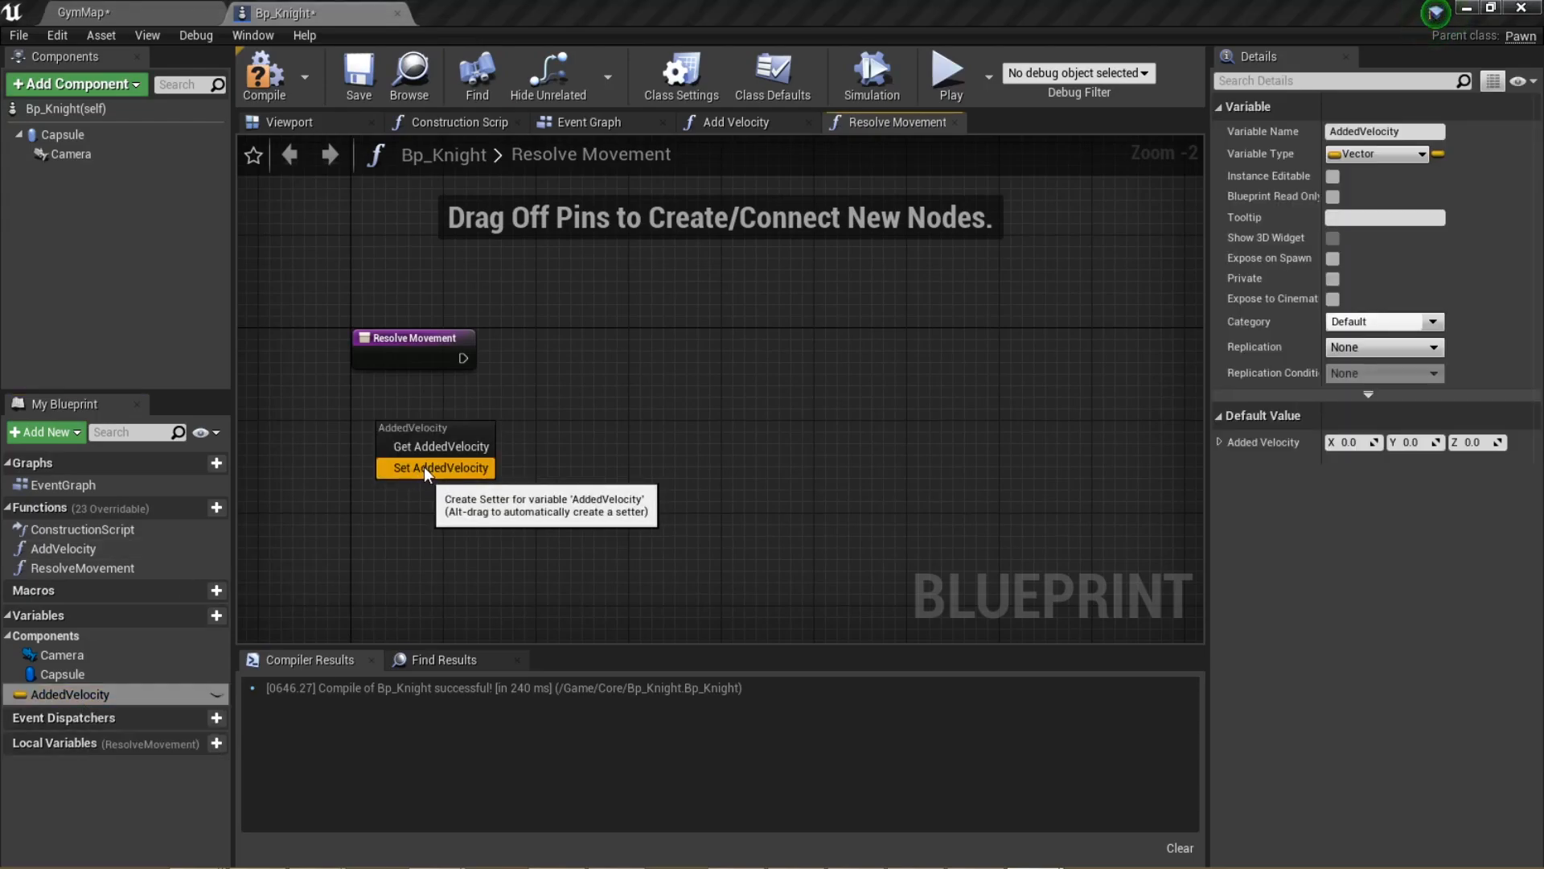
Place AddedVelocity in ResolveMovement and choose a different collision preset for the capsule
left_click(439, 467)
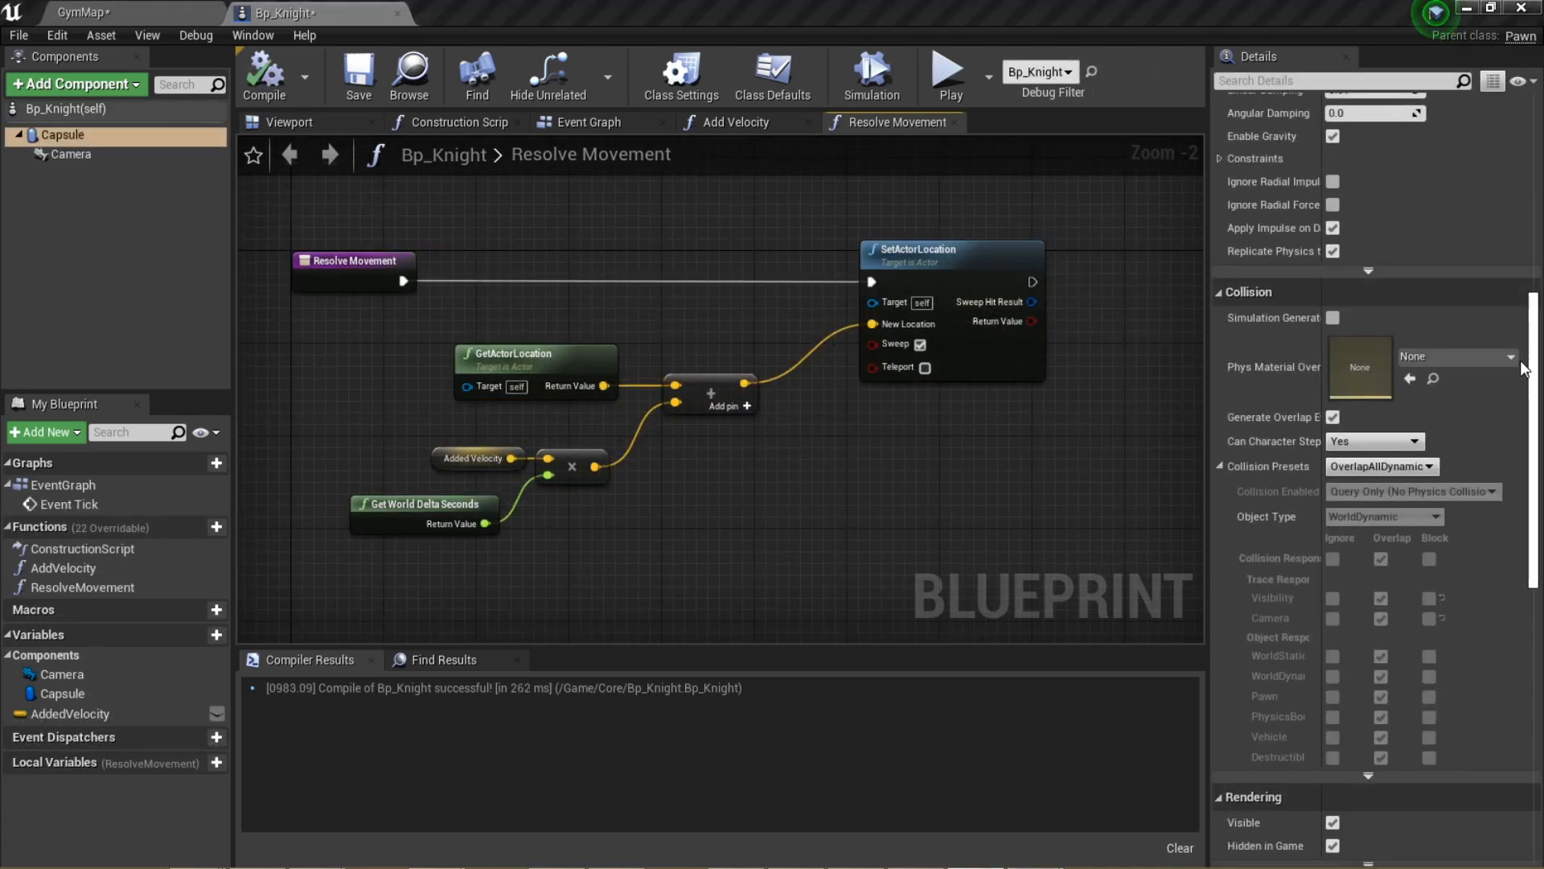
left_click(1429, 467)
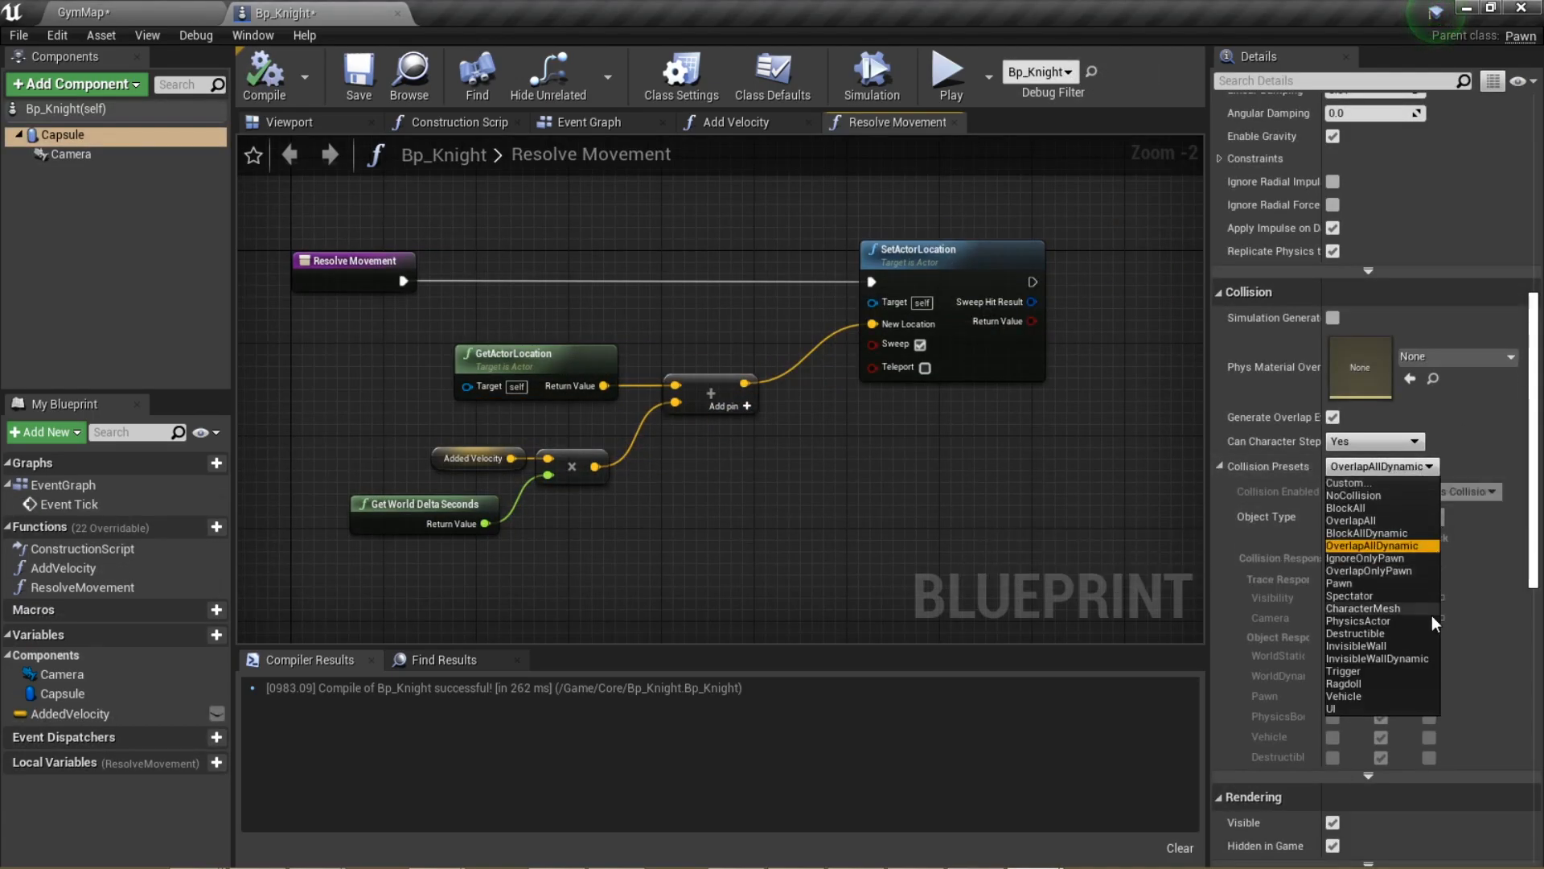
left_click(1340, 582)
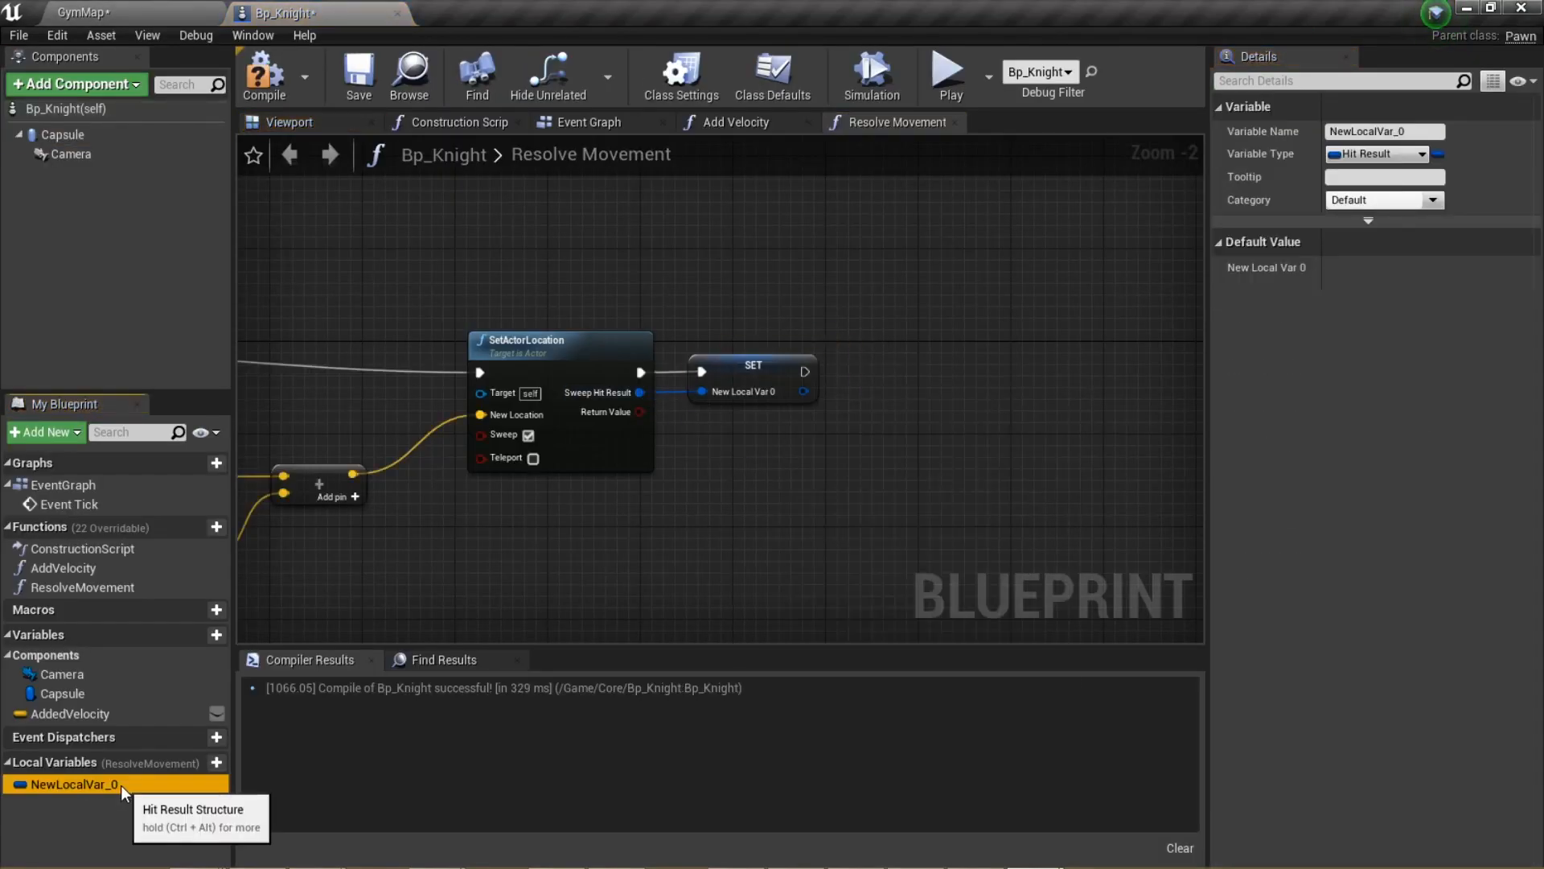
Name the hit variable LocalSweep and wire its Break Hit Result into a While Loop with slide math
type("LocalSweep")
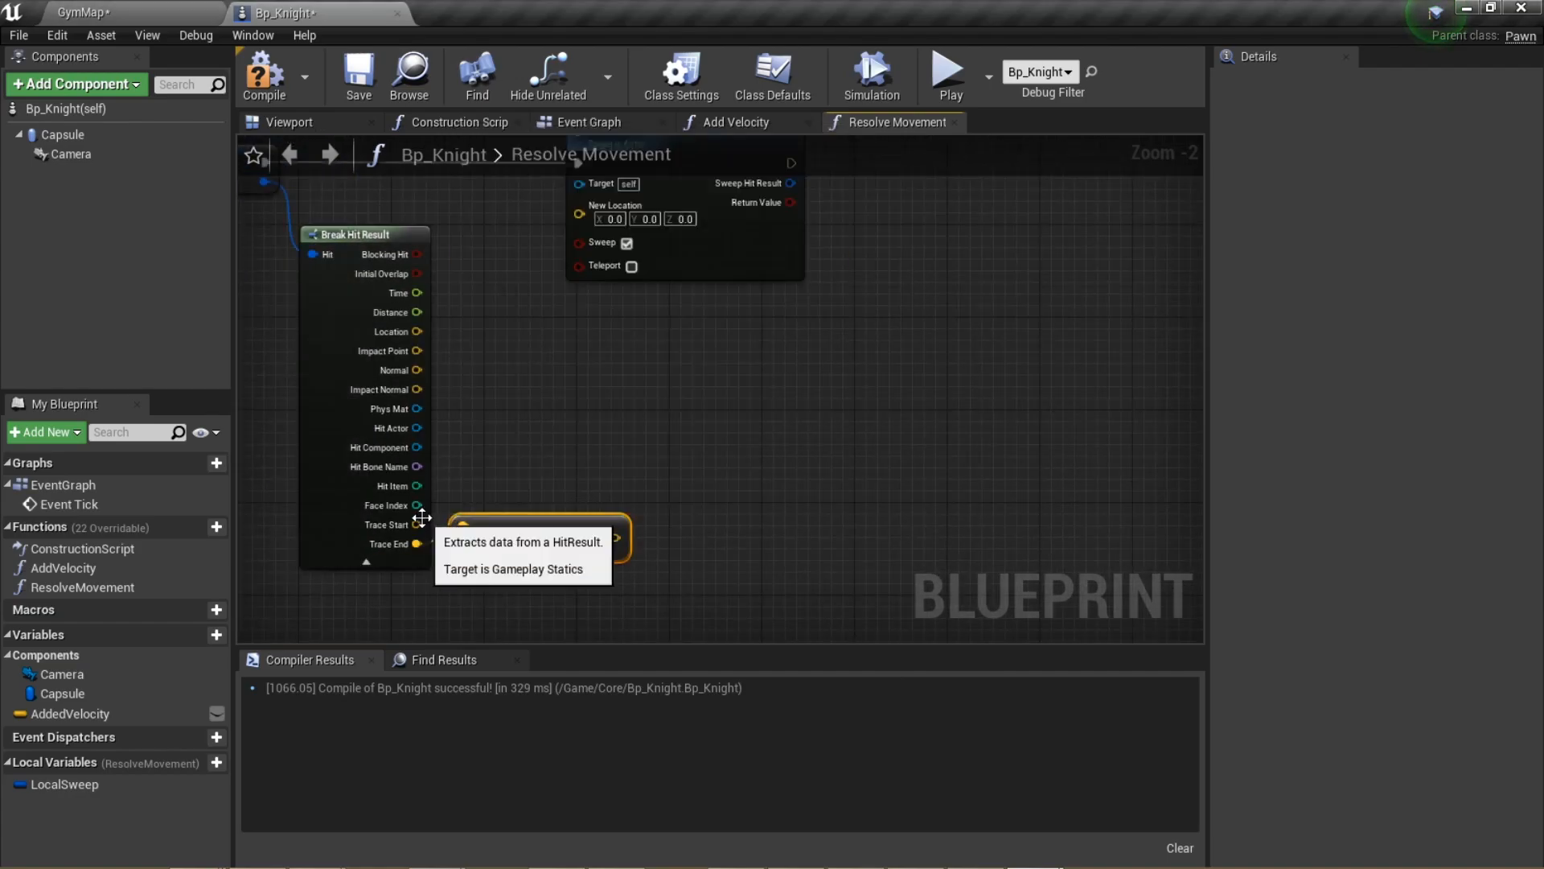
left_click_drag(418, 387, 497, 417)
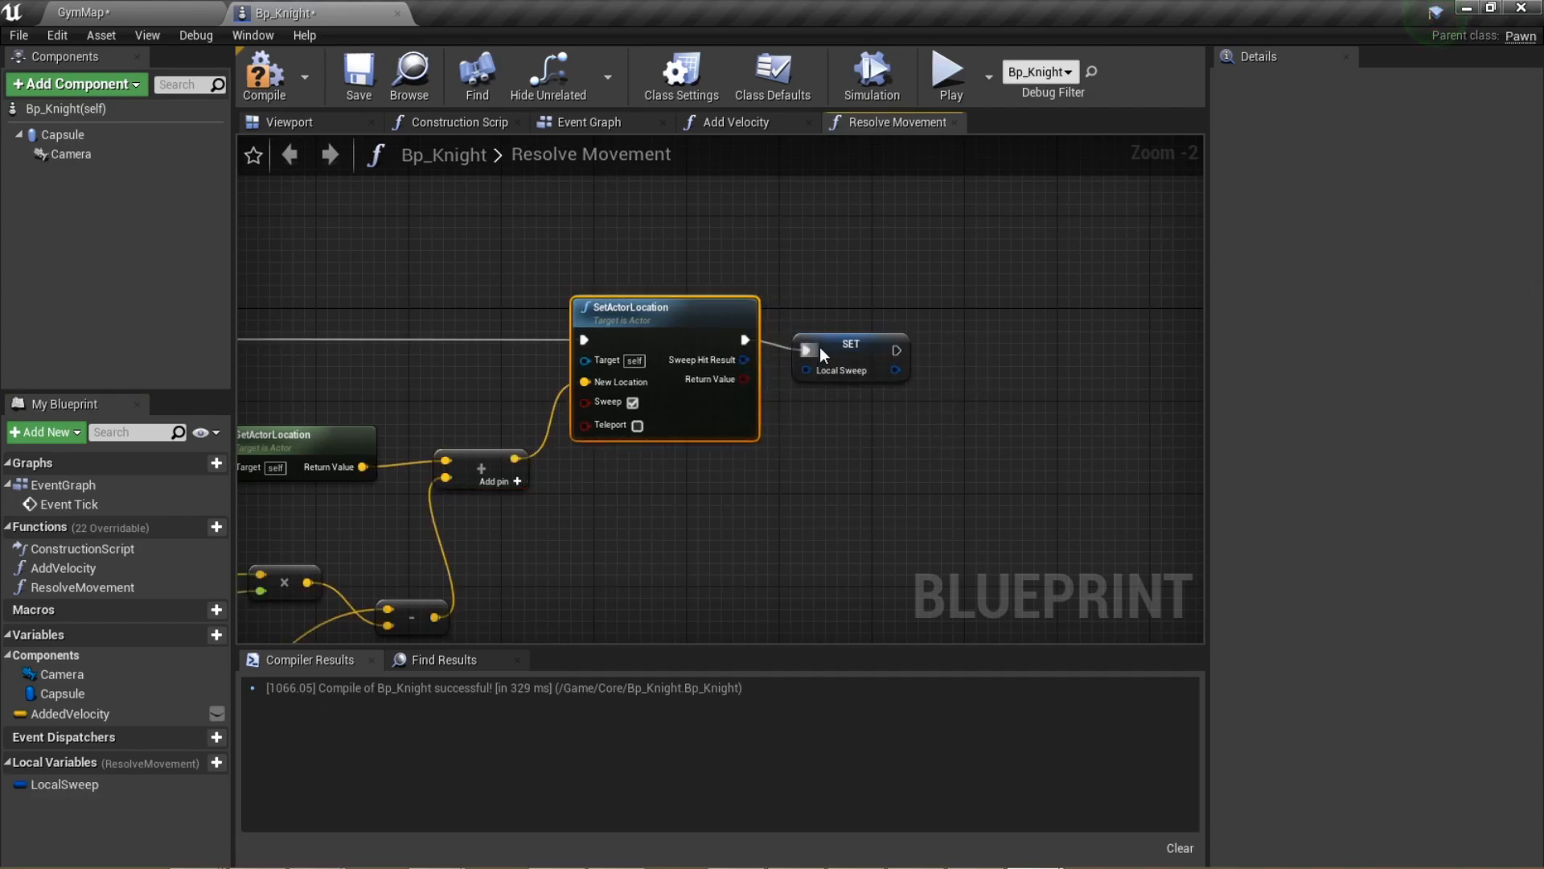
left_click(862, 345)
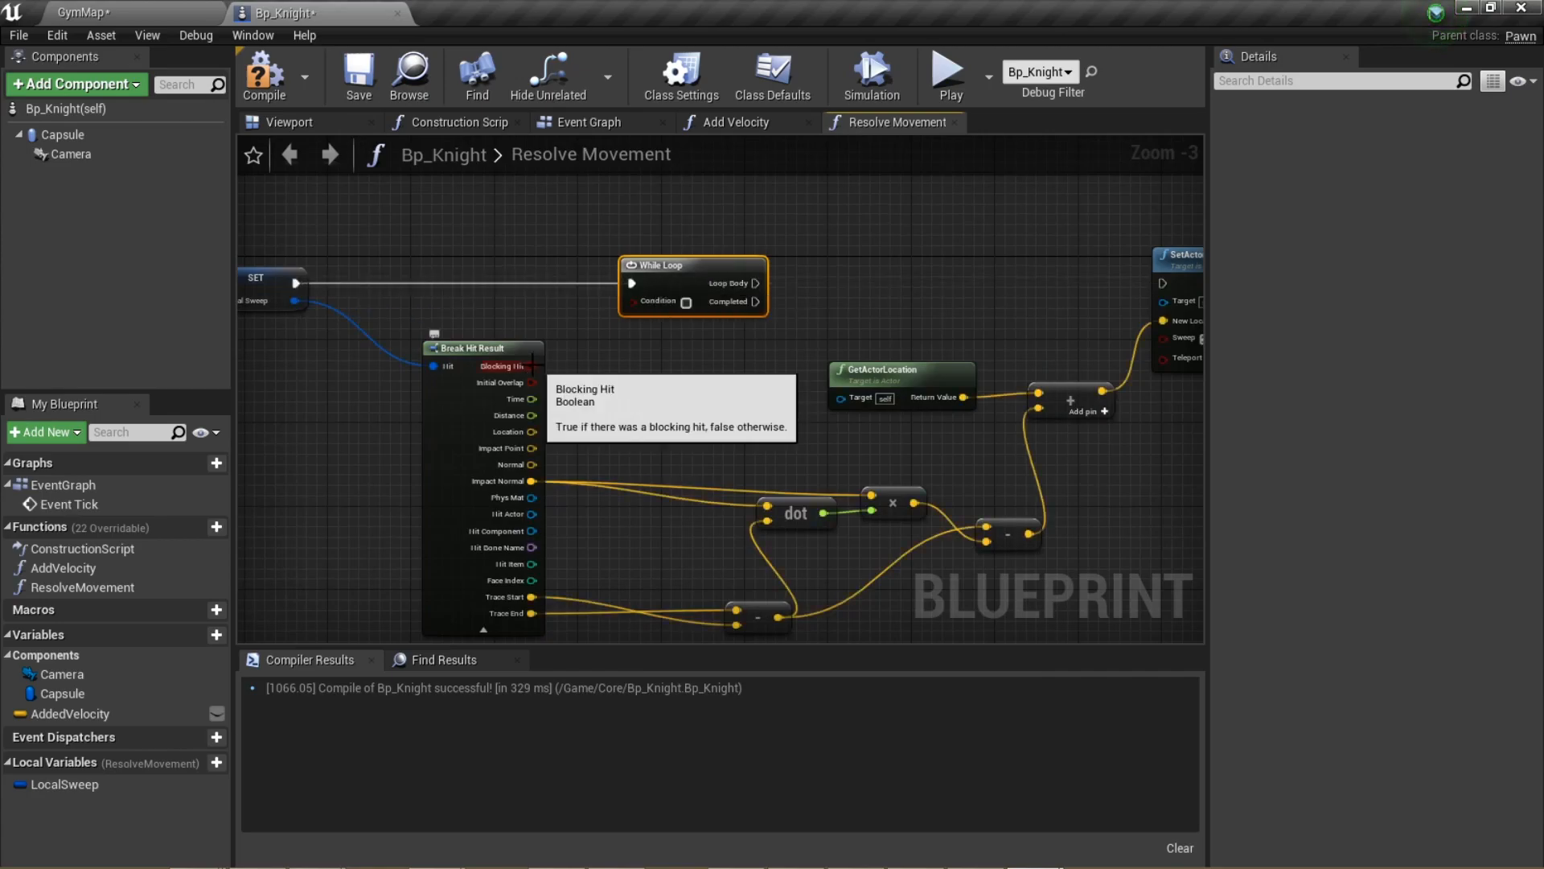
left_click(262, 77)
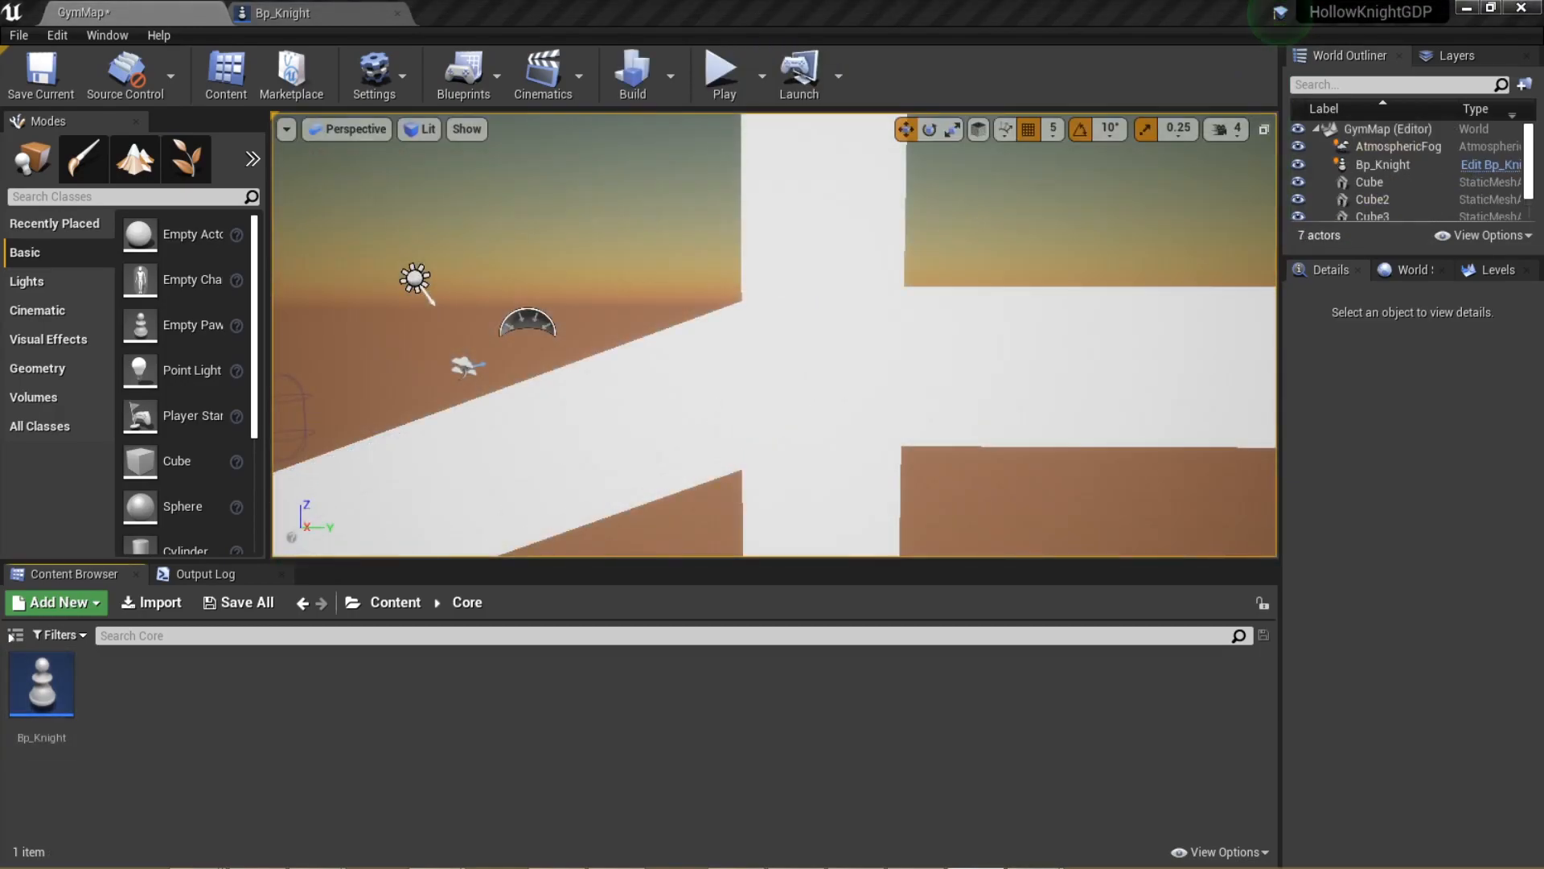
Reopen Bp_Knight from the level to show its class default pawn settings
left_click(722, 68)
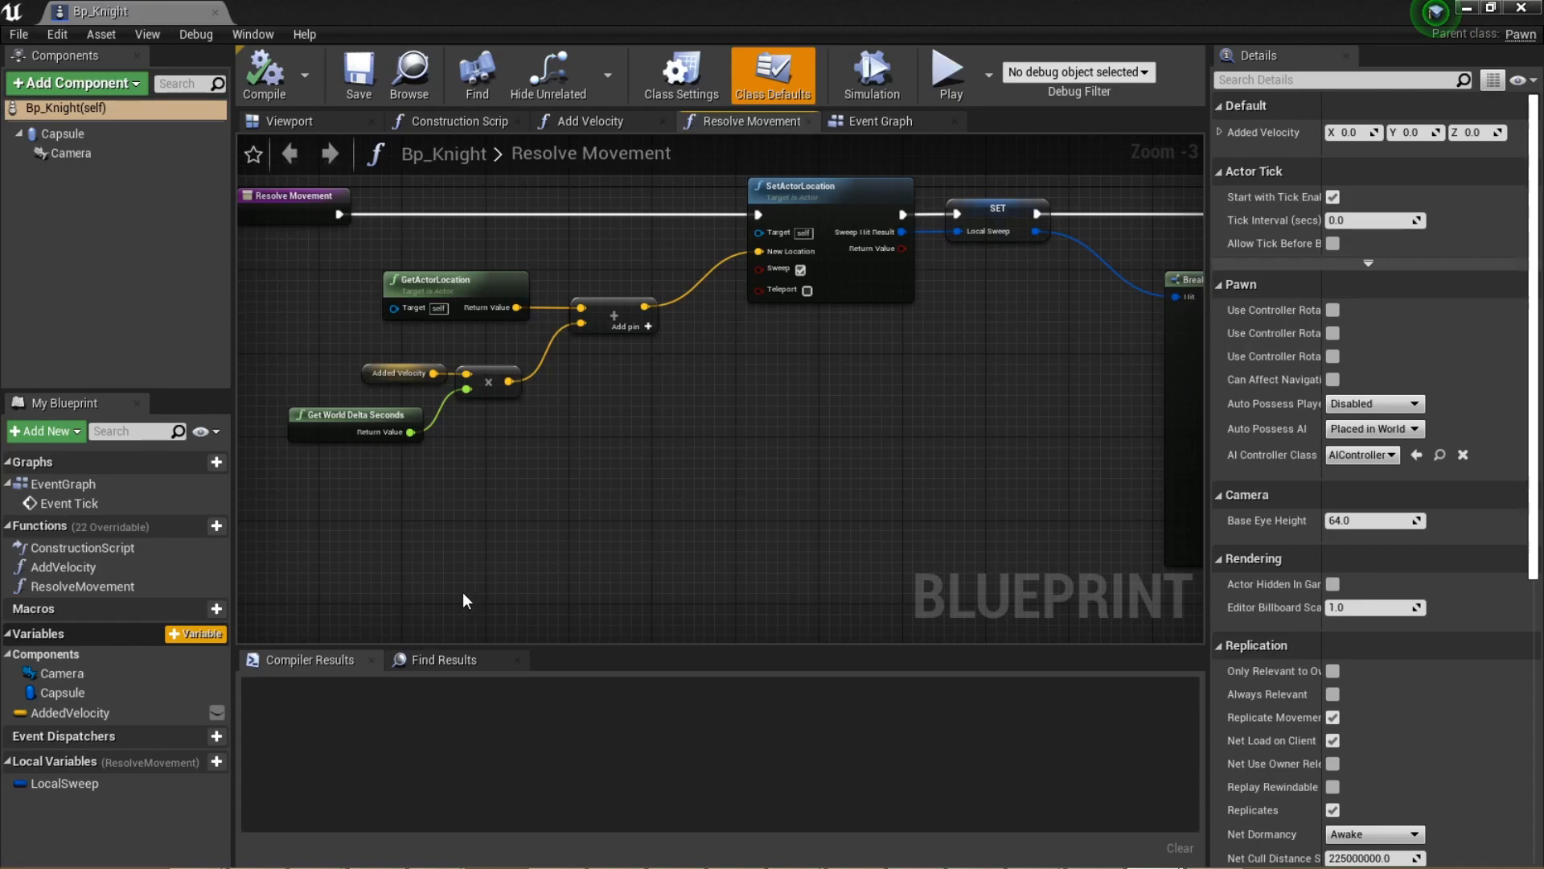
mouse_move(414, 569)
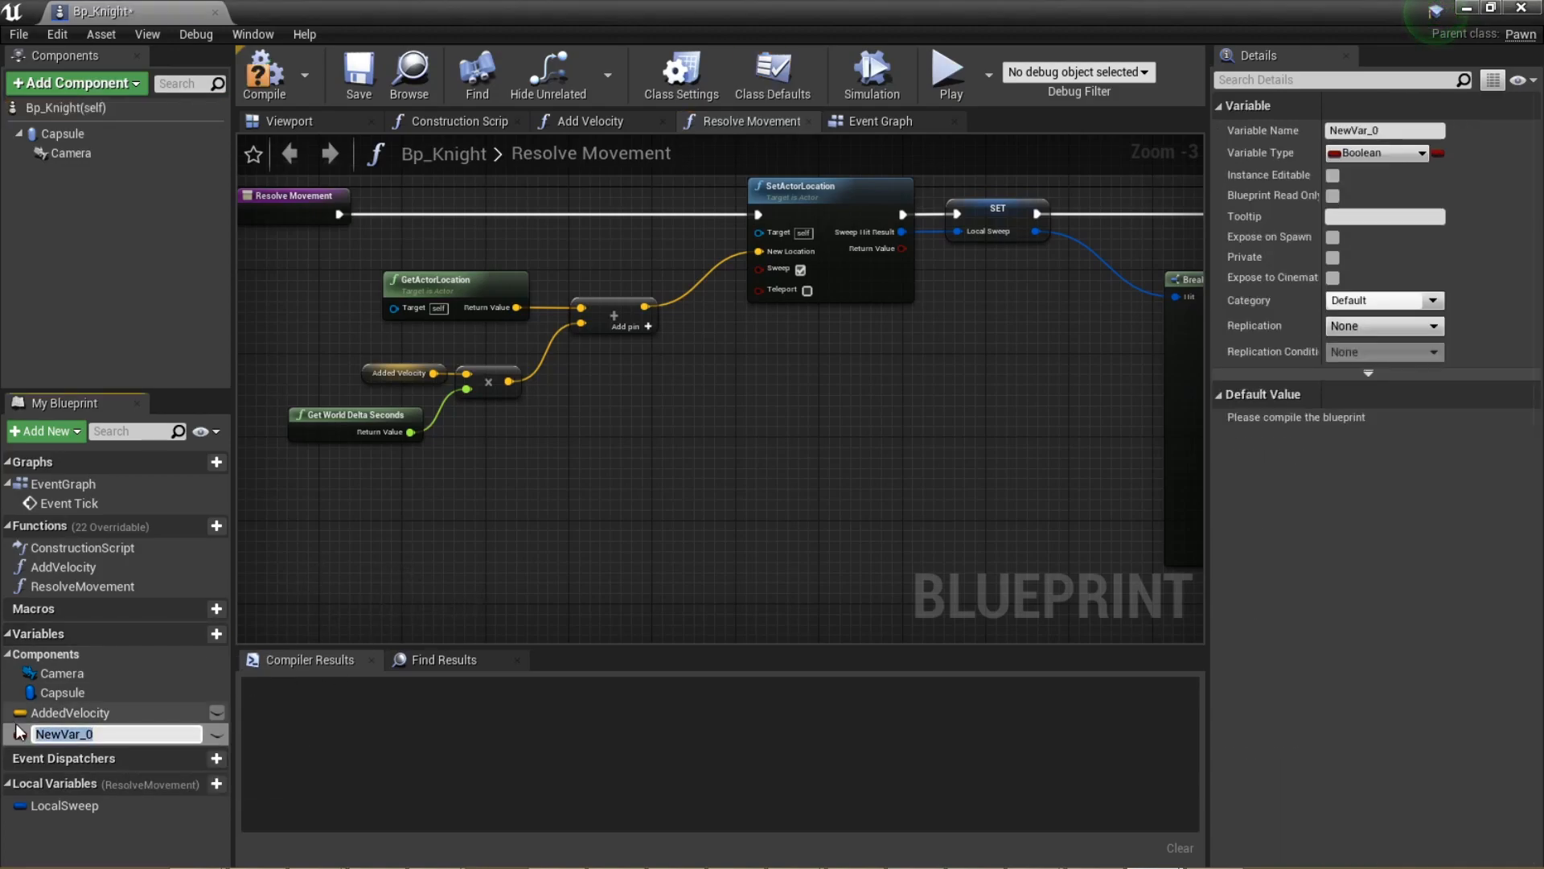
Add a Velocity variable and a LocationBefore local variable in Resolve Movement
type("Velocity")
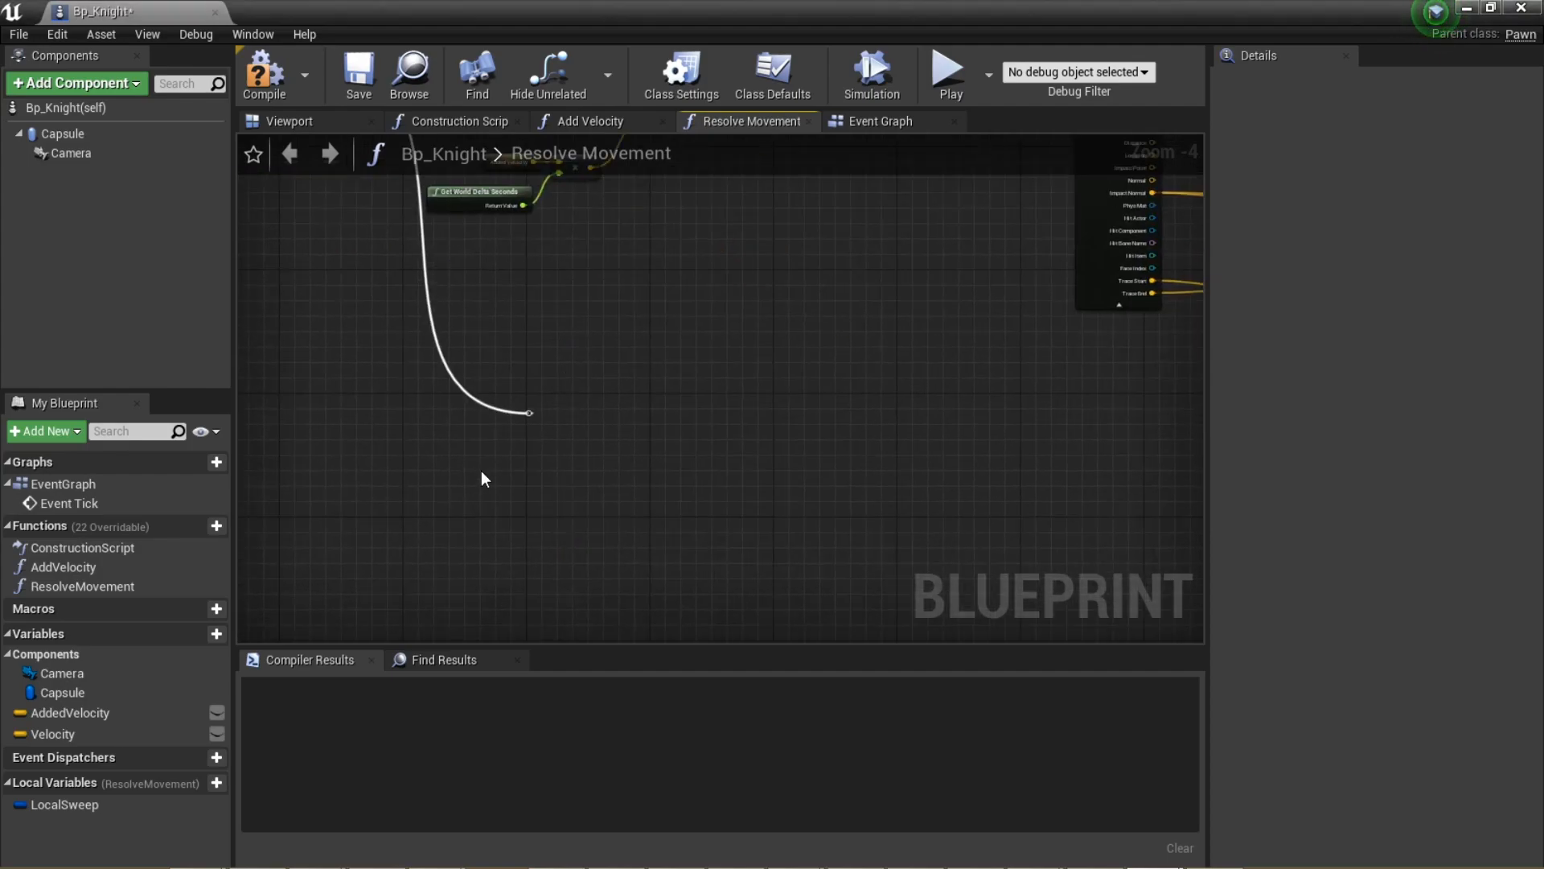
type("Set velocity he")
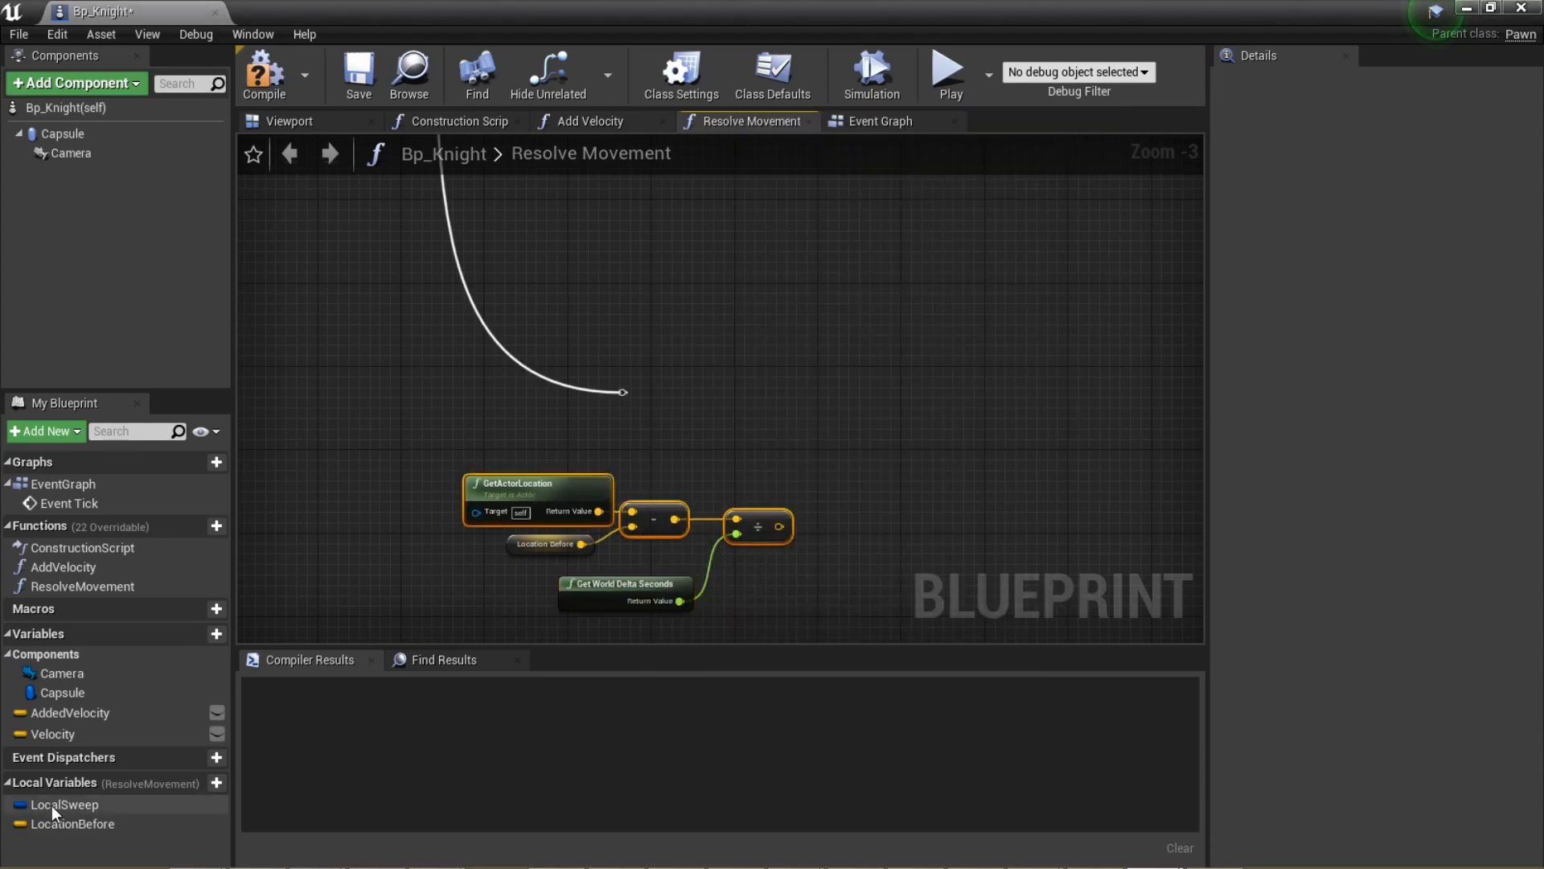
left_click(263, 74)
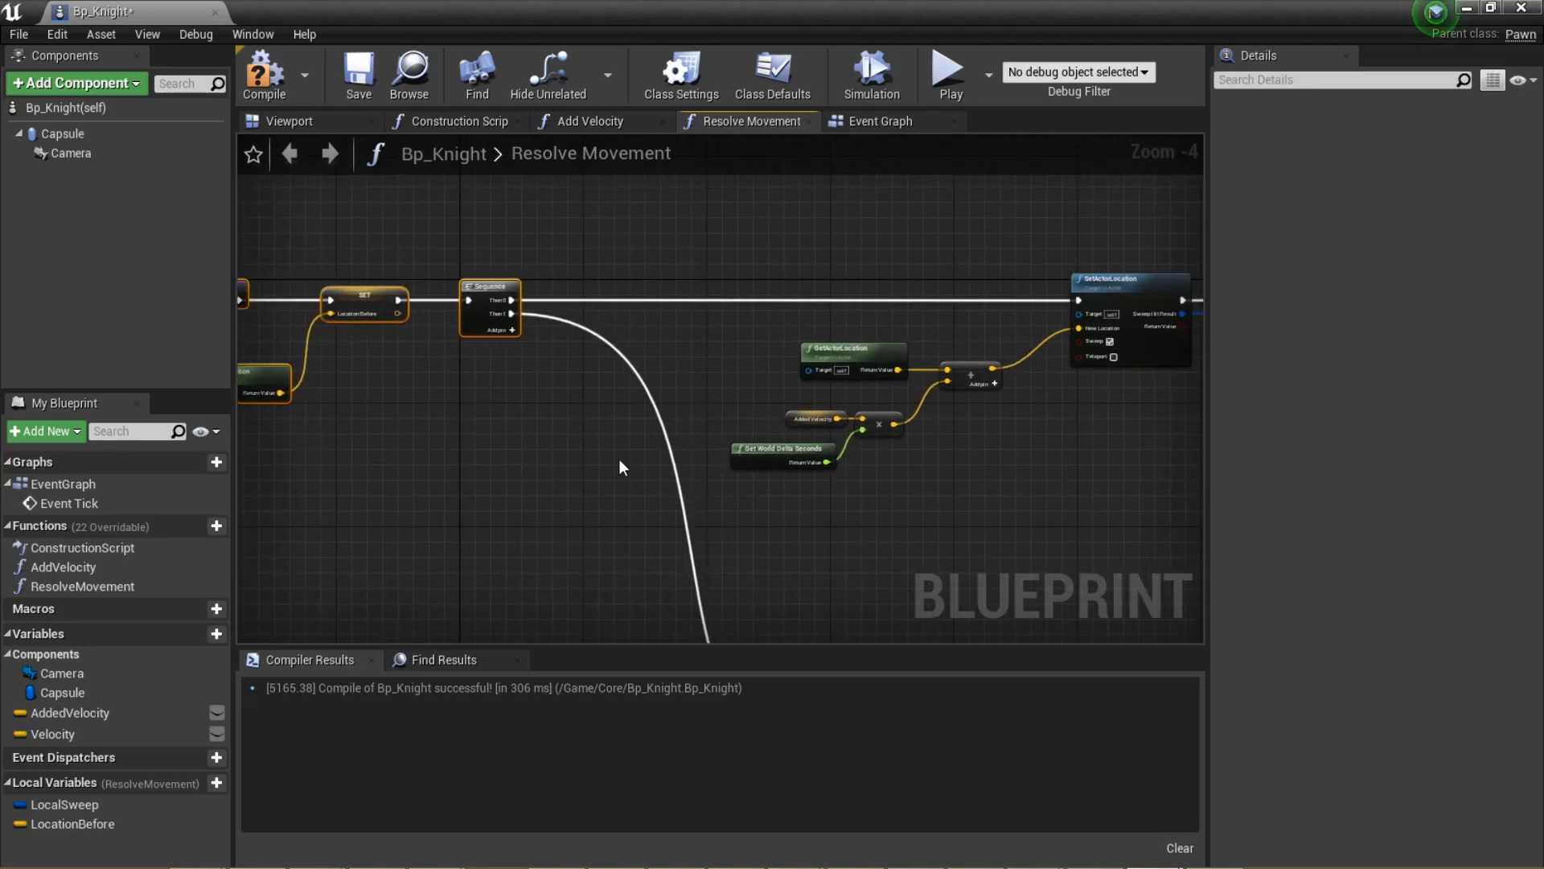
left_click(53, 733)
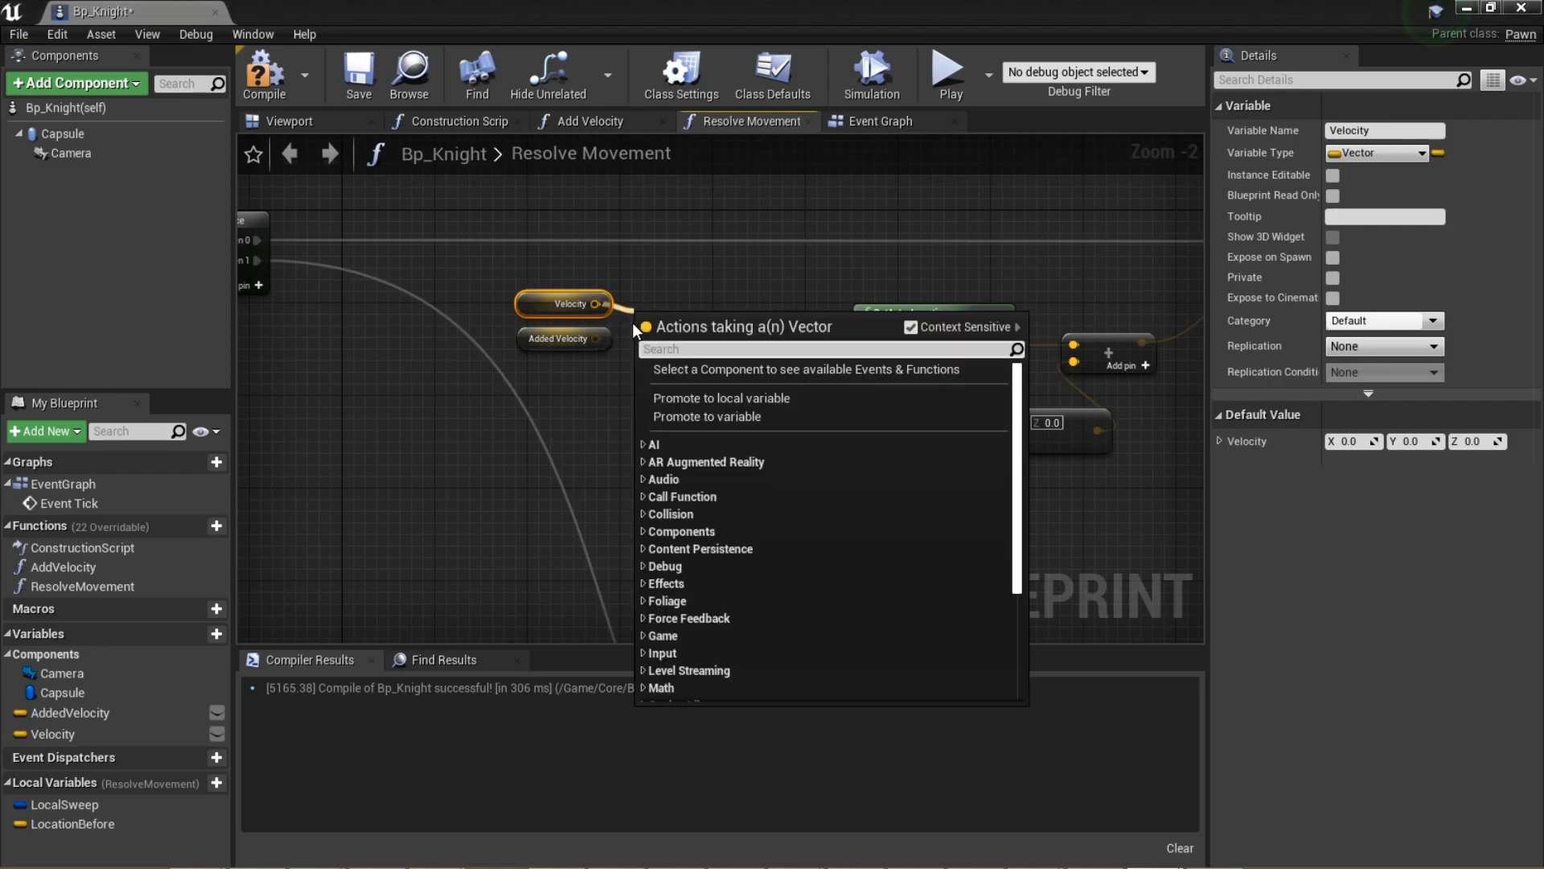
Sum Velocity with AddedVelocity using a vector + vector node, then play GymMap to test
type("+")
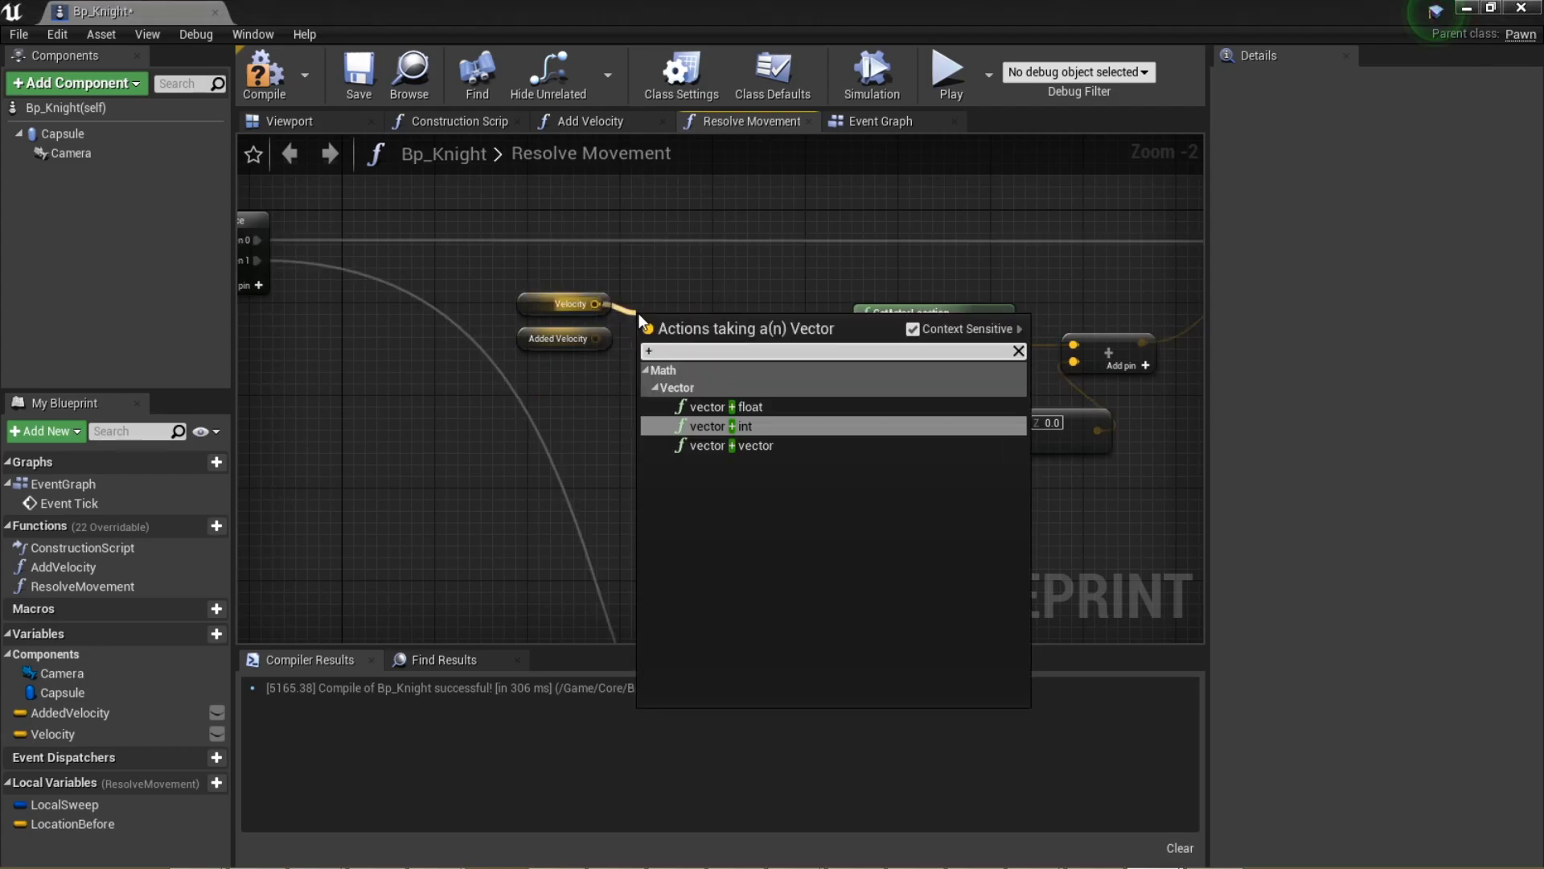
left_click(732, 444)
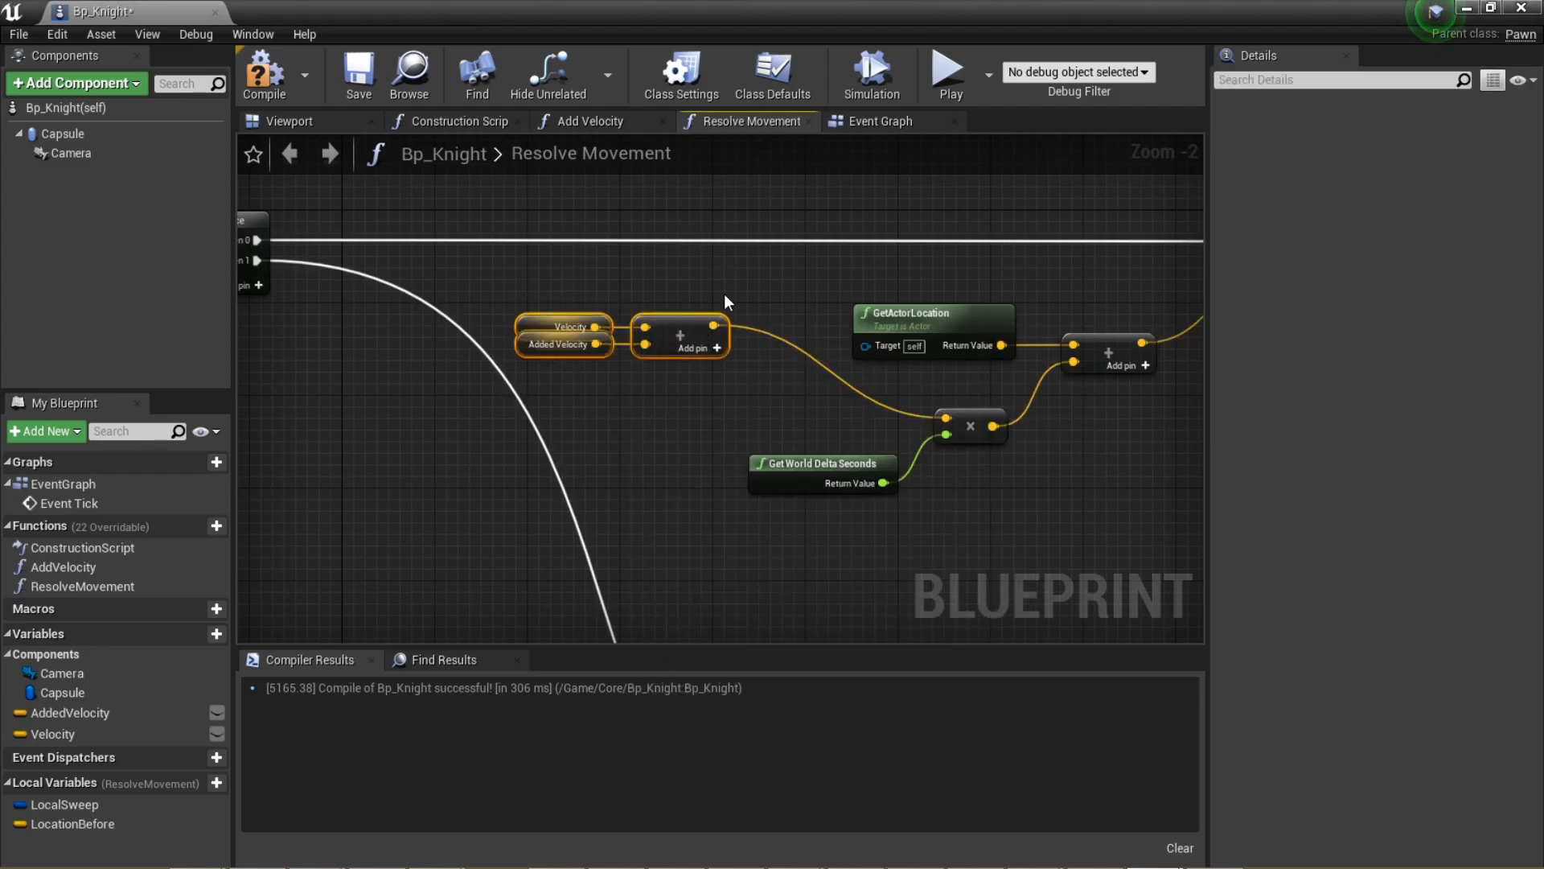
left_click(79, 11)
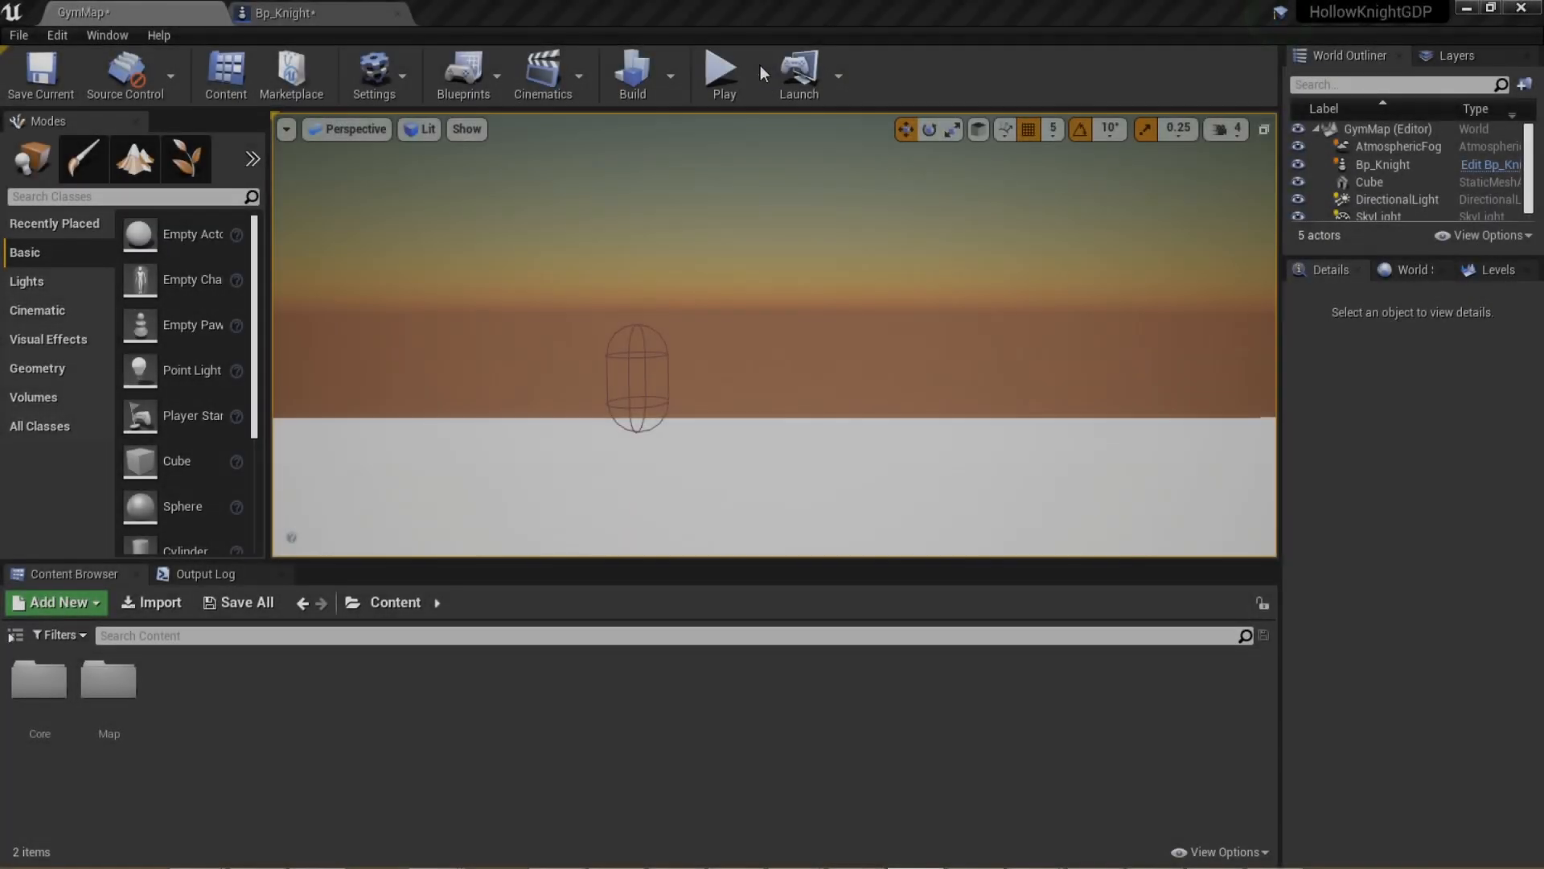
left_click(722, 74)
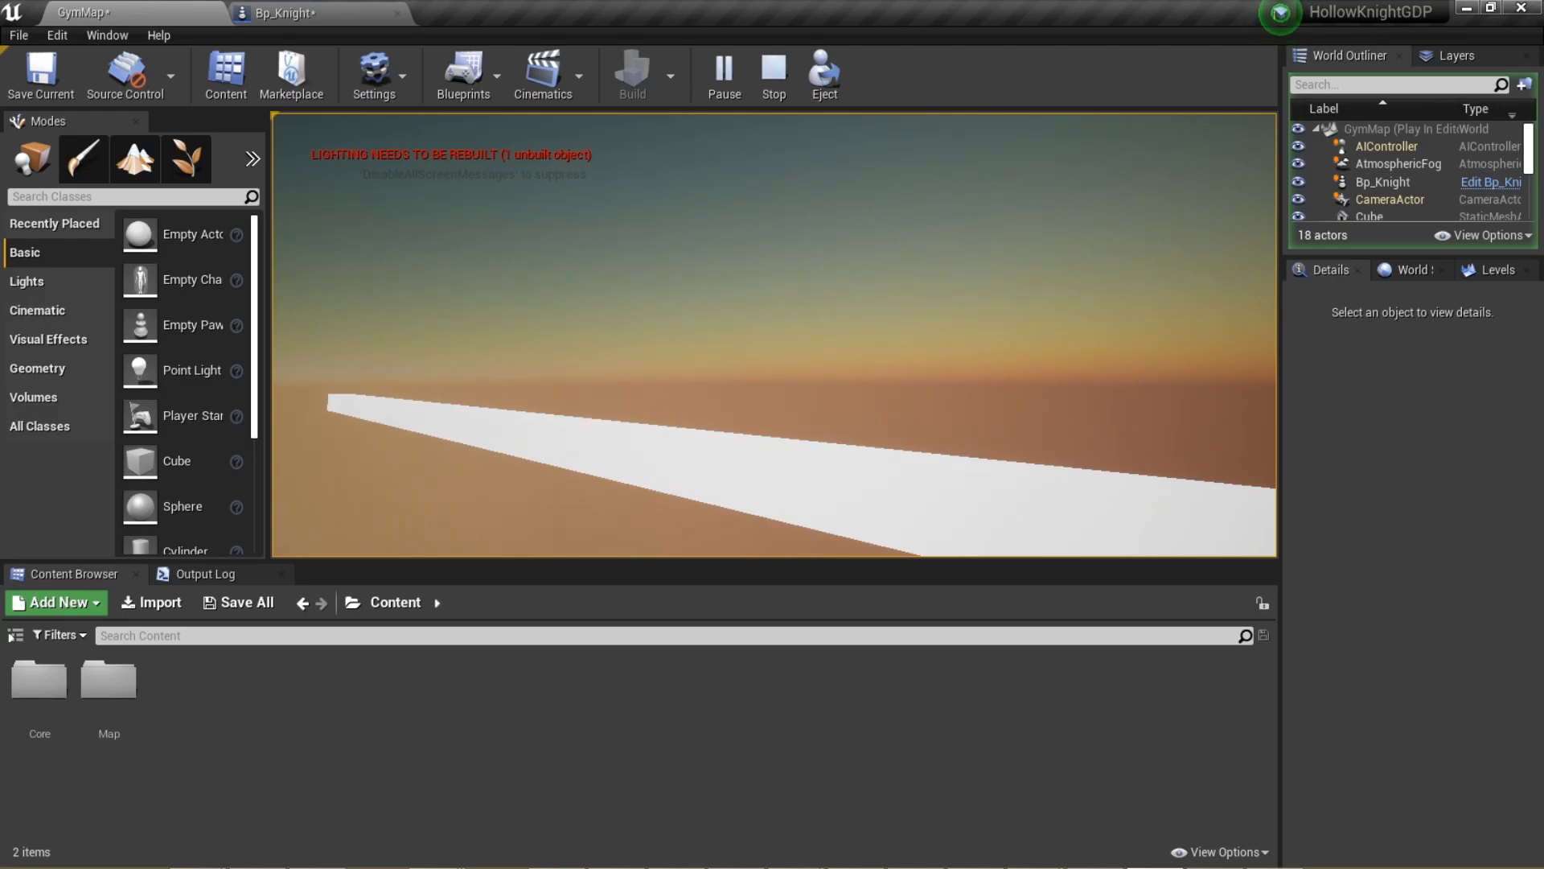
Return to Bp_Knight and clamp the broken-out velocity components against MaxWalkSpeed
left_click(286, 13)
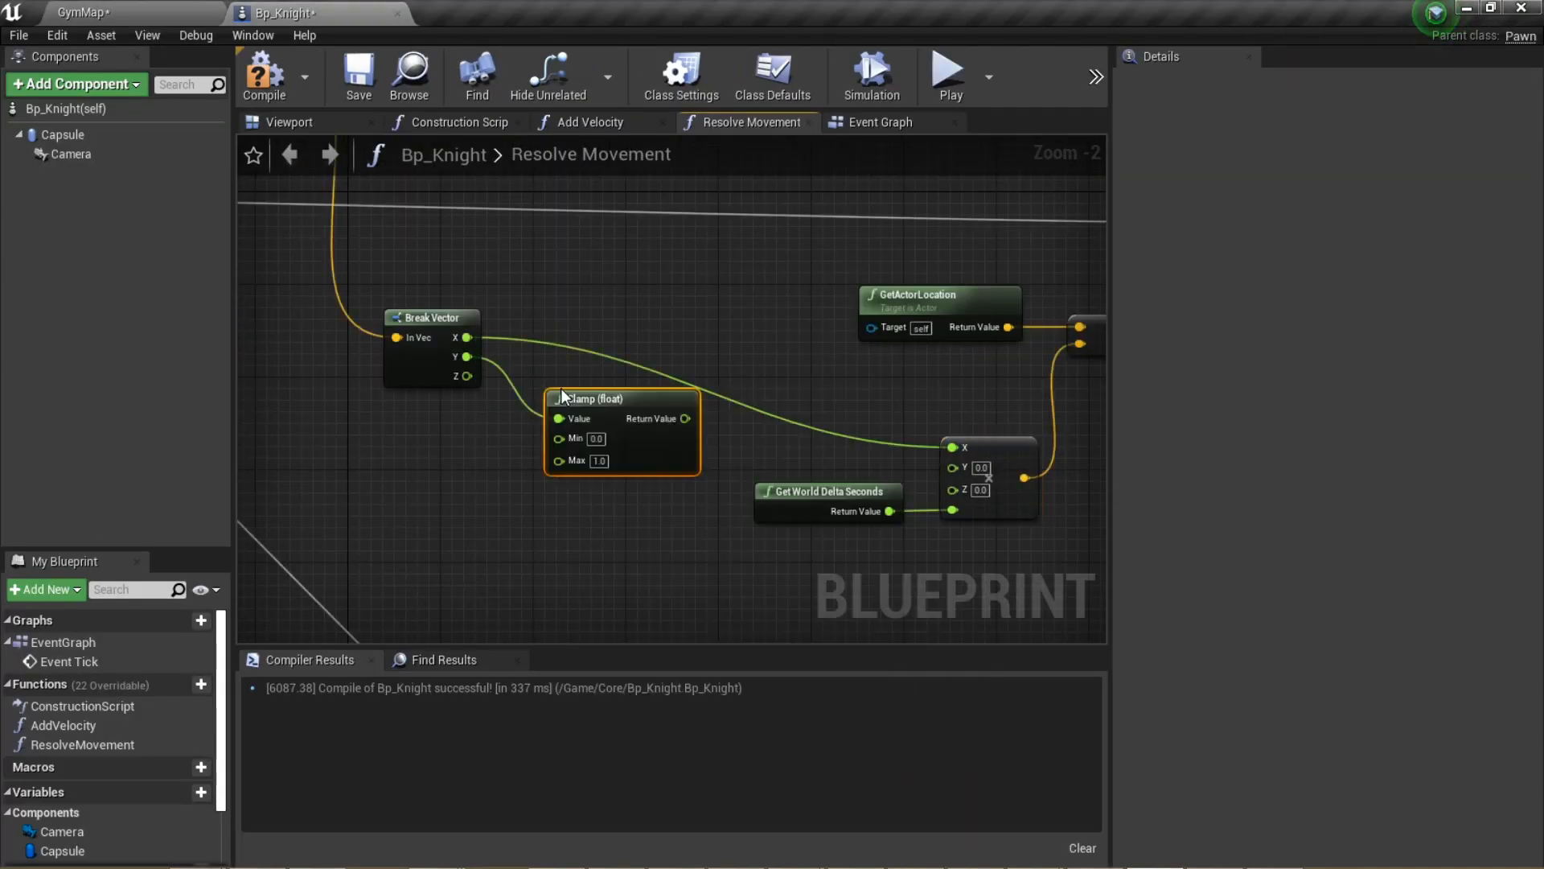
scroll("down", 3)
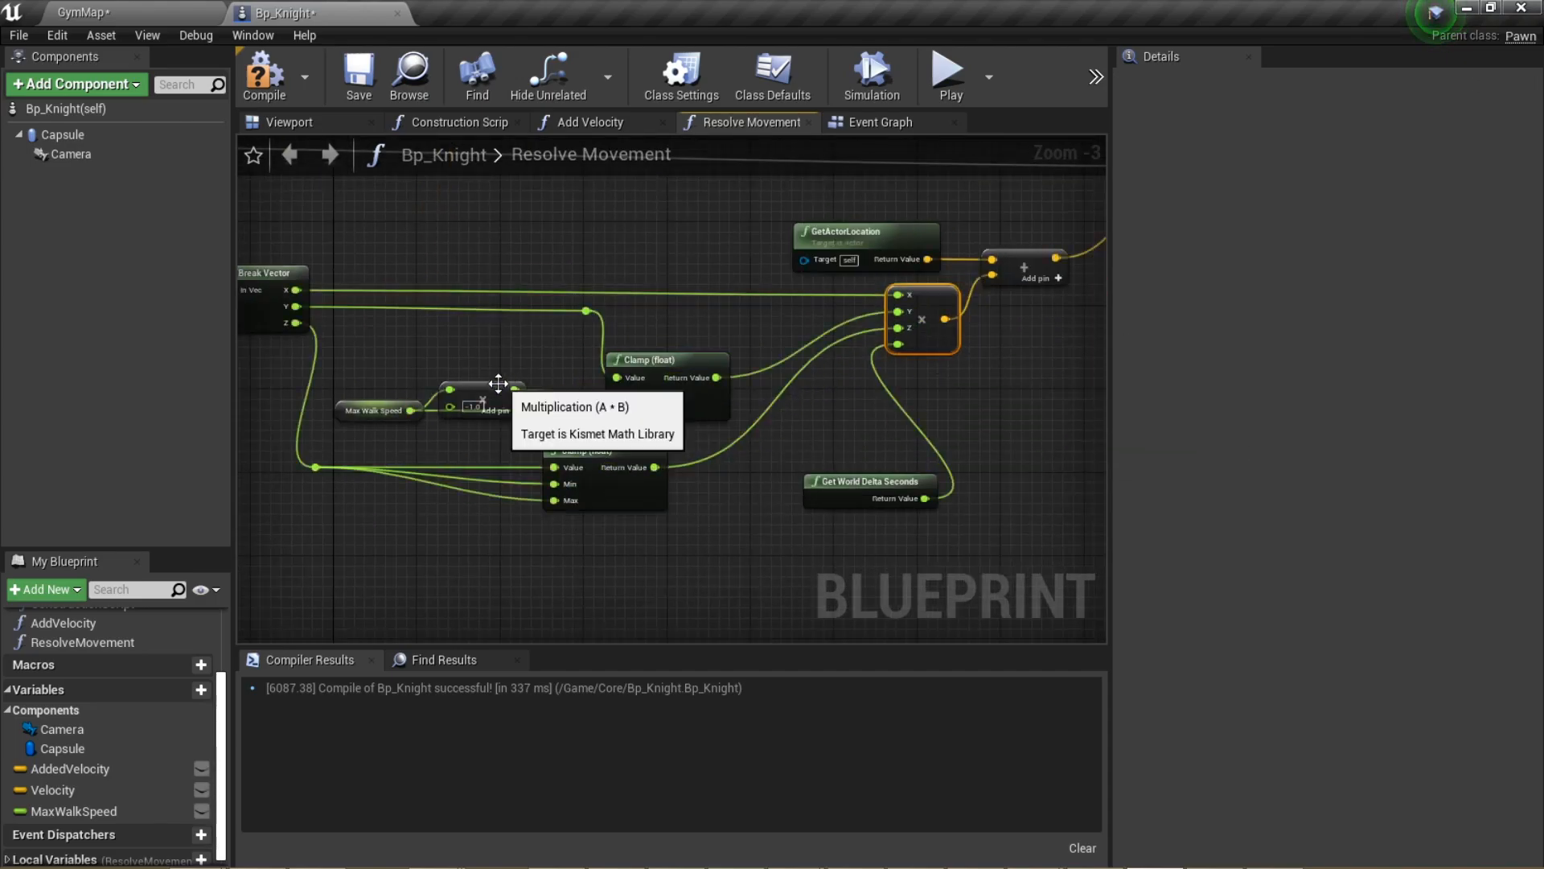
Collapse the velocity logic into an InstantAccel node with a float input and output
left_click(947, 69)
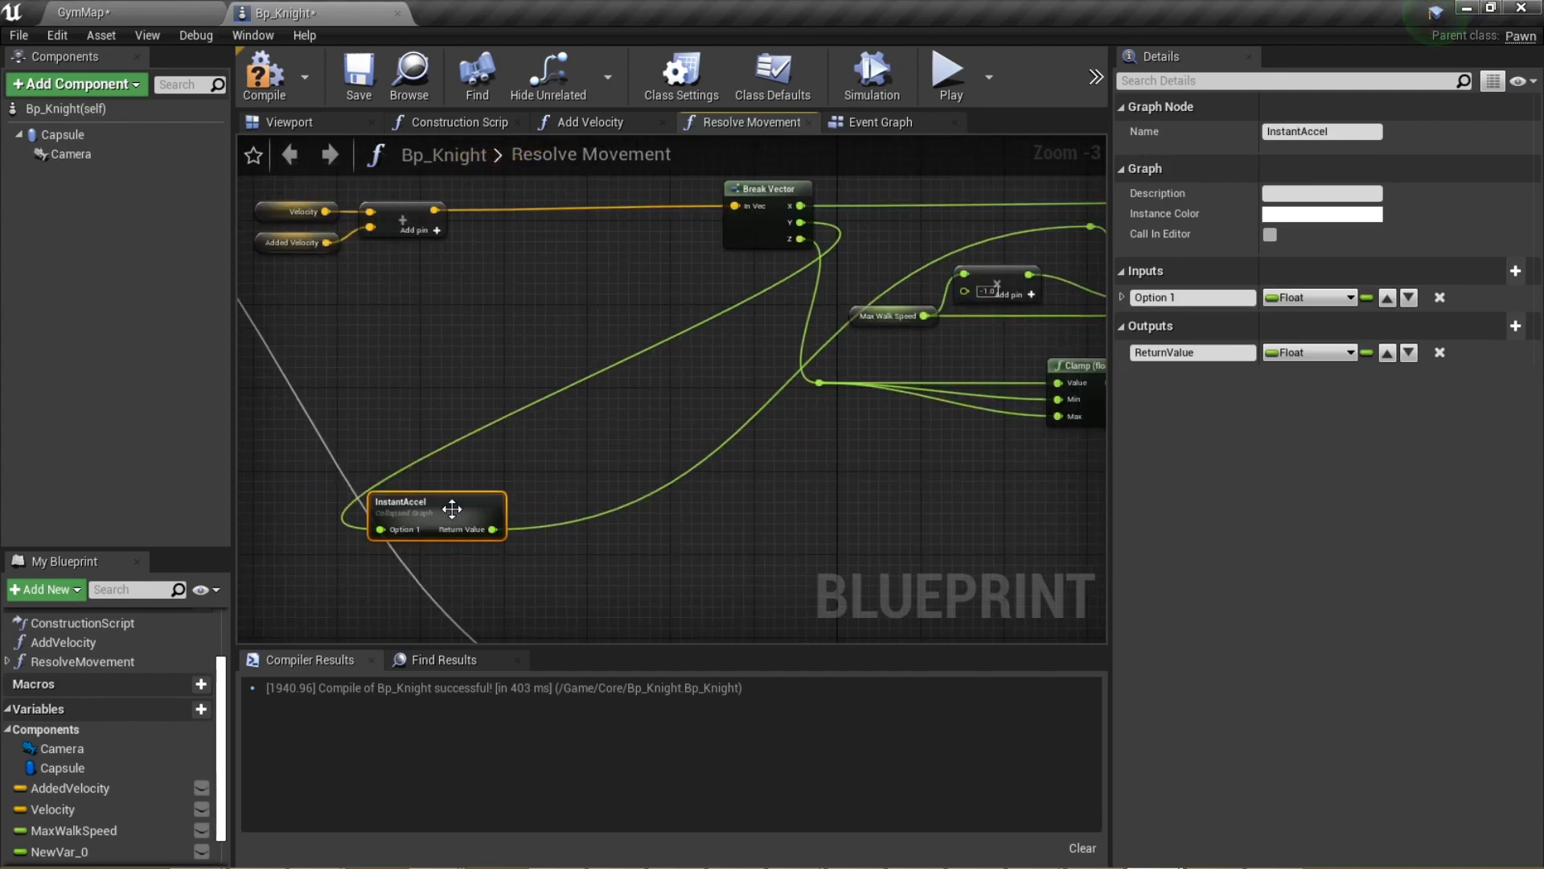
Inspect InstantAccel's sign-comparison graph and start an Inputs graph with InputAxis Right feeding Sign
double_click(436, 513)
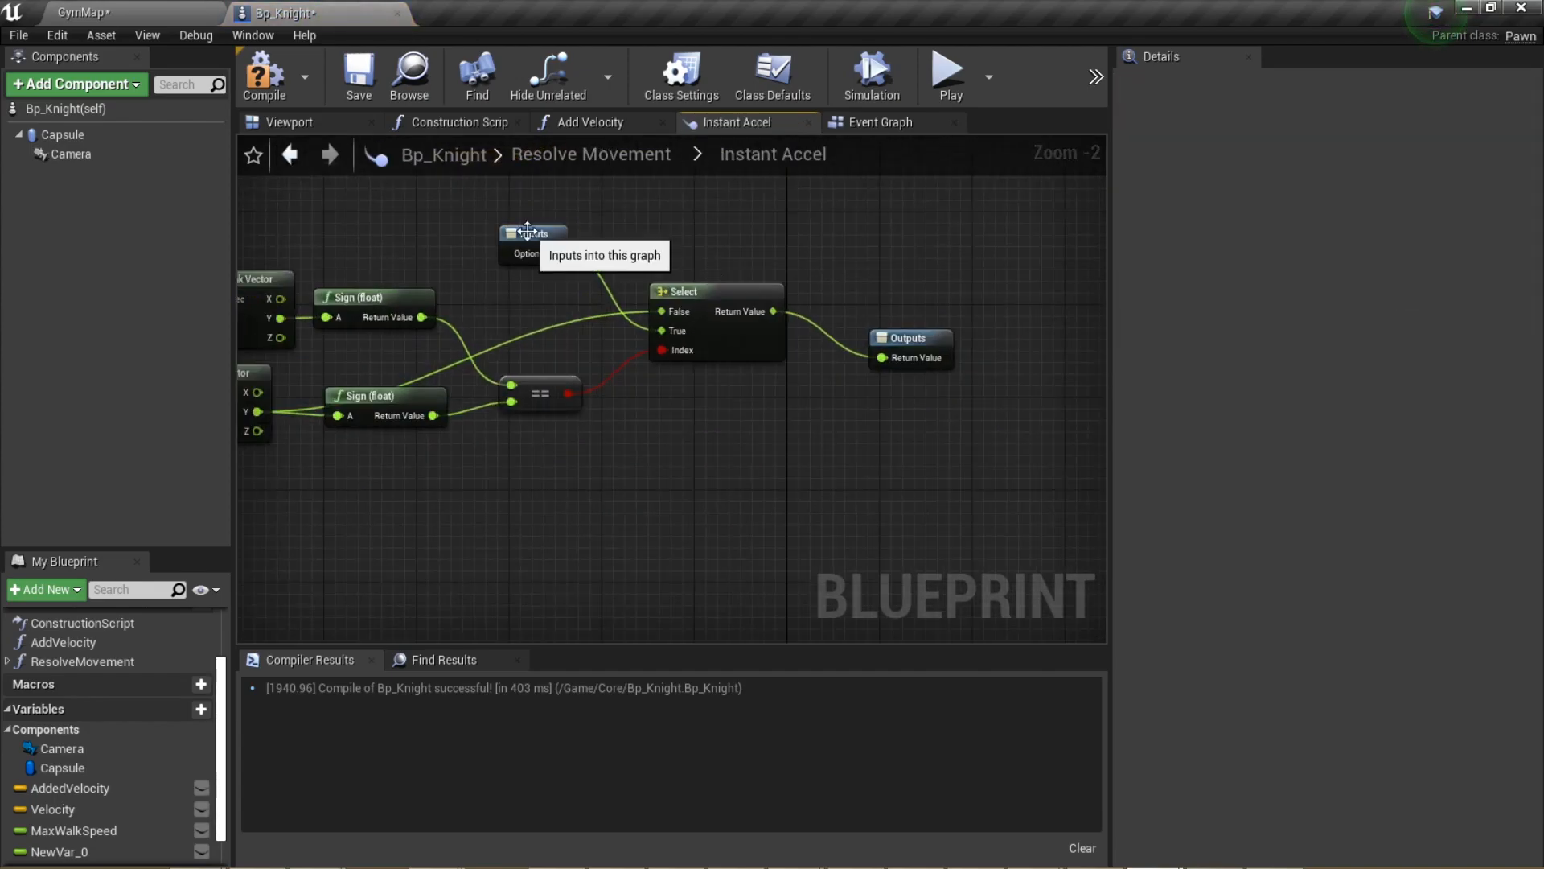
left_click(879, 120)
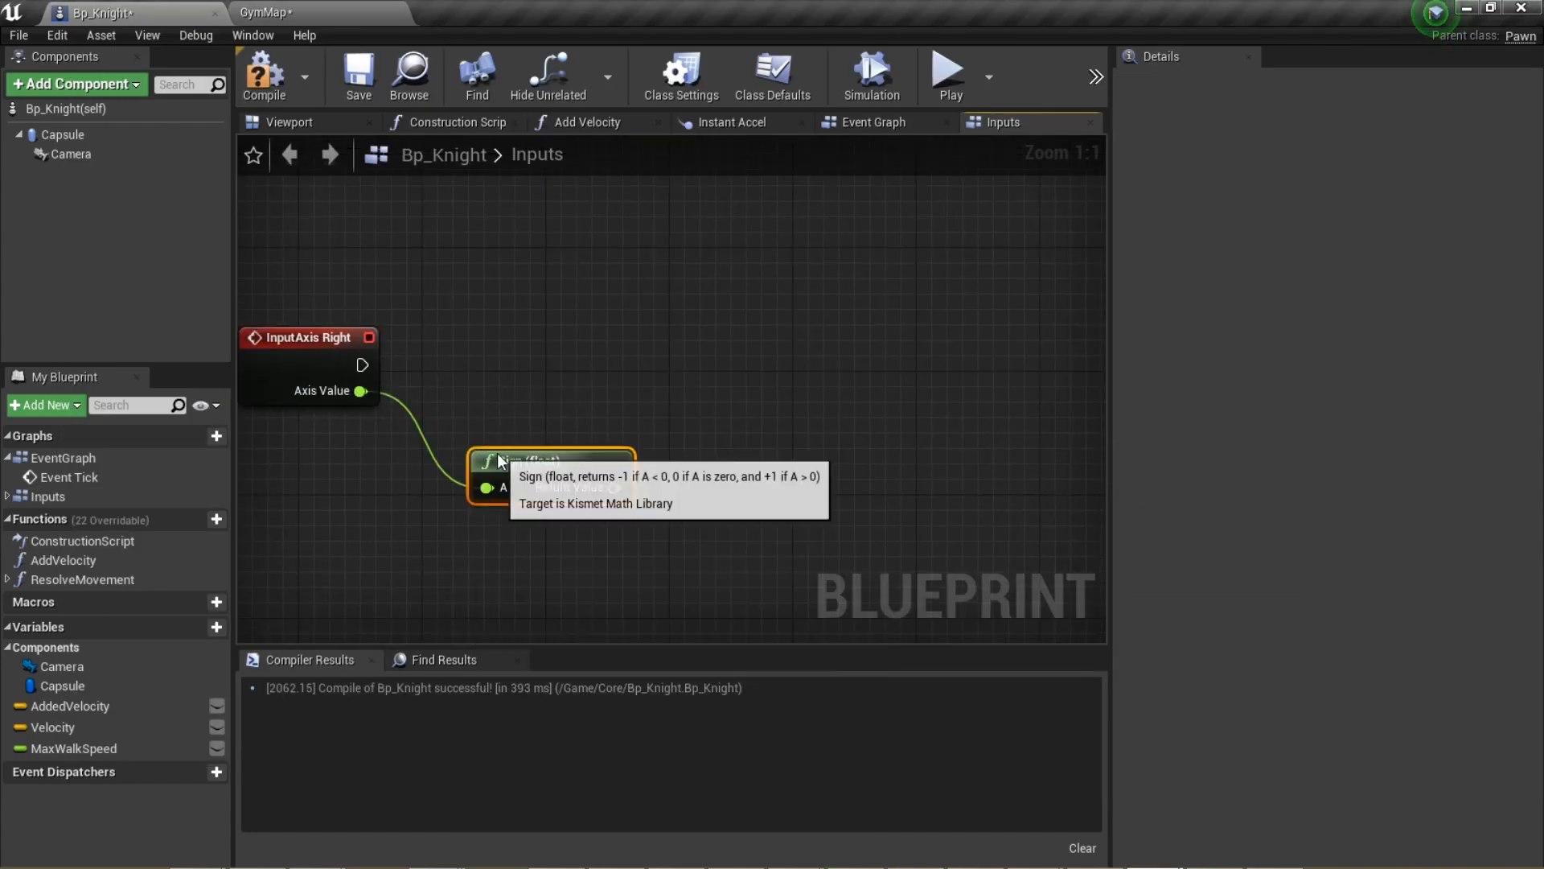
Scale Add Velocity by the axis sign times a new MoveRightAccel variable defaulting to 6000
left_click_drag(618, 501, 690, 511)
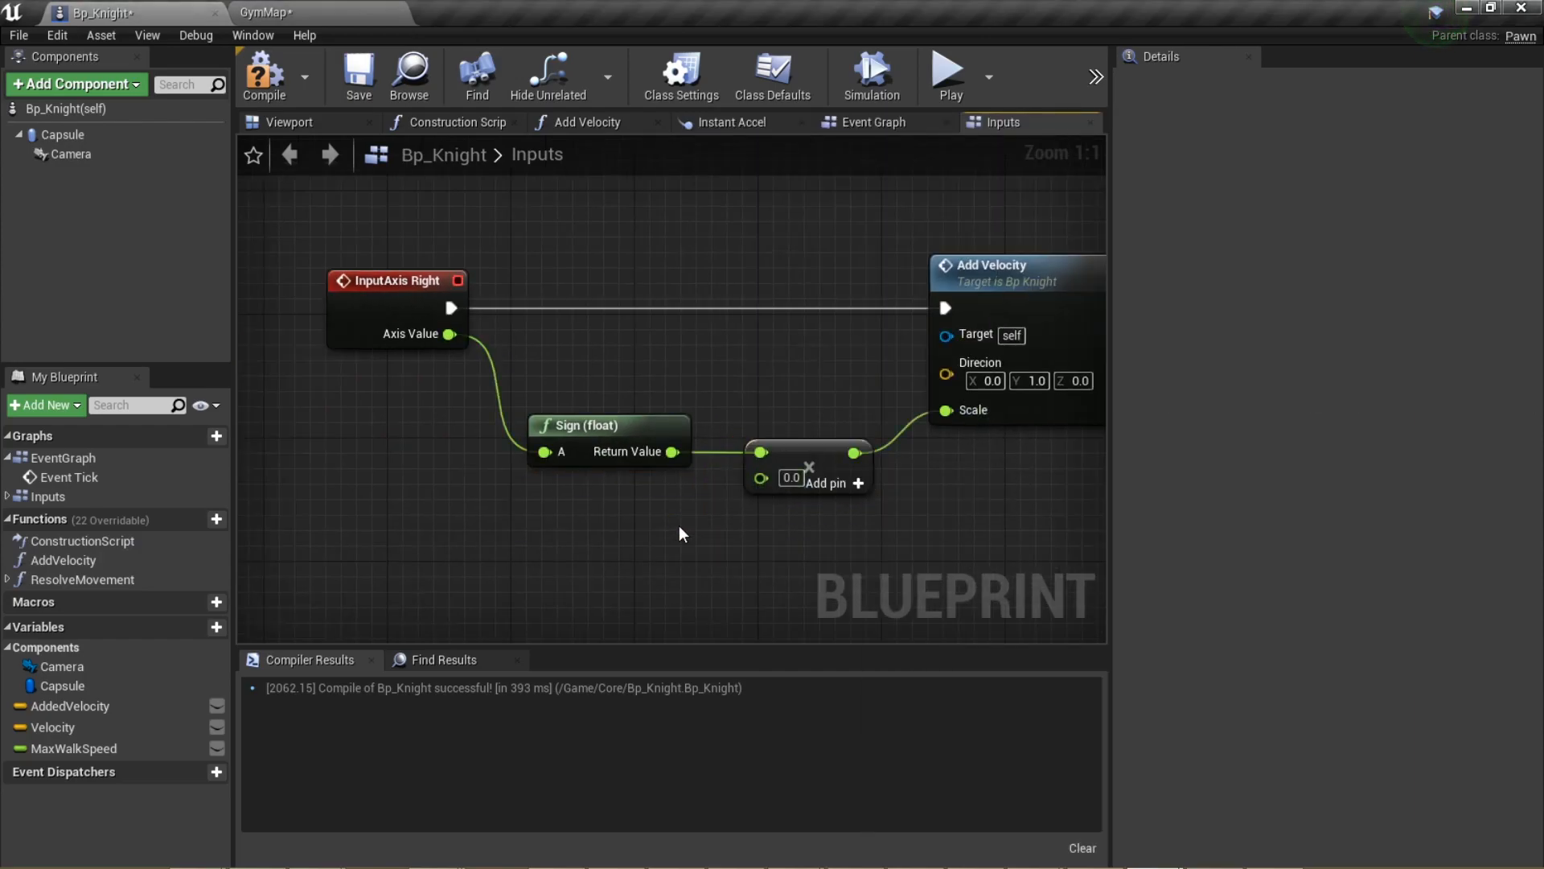
type("MoveRightAccel")
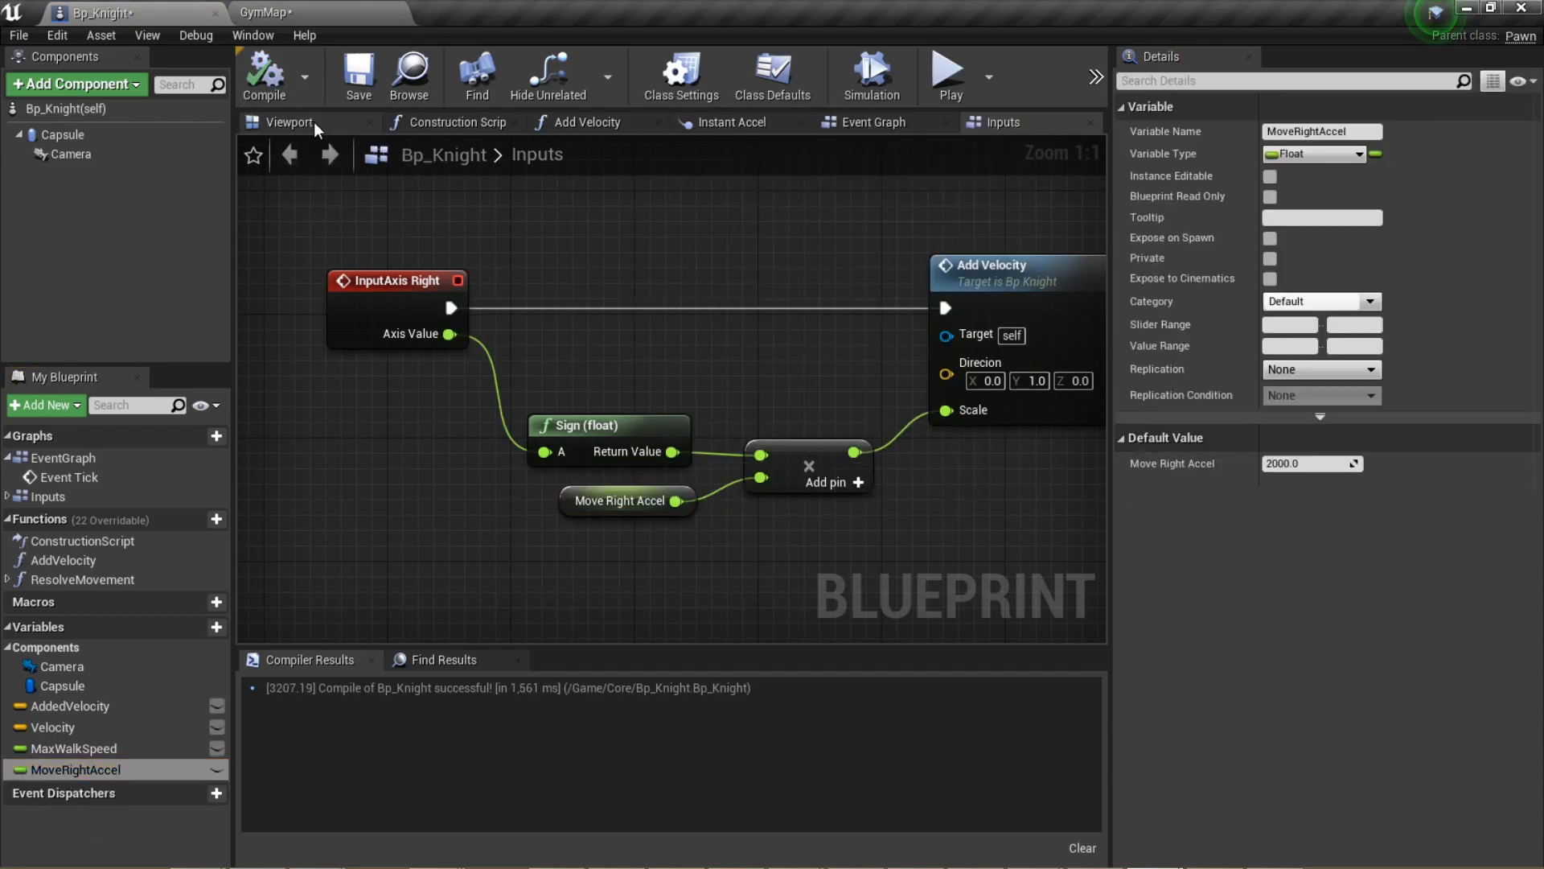
type("6000.0")
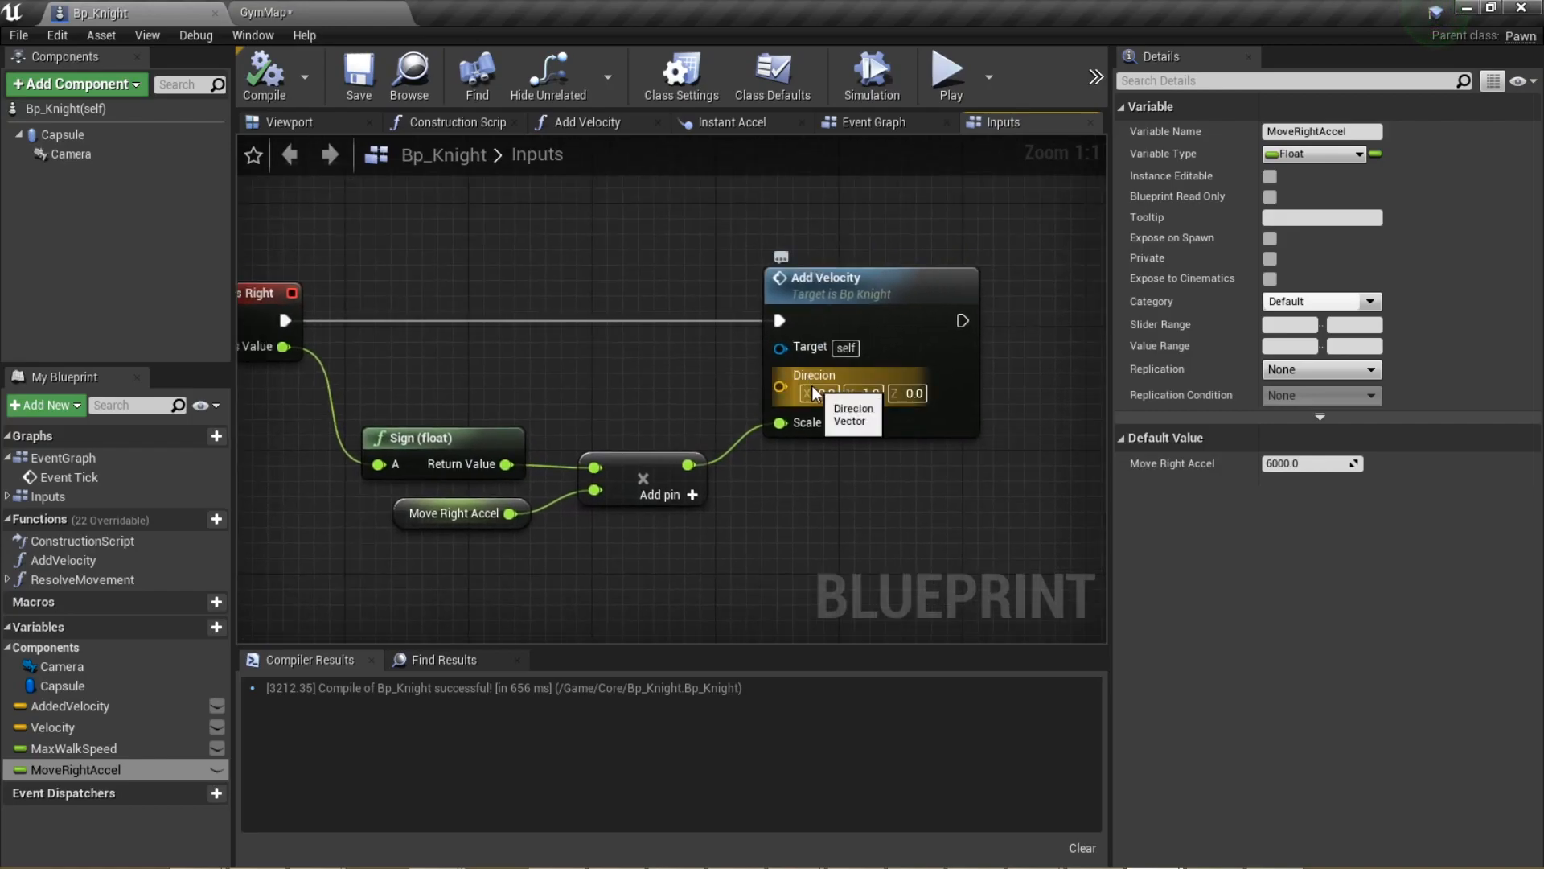
left_click(907, 392)
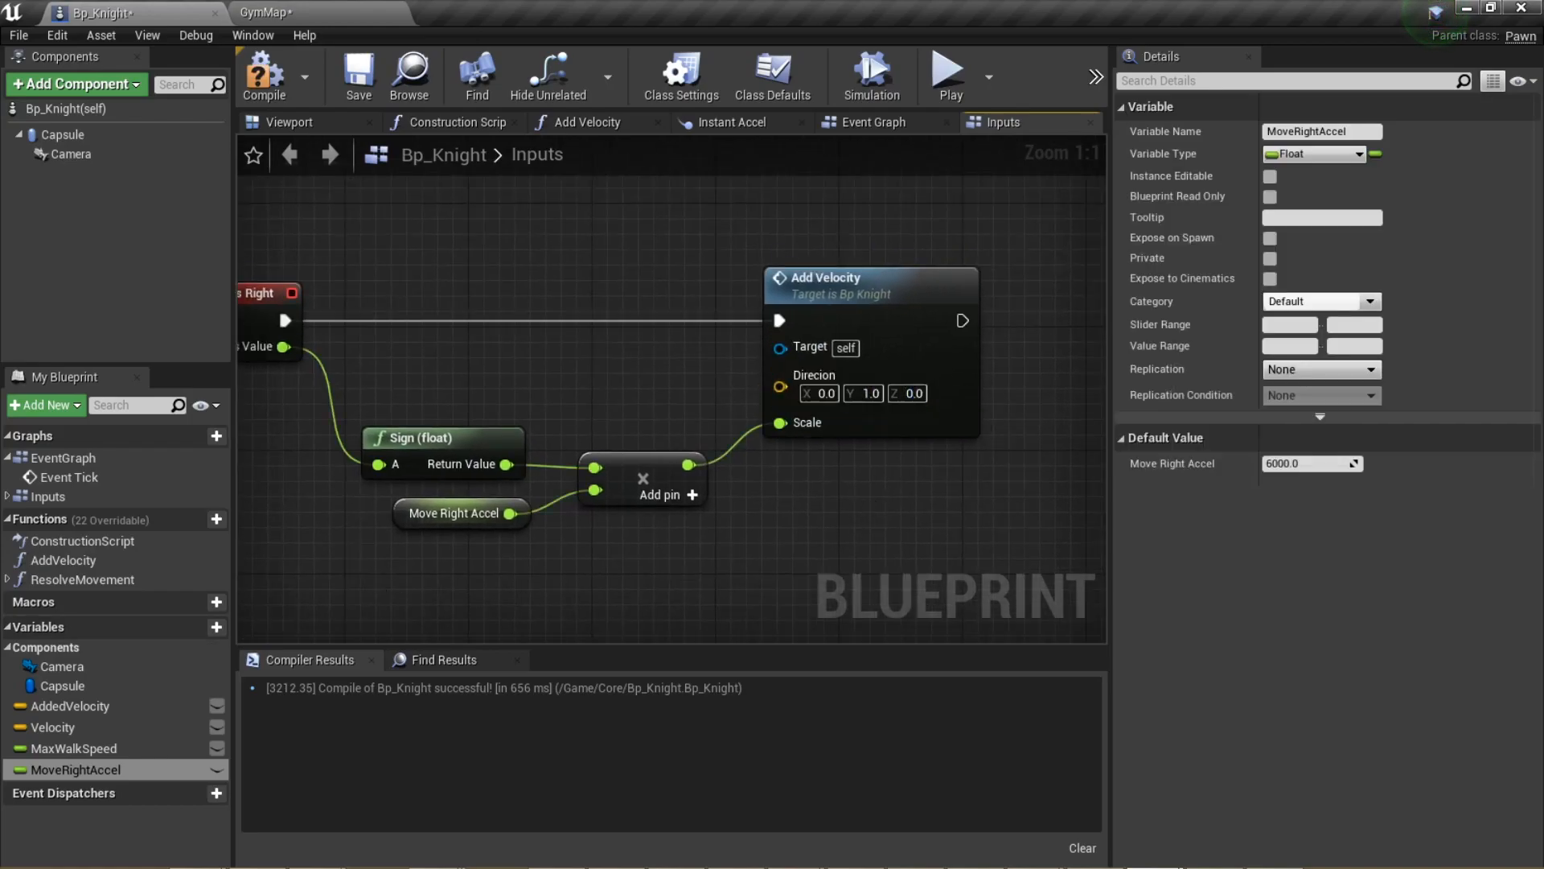
Set MaxWalkSpeed's default value to 360
left_click(74, 748)
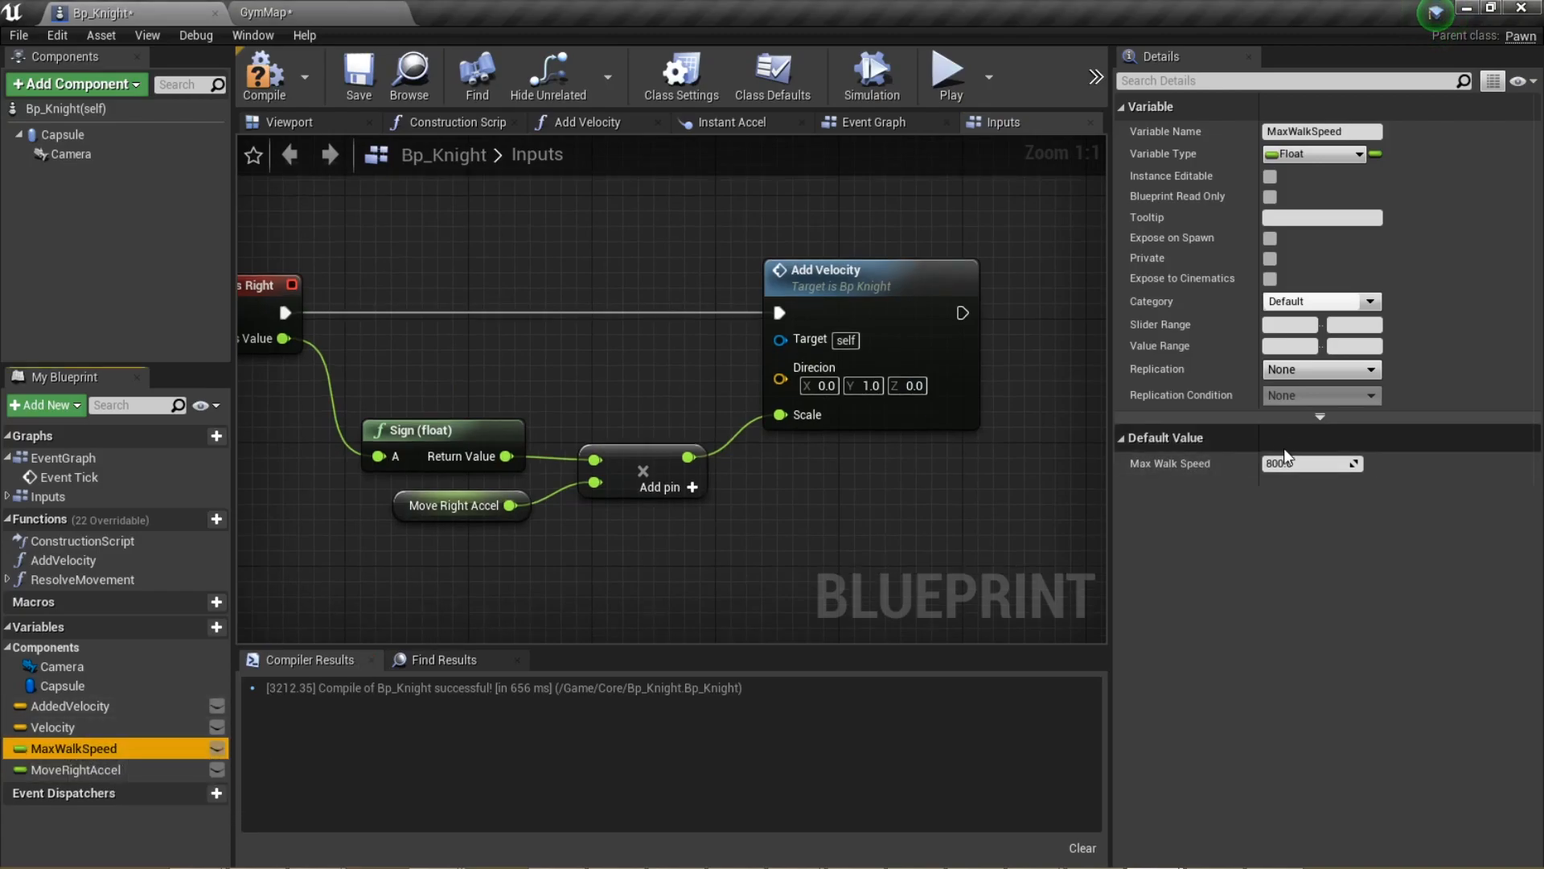
type("360")
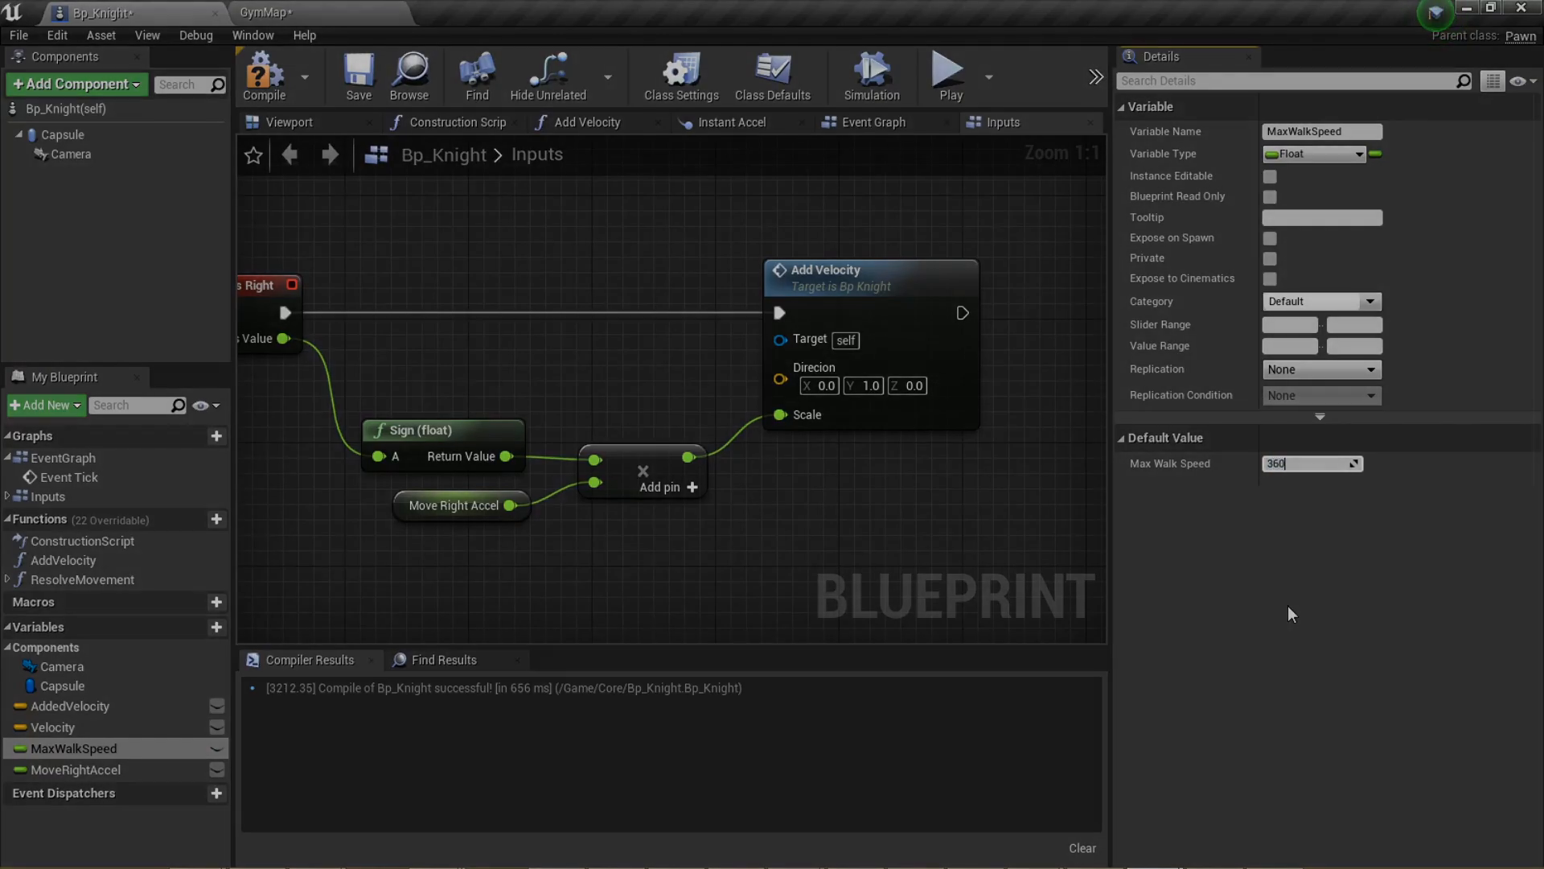
left_click(947, 76)
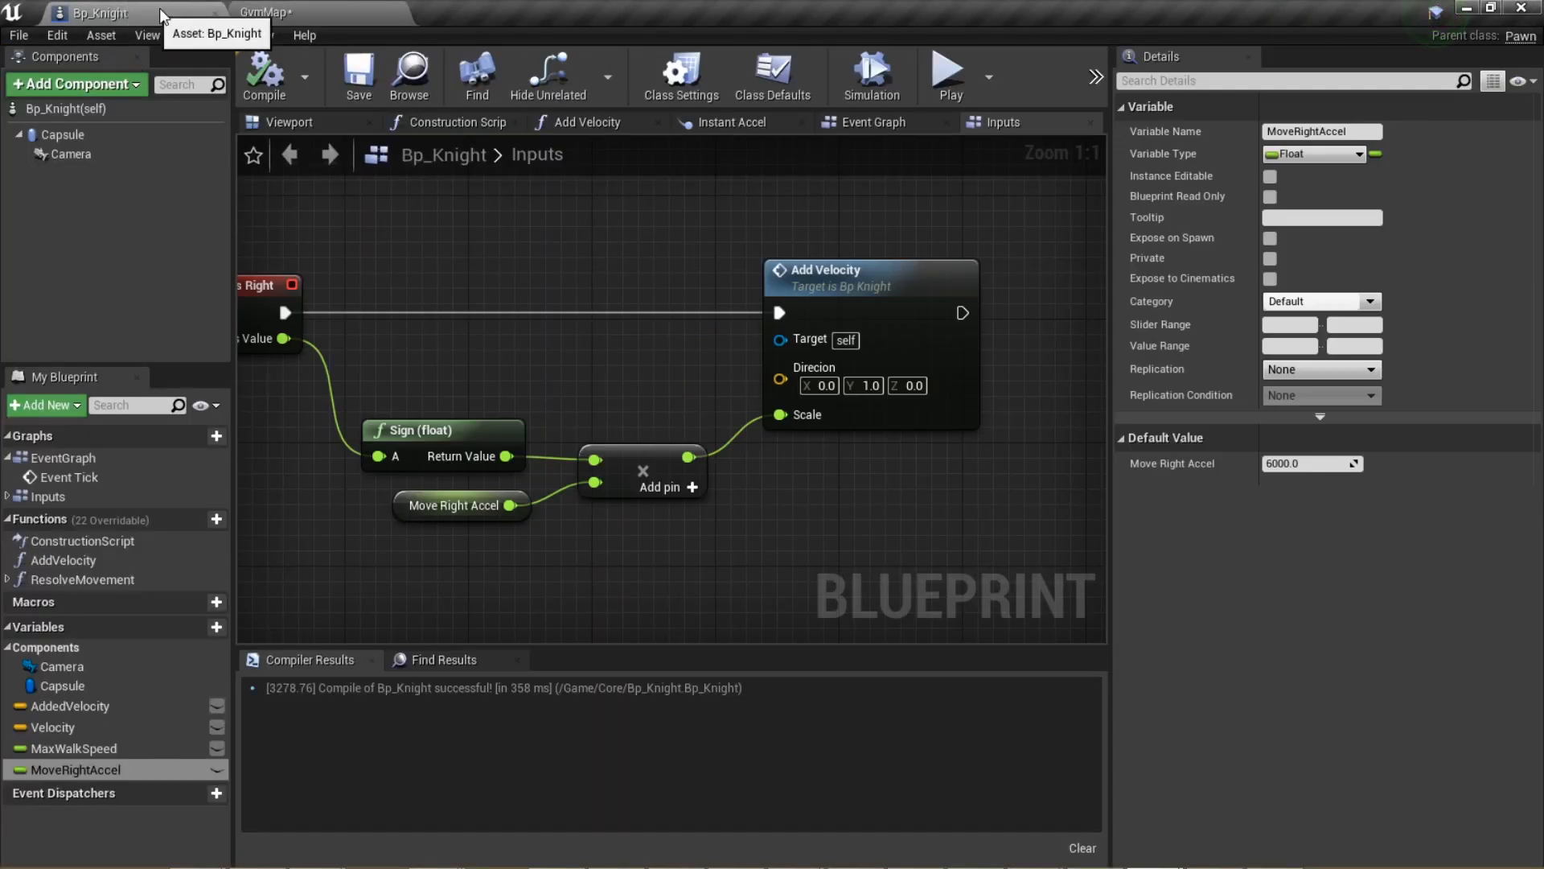
Create a Change Movement function with a Switch on EMovement and a Gravity function sequenced before Resolve Movement
left_click(869, 121)
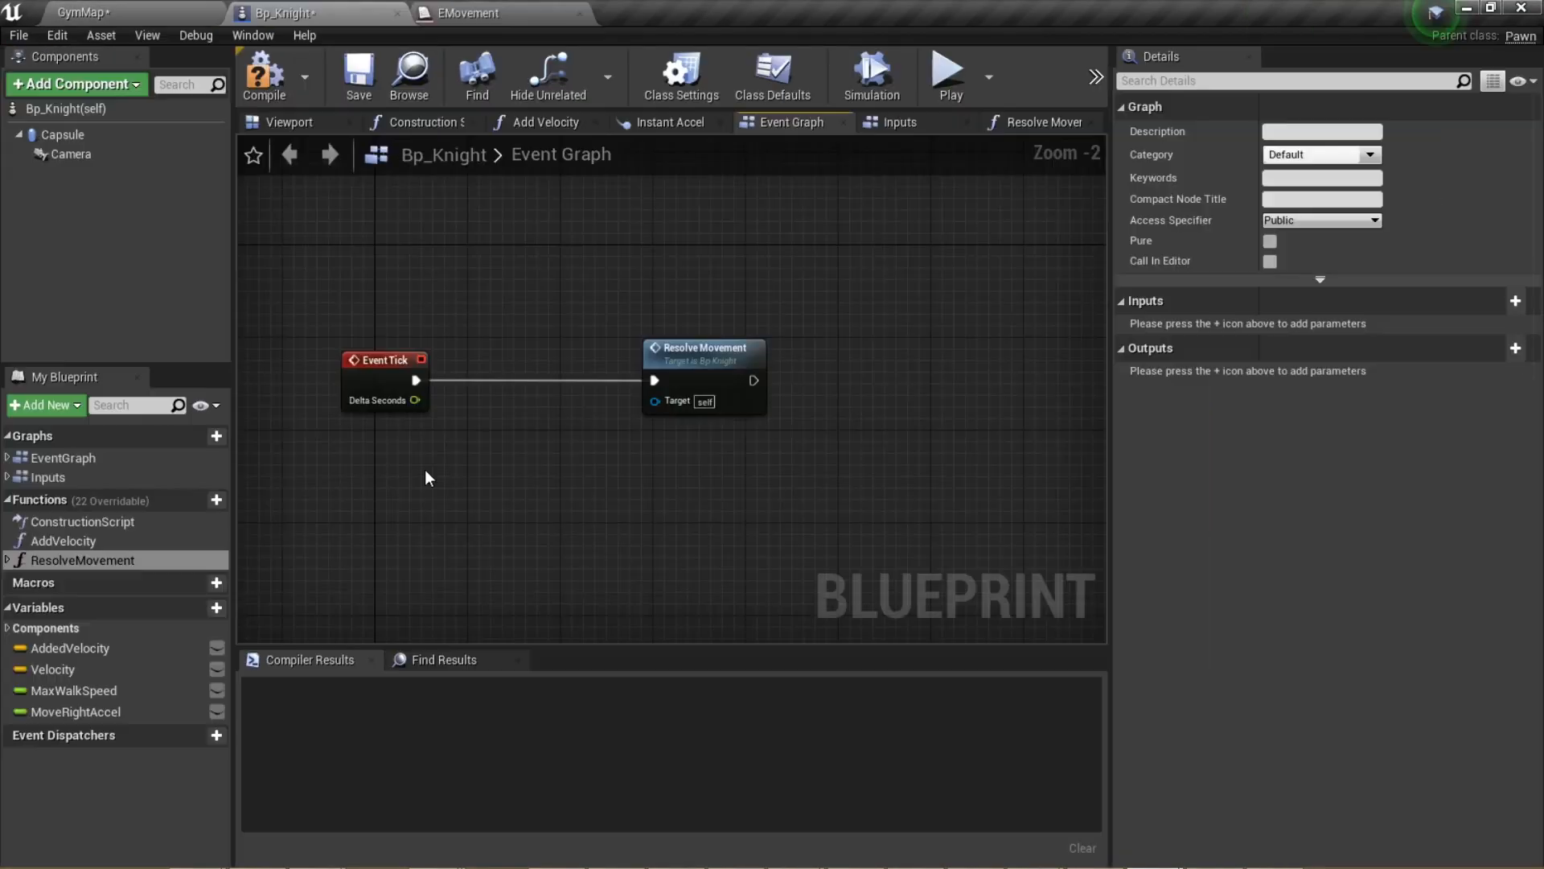
left_click(262, 77)
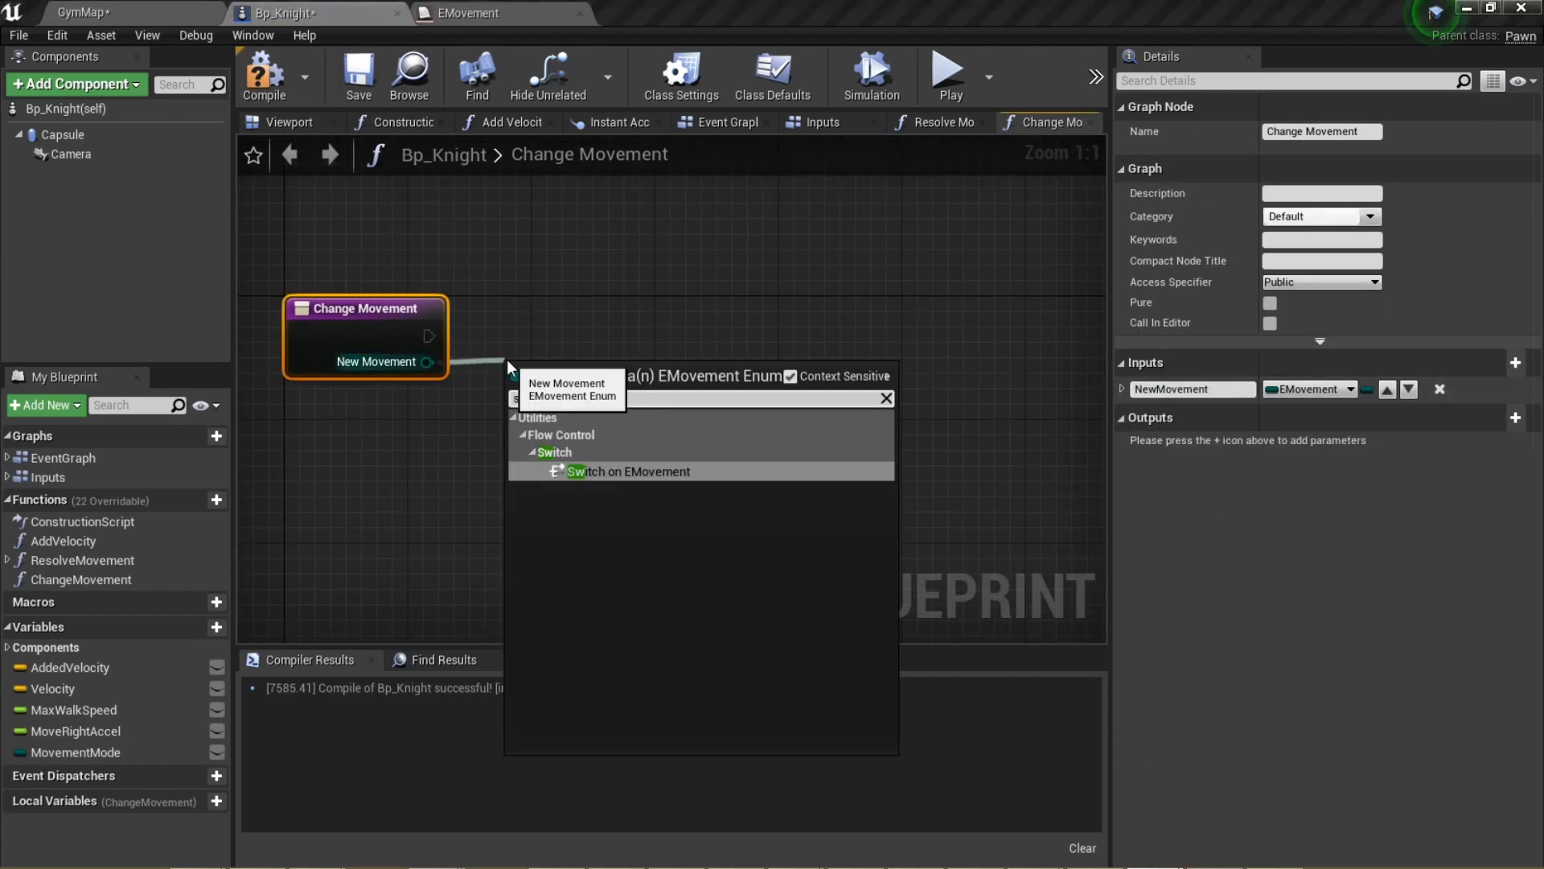
left_click(629, 472)
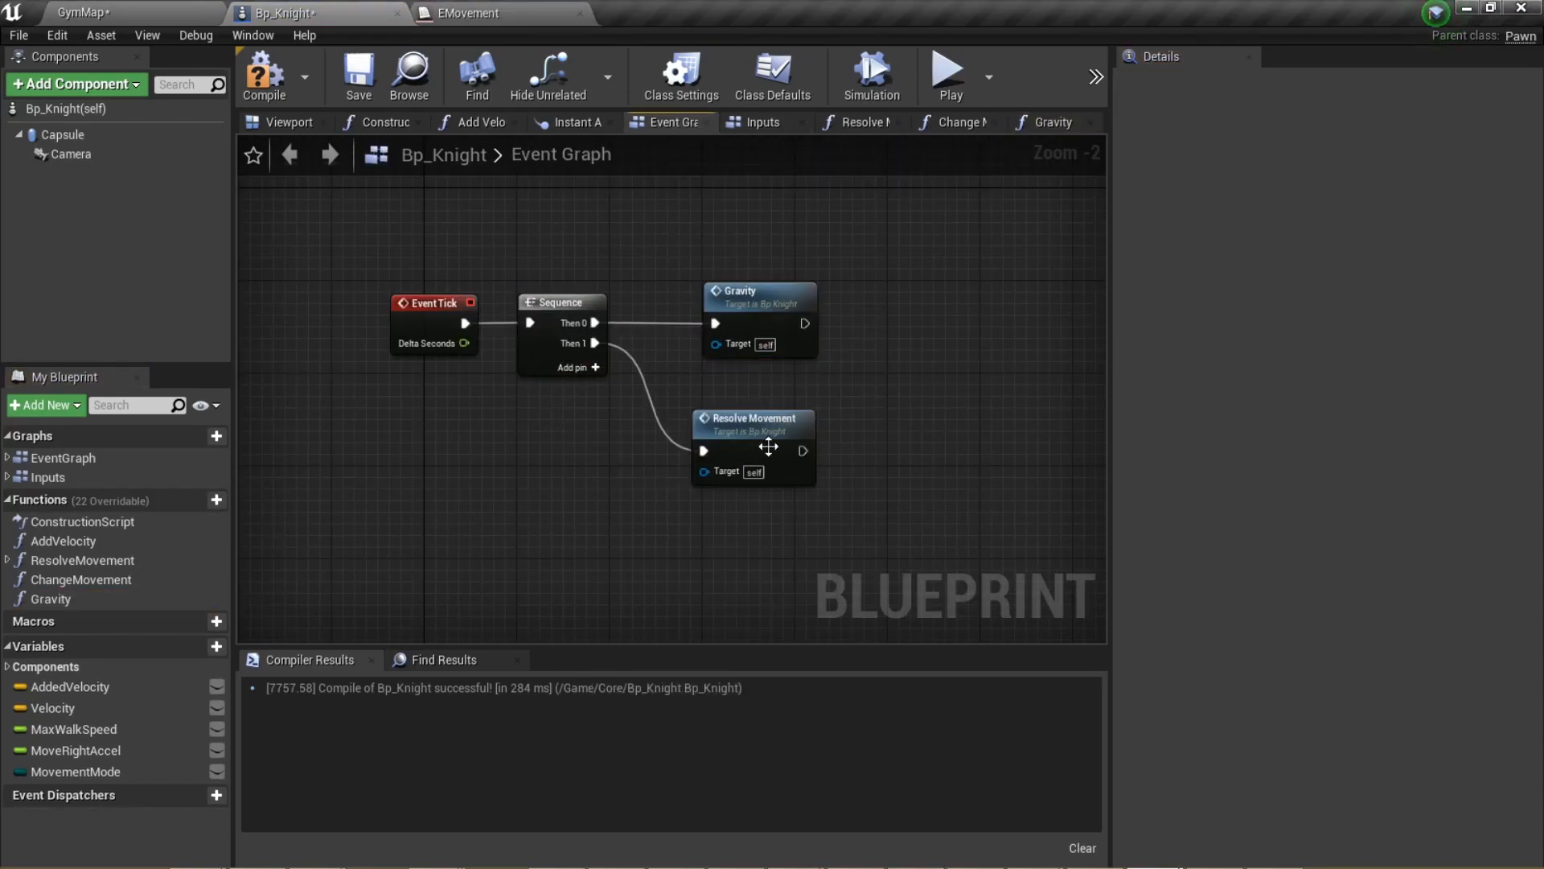
Promote the Gravity Select input to a GravityAcceleration variable wired to Grounded and Falling
left_click(1051, 123)
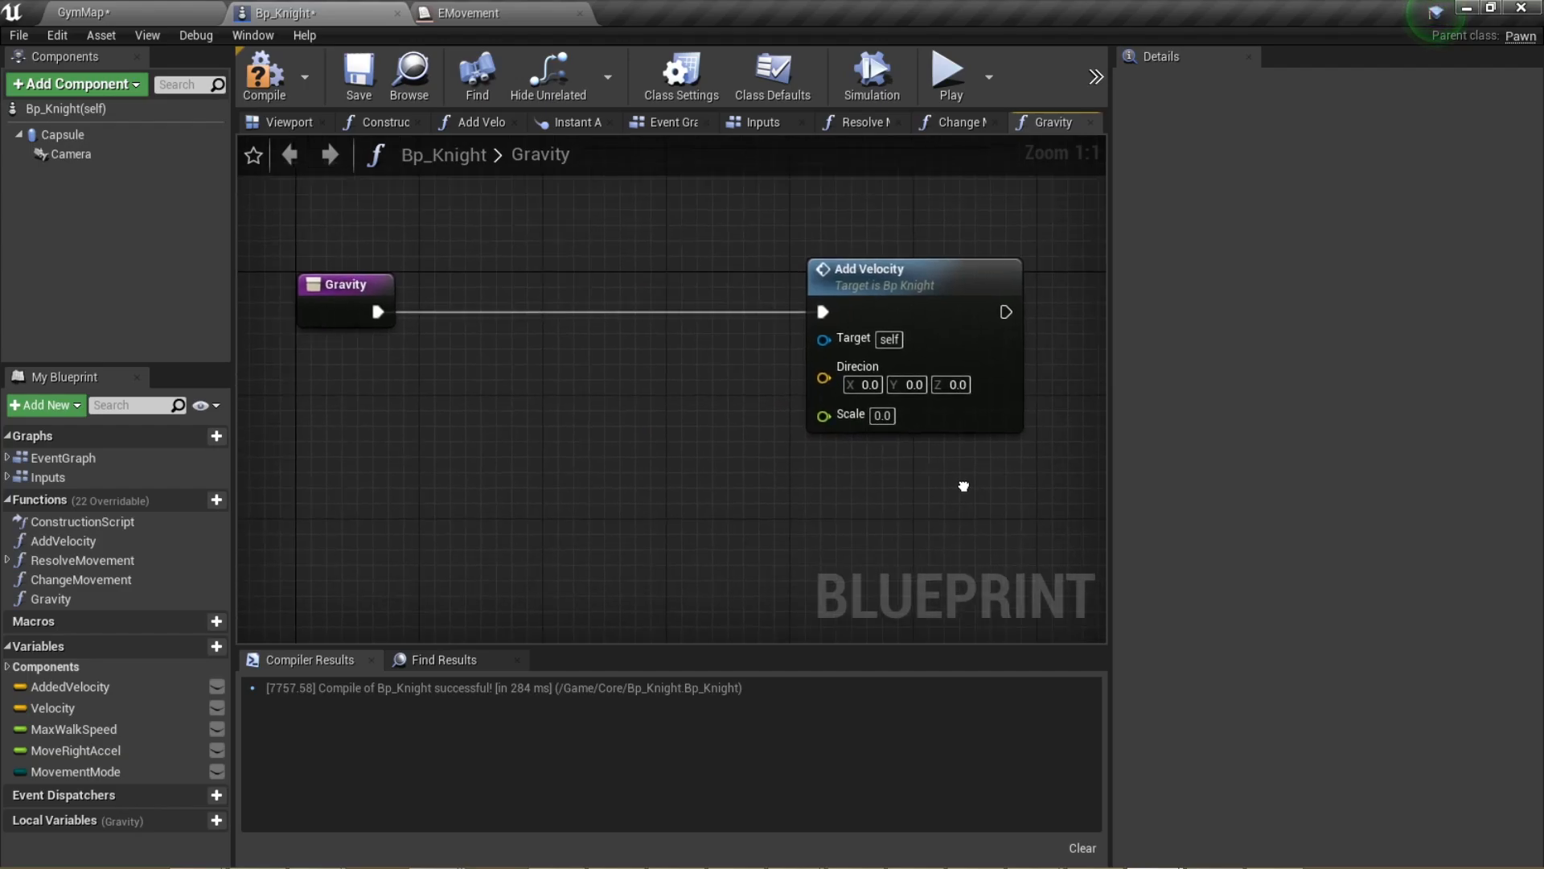
left_click(950, 385)
type("-1")
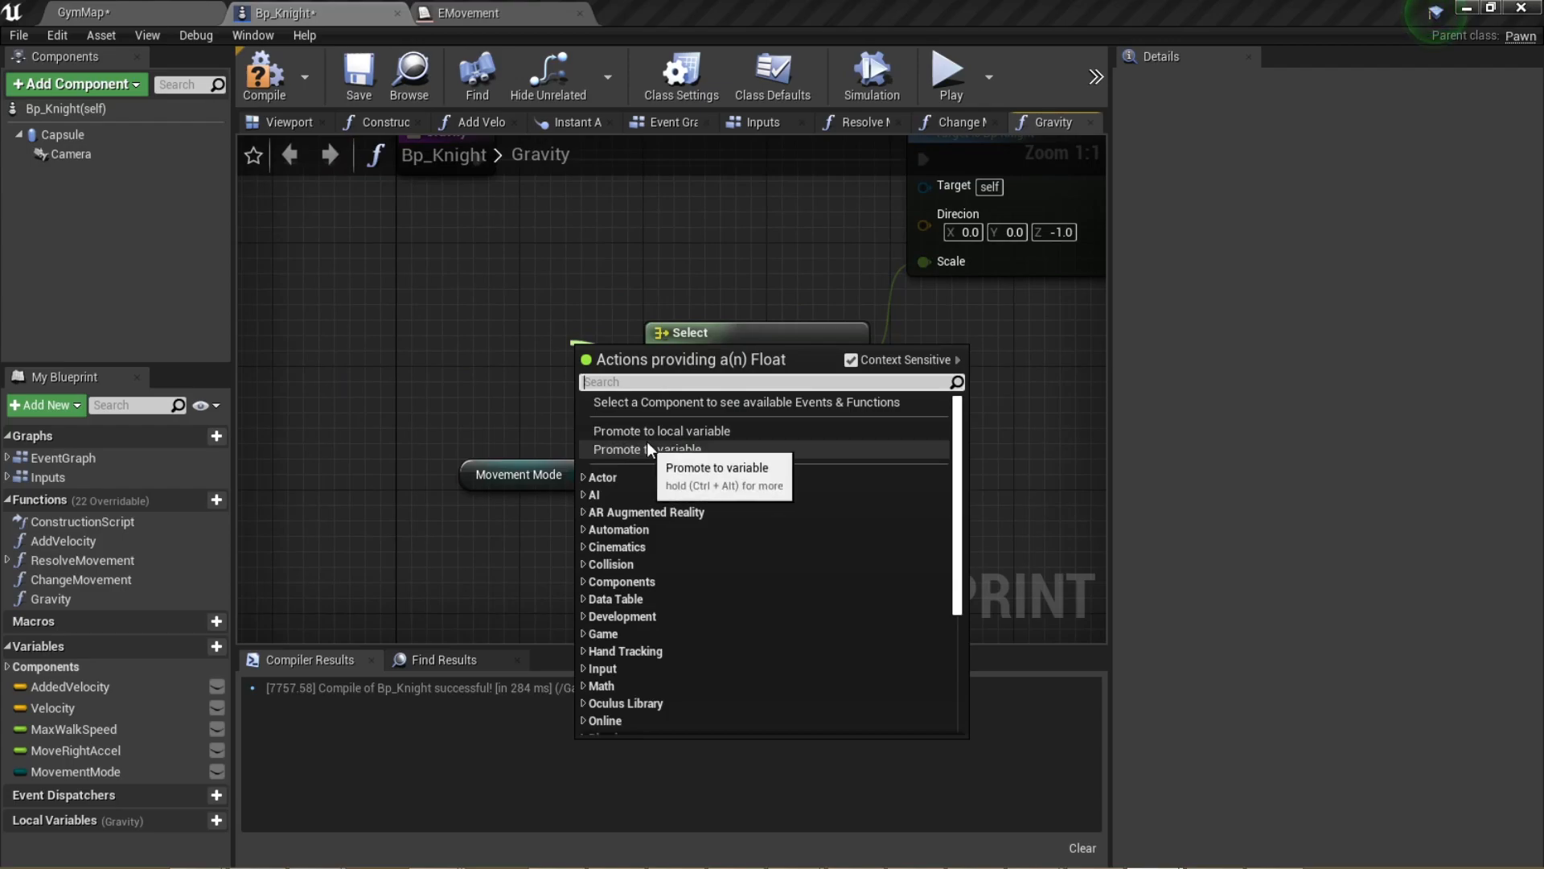
left_click(662, 448)
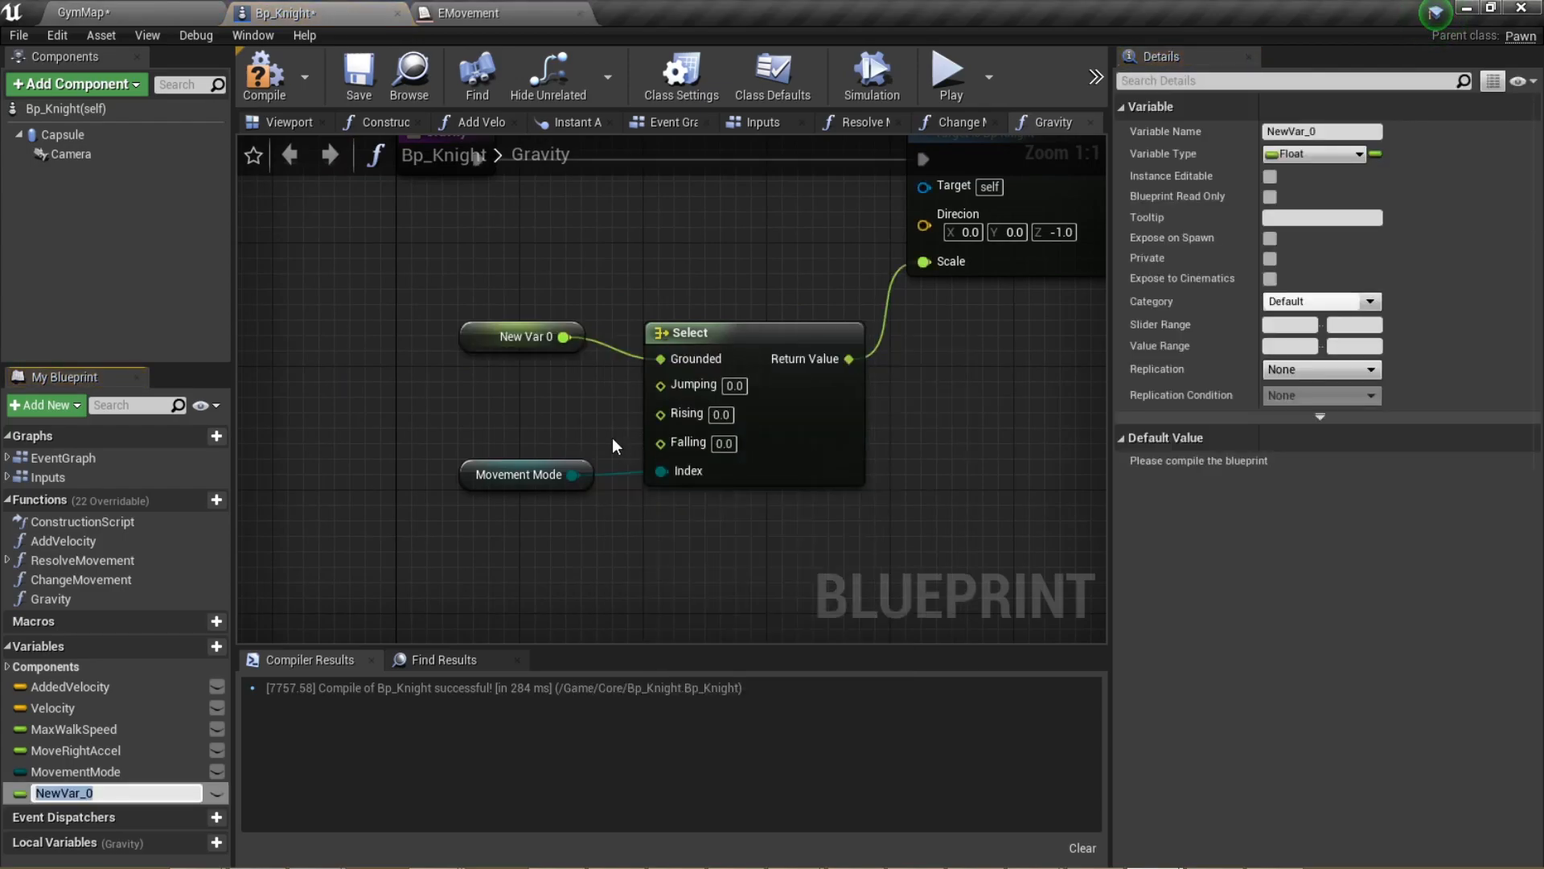
type("GravityAce")
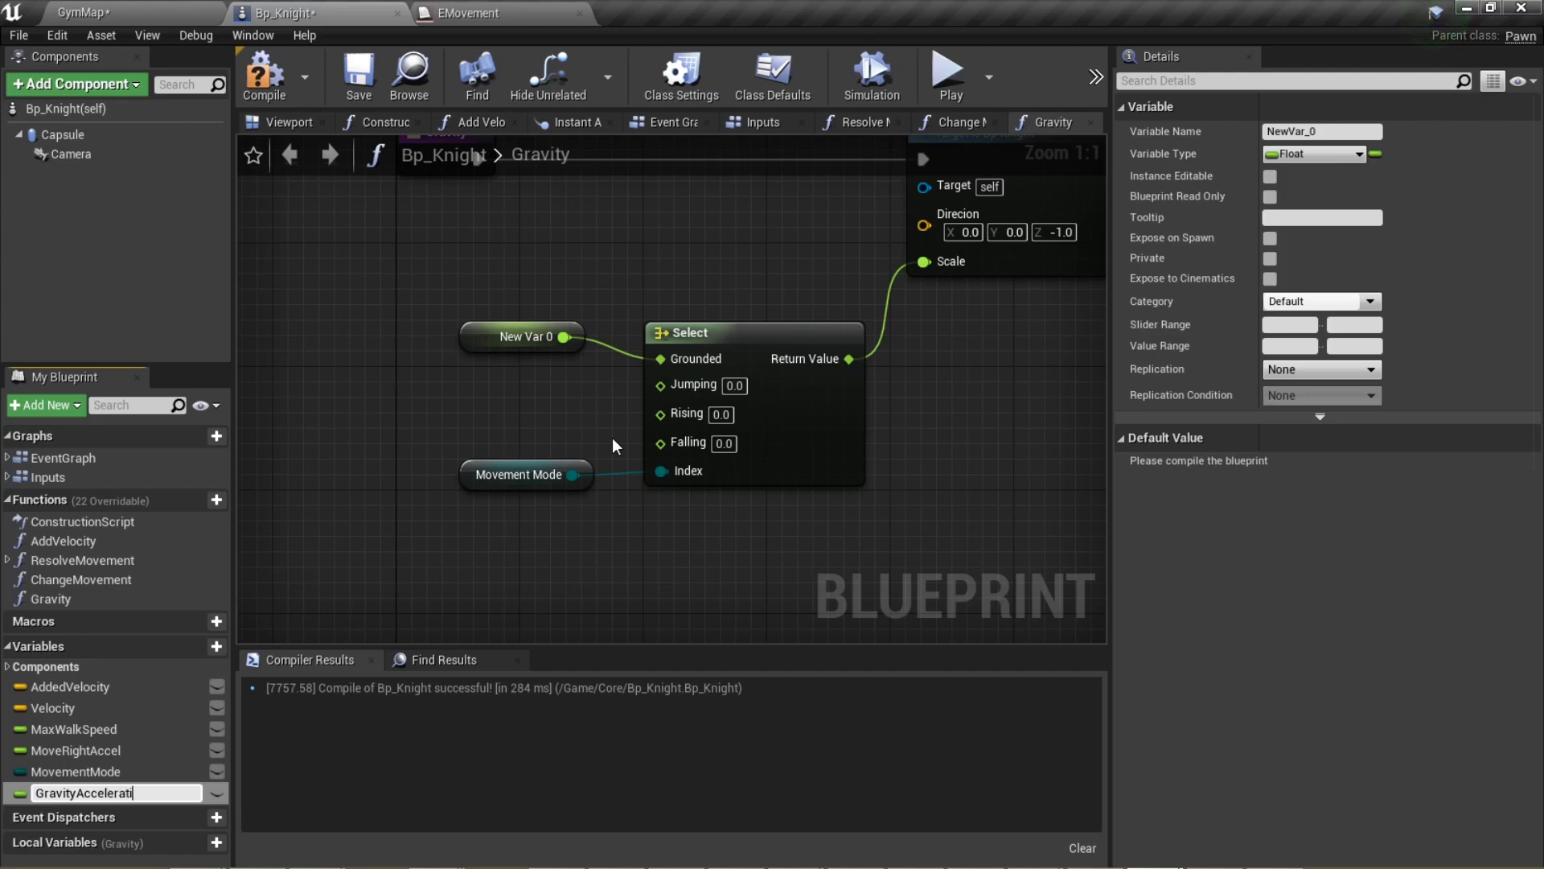
key("enter")
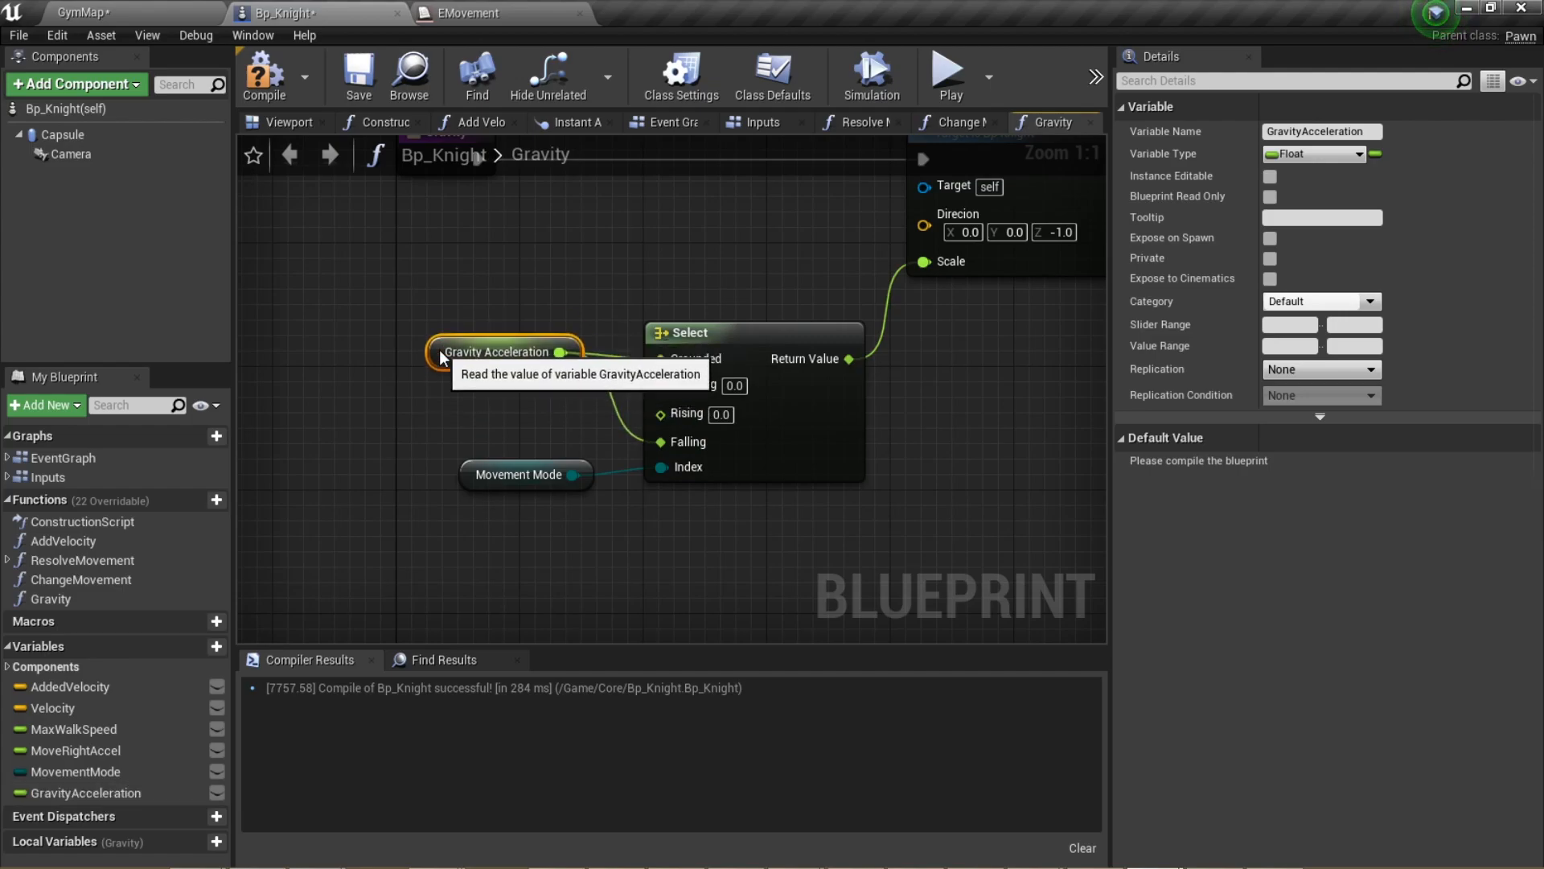
mouse_move(467, 476)
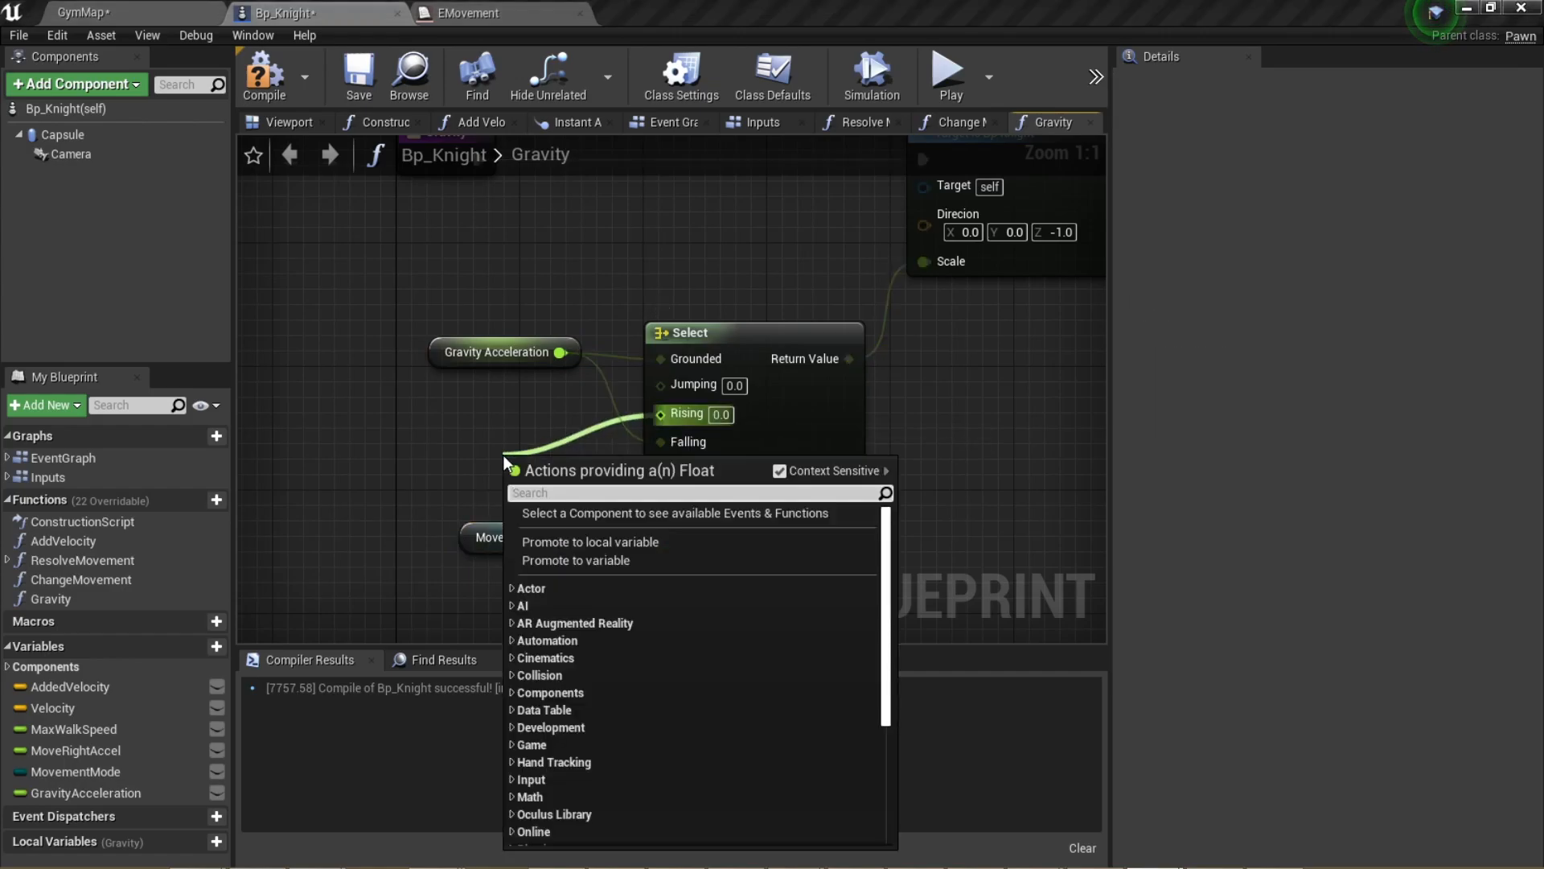
mouse_move(576, 560)
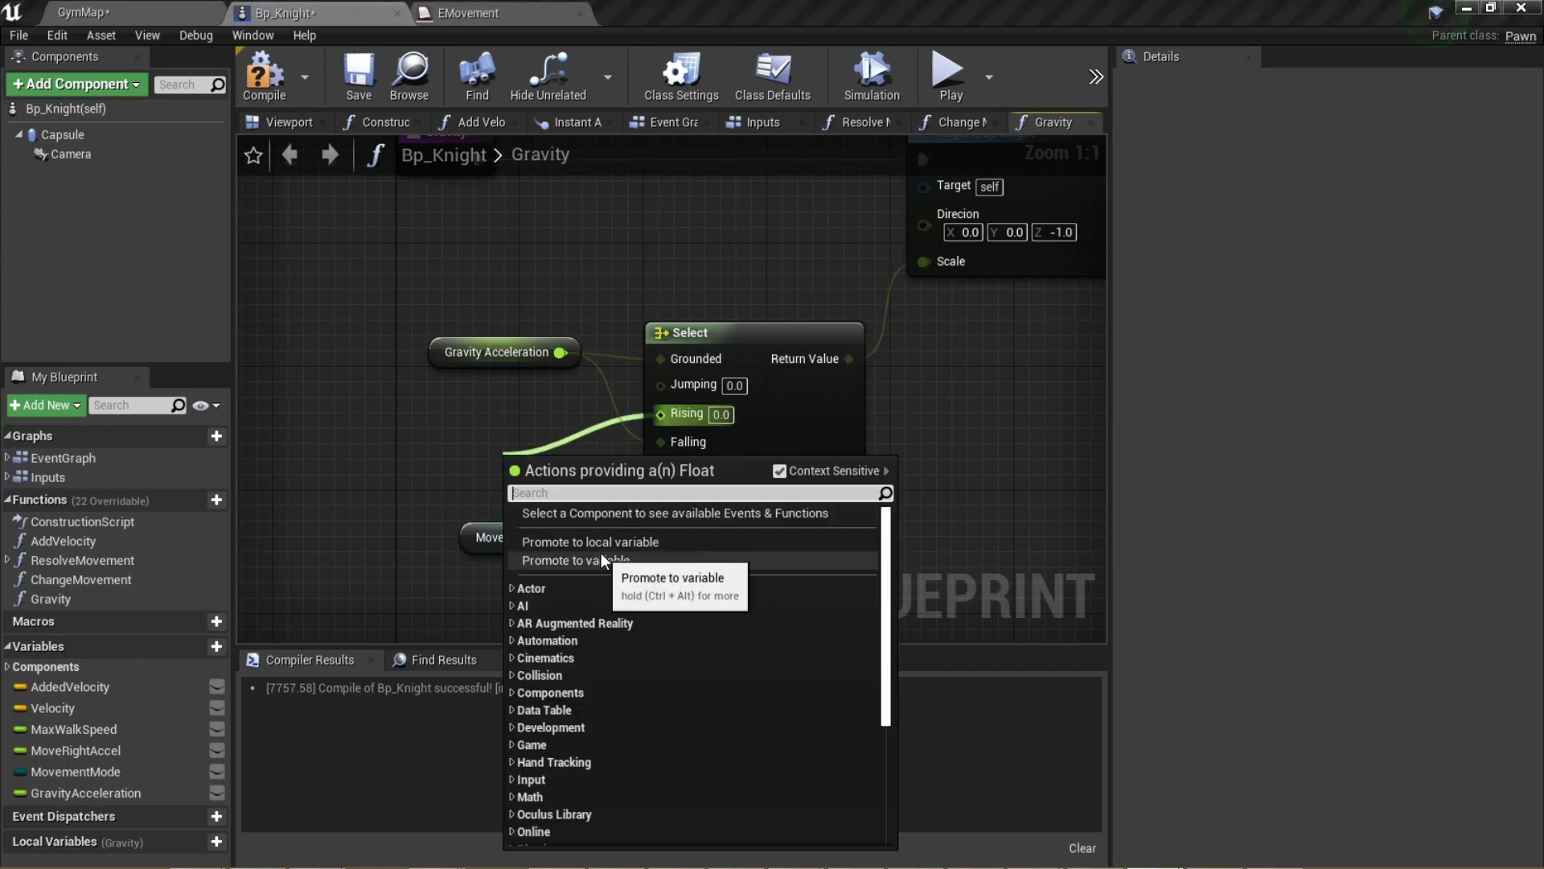
Promote the Rising input to a separate RisingGravityAcceleration variable
left_click(597, 560)
type("RisingGravity")
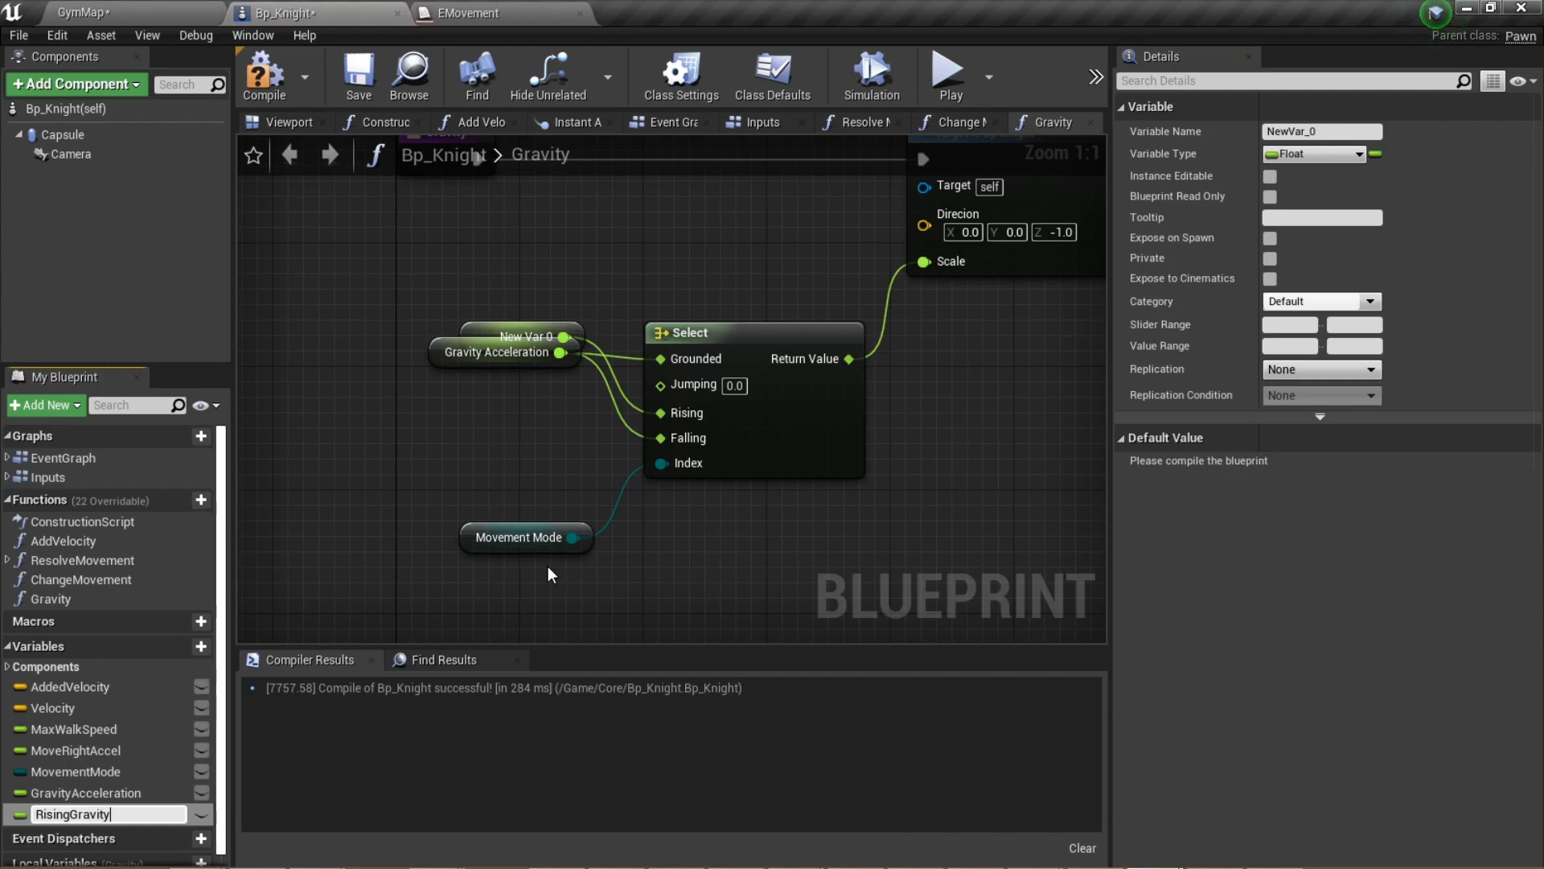
key("enter")
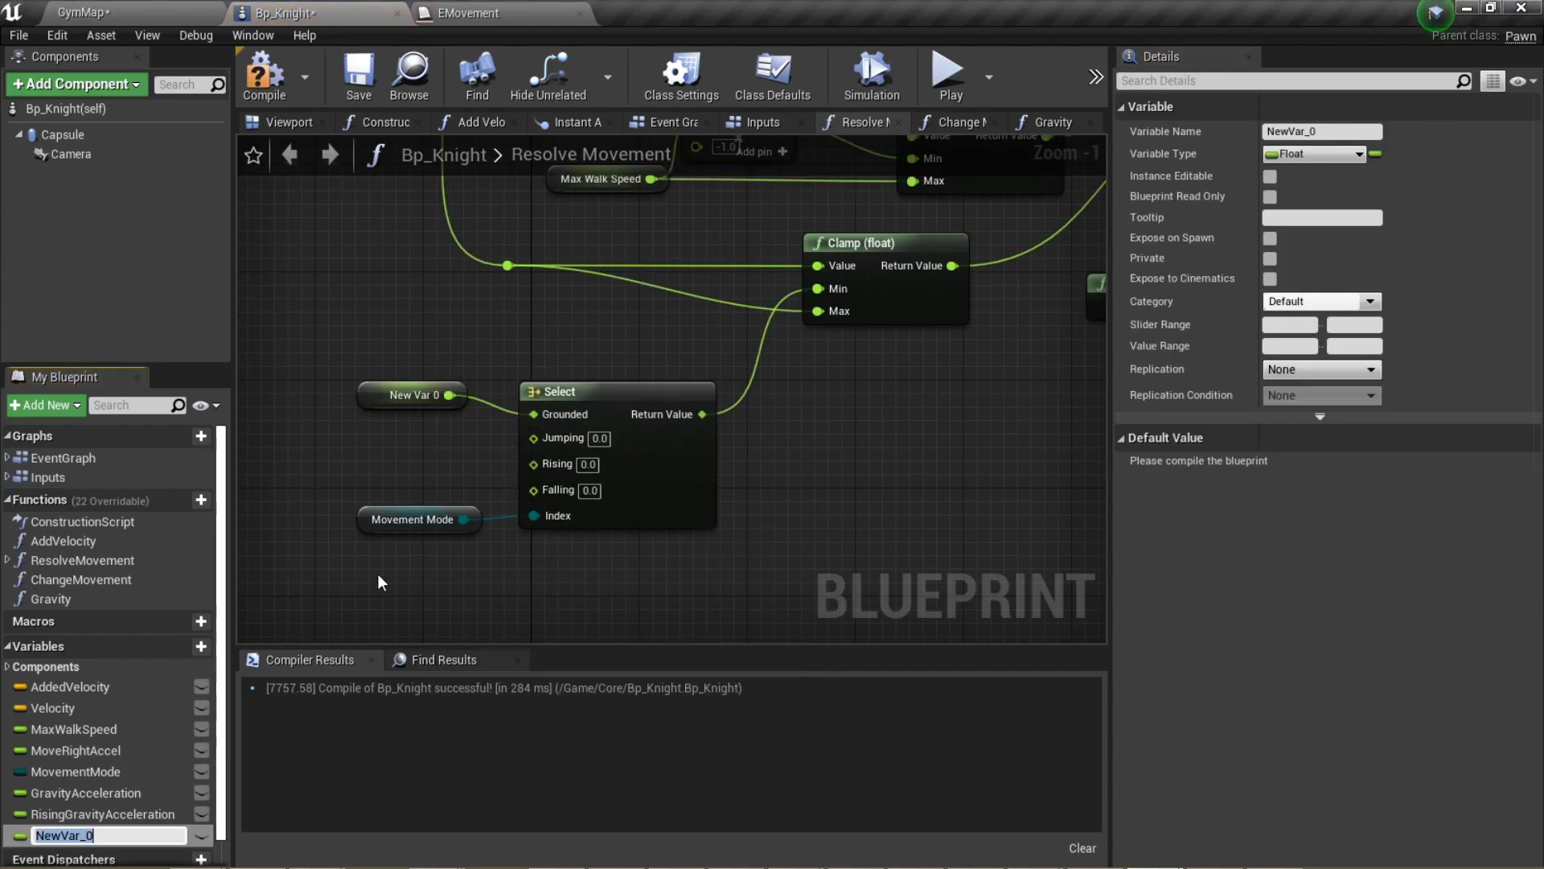
Promote the Resolve Movement Select pin to a MaxFallSpeed variable defaulting to -1000.0
type("MaxFallSpeed")
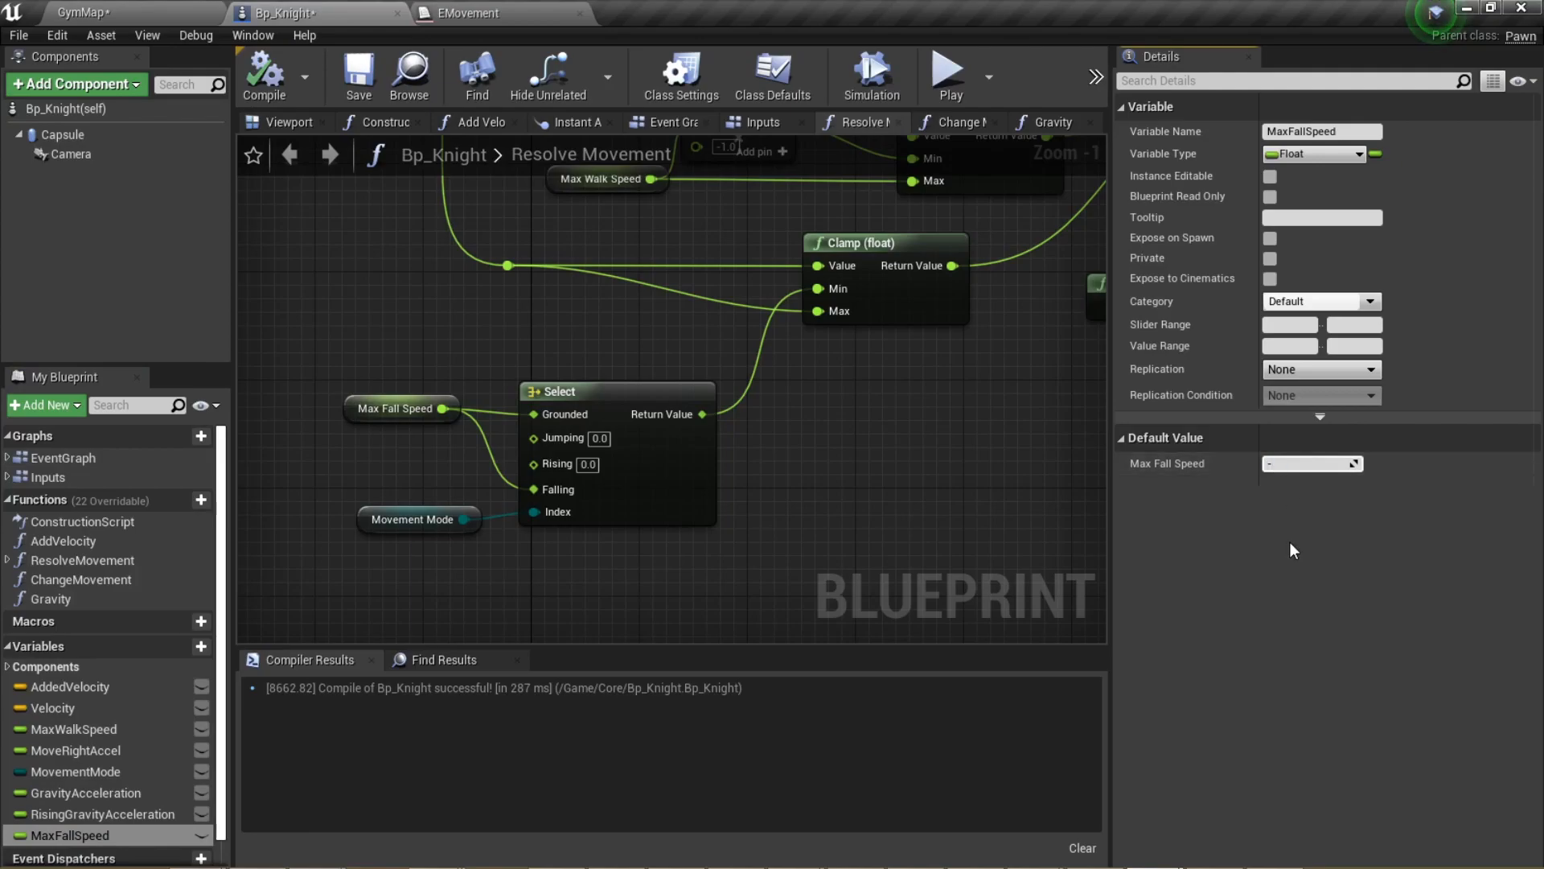
type("-1000.0")
type("Start")
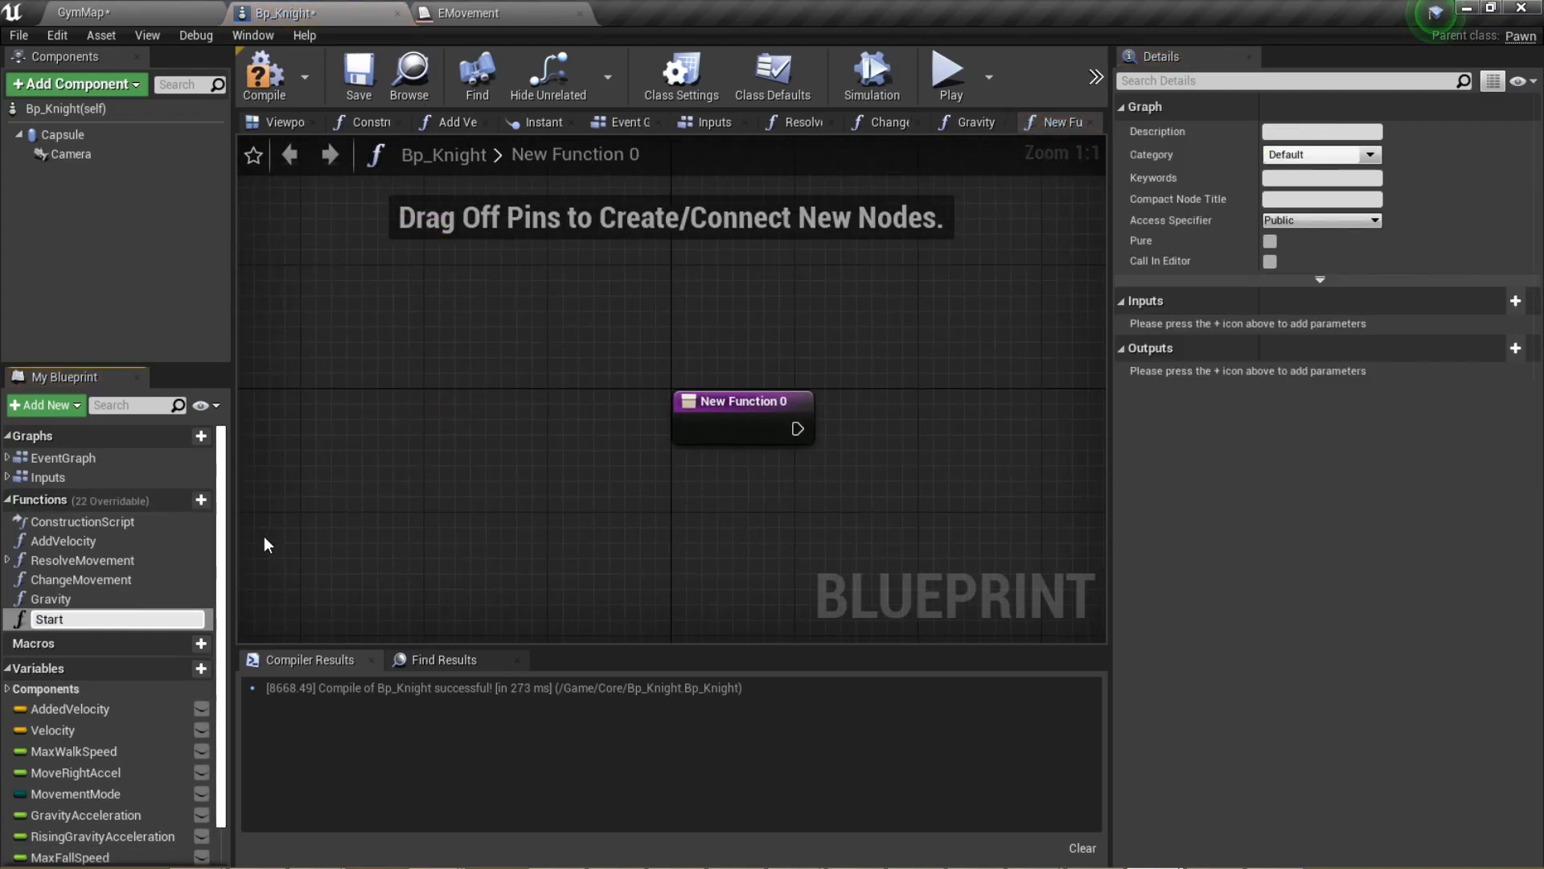
Add StartJump, Jumping and StopJump functions plus JumpSpeedCap, JumpAcceleration and JumpTimer variables
left_click(180, 499)
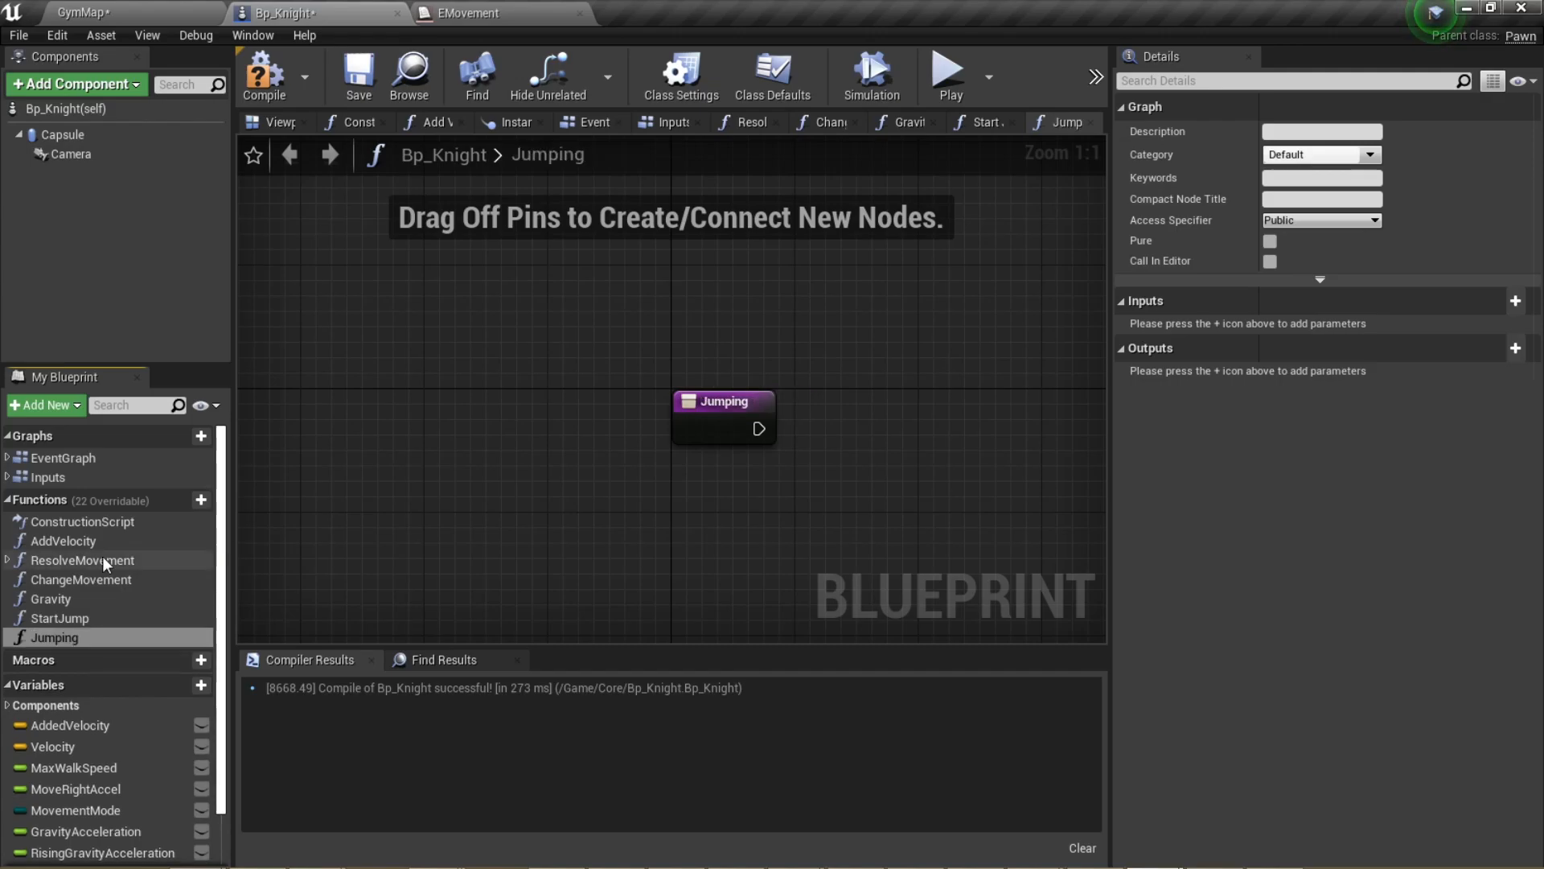
left_click(179, 498)
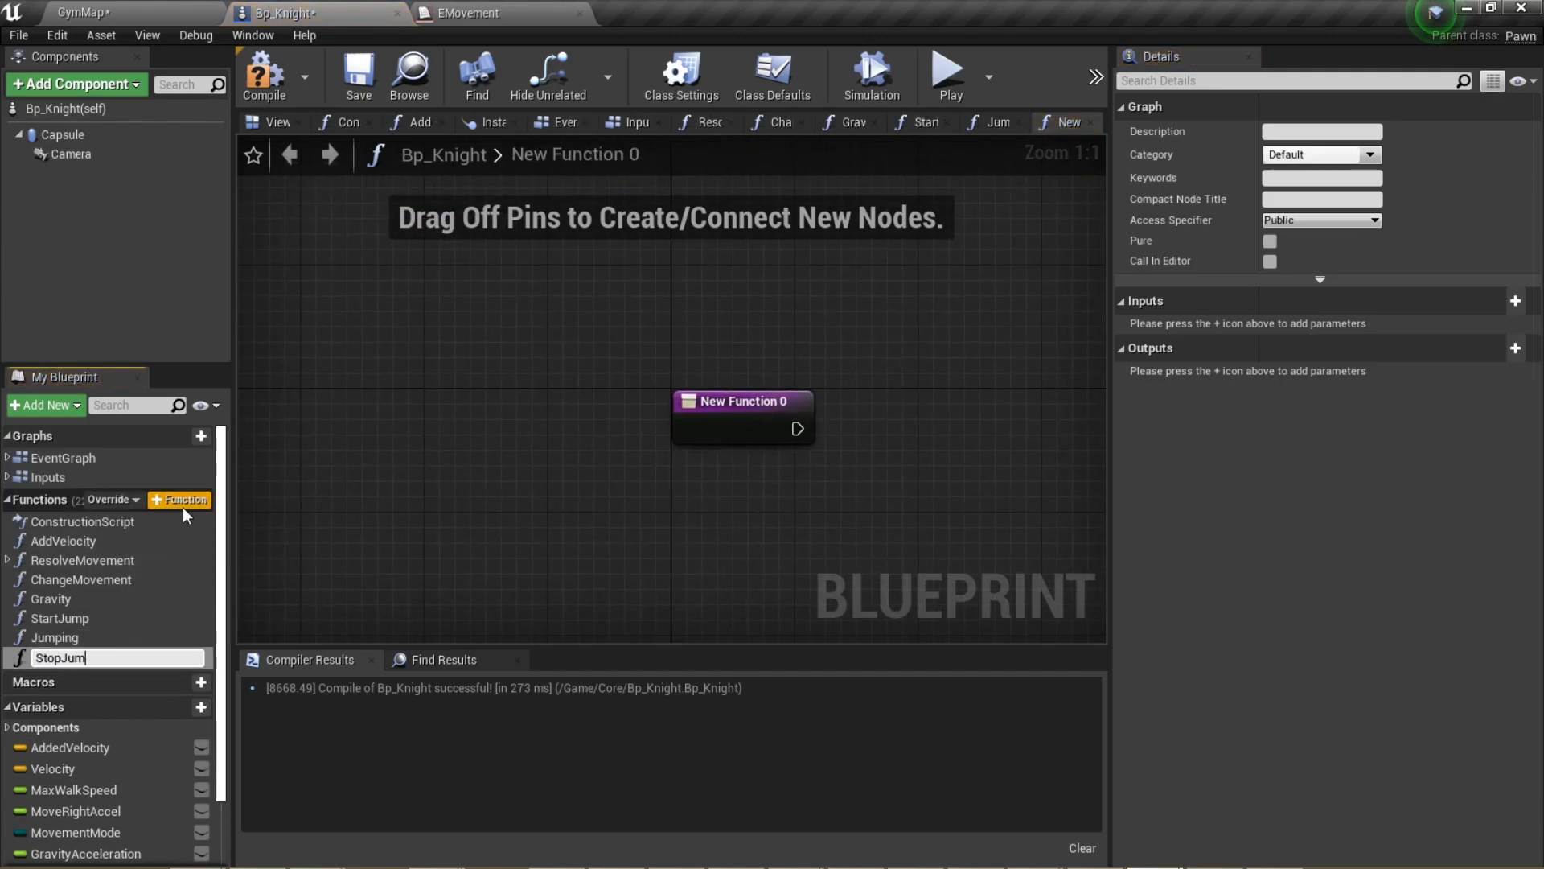
key("enter")
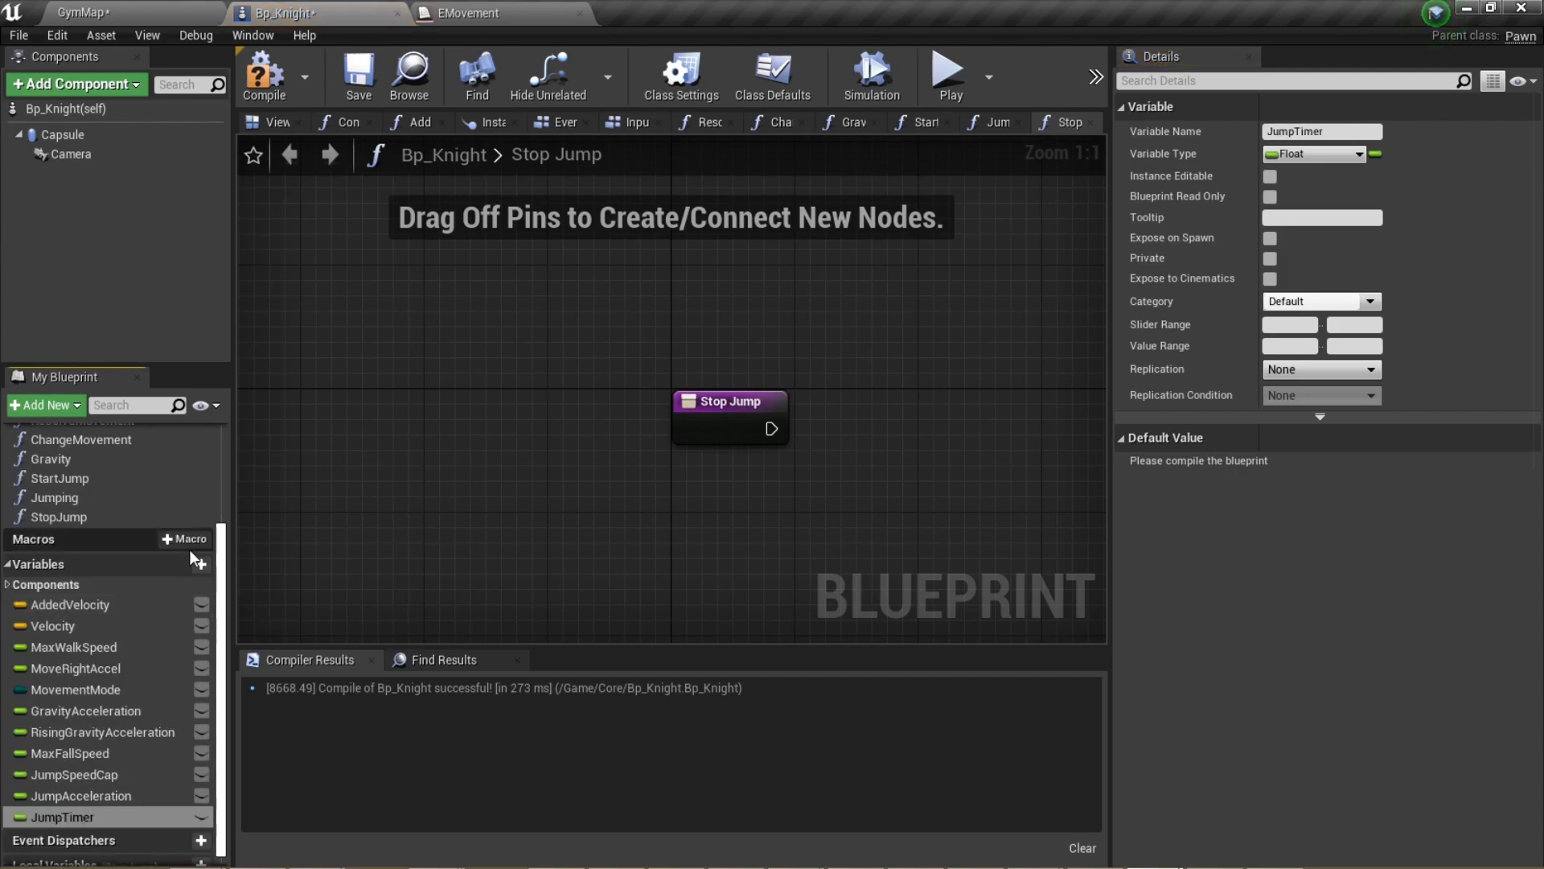
Add JumpMaxDuration and sort variables into Jump, Movement and Gravity categories
left_click(181, 563)
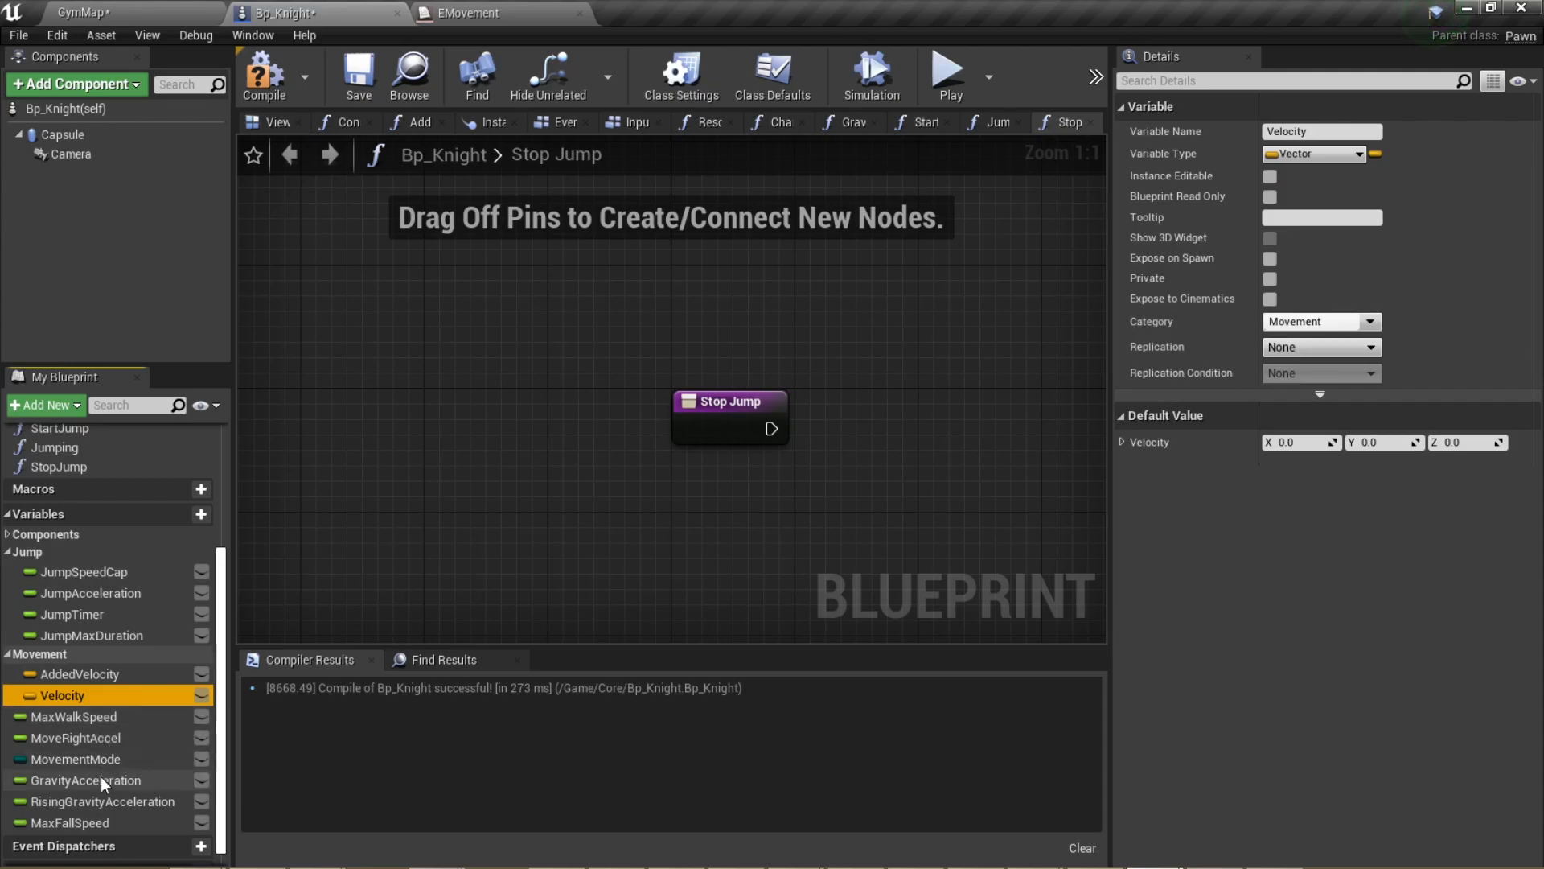
left_click(86, 780)
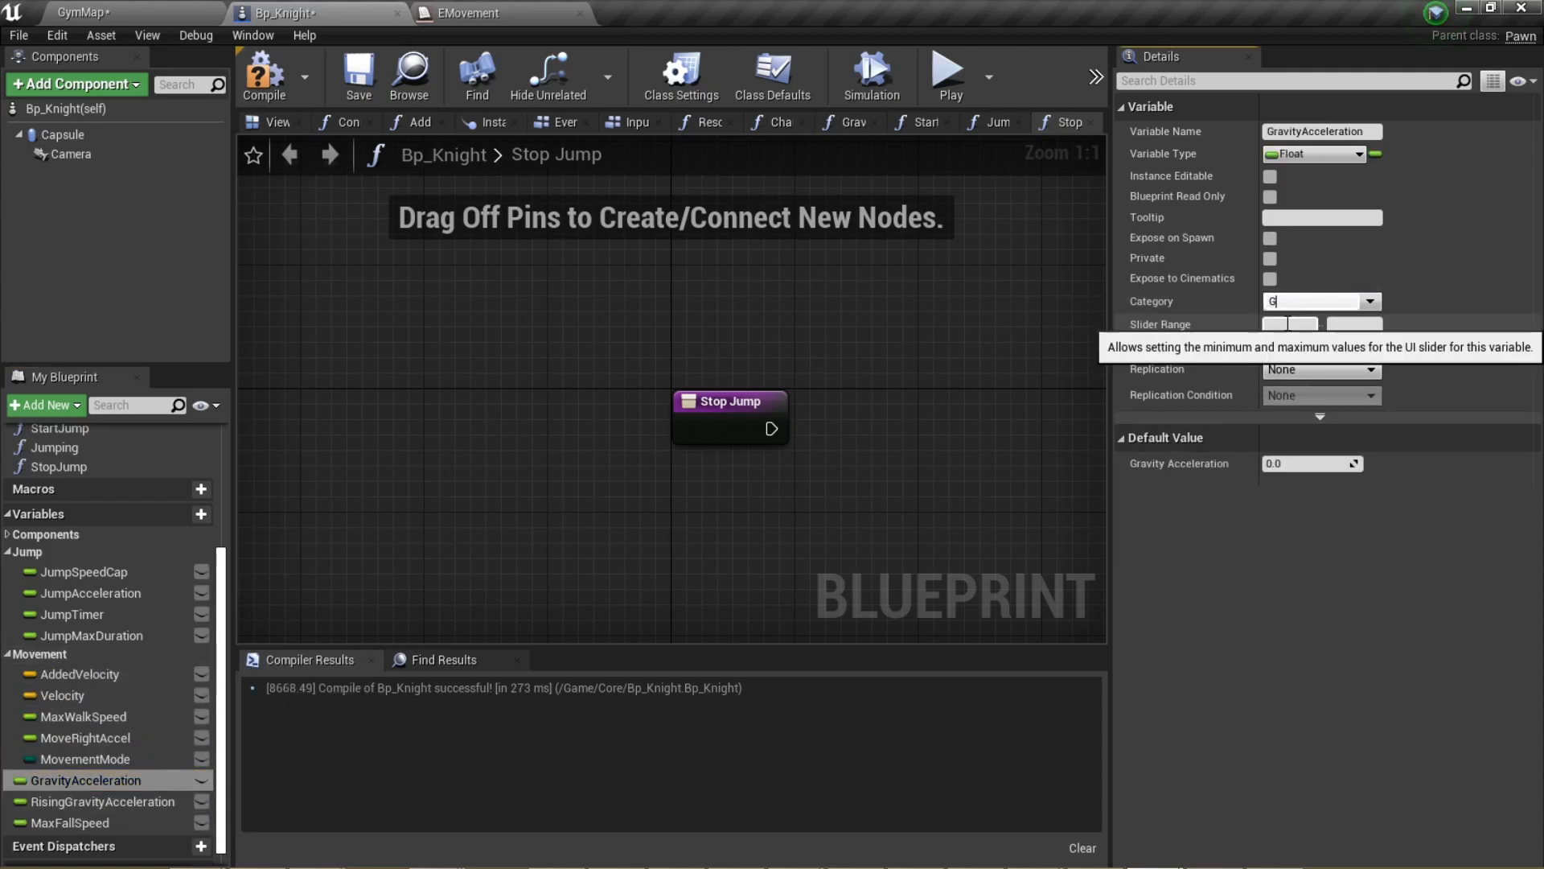
left_click(69, 460)
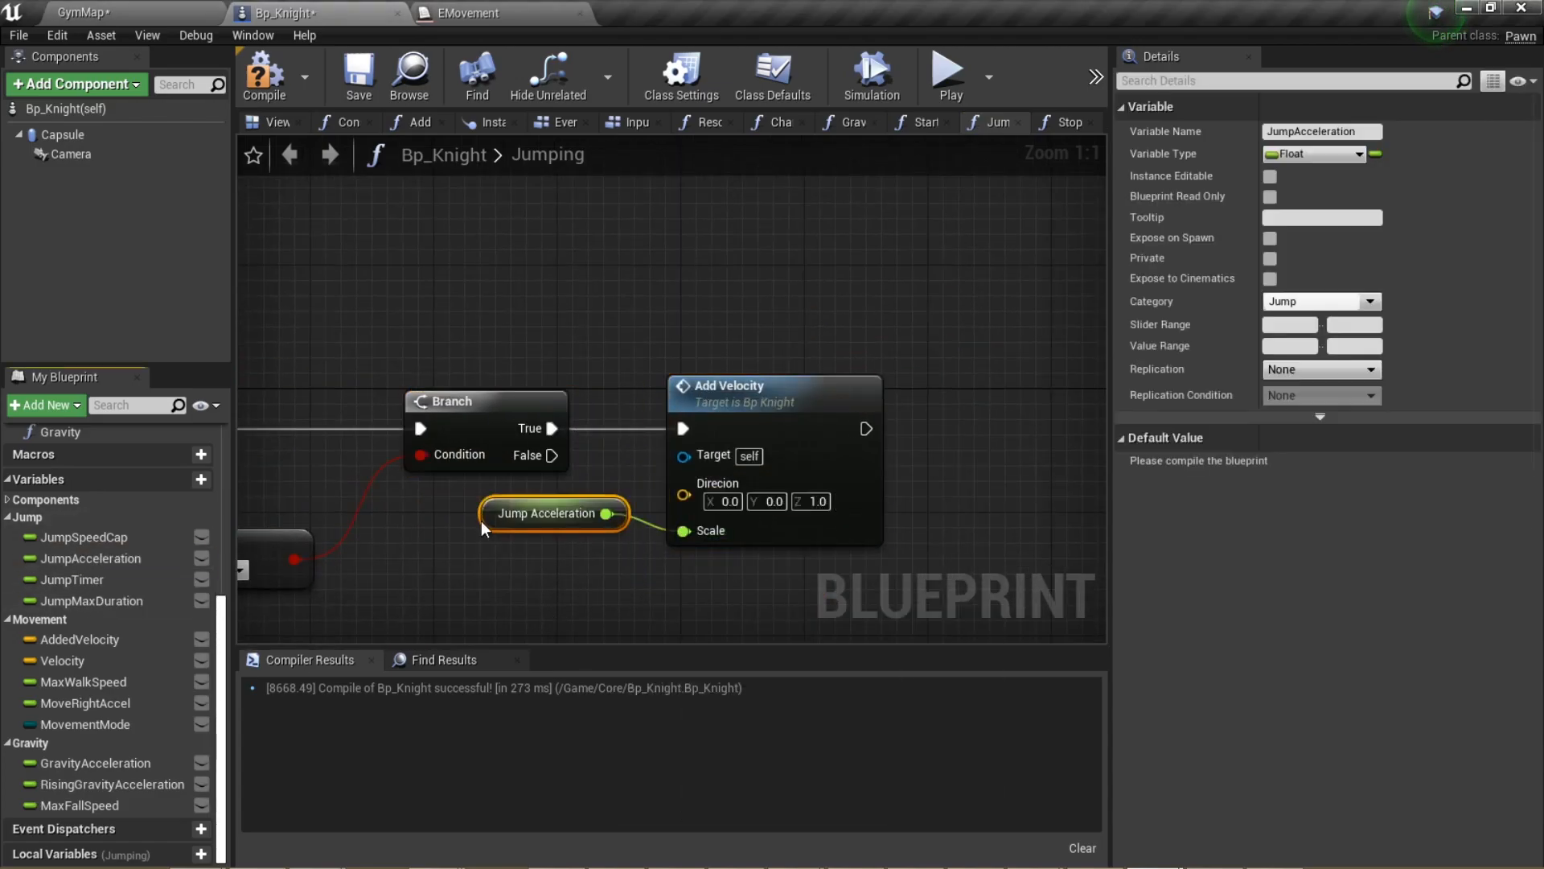
Set JumpAcceleration's default to 7000.0 and have Jumping accumulate JumpTimer by delta seconds
type("70")
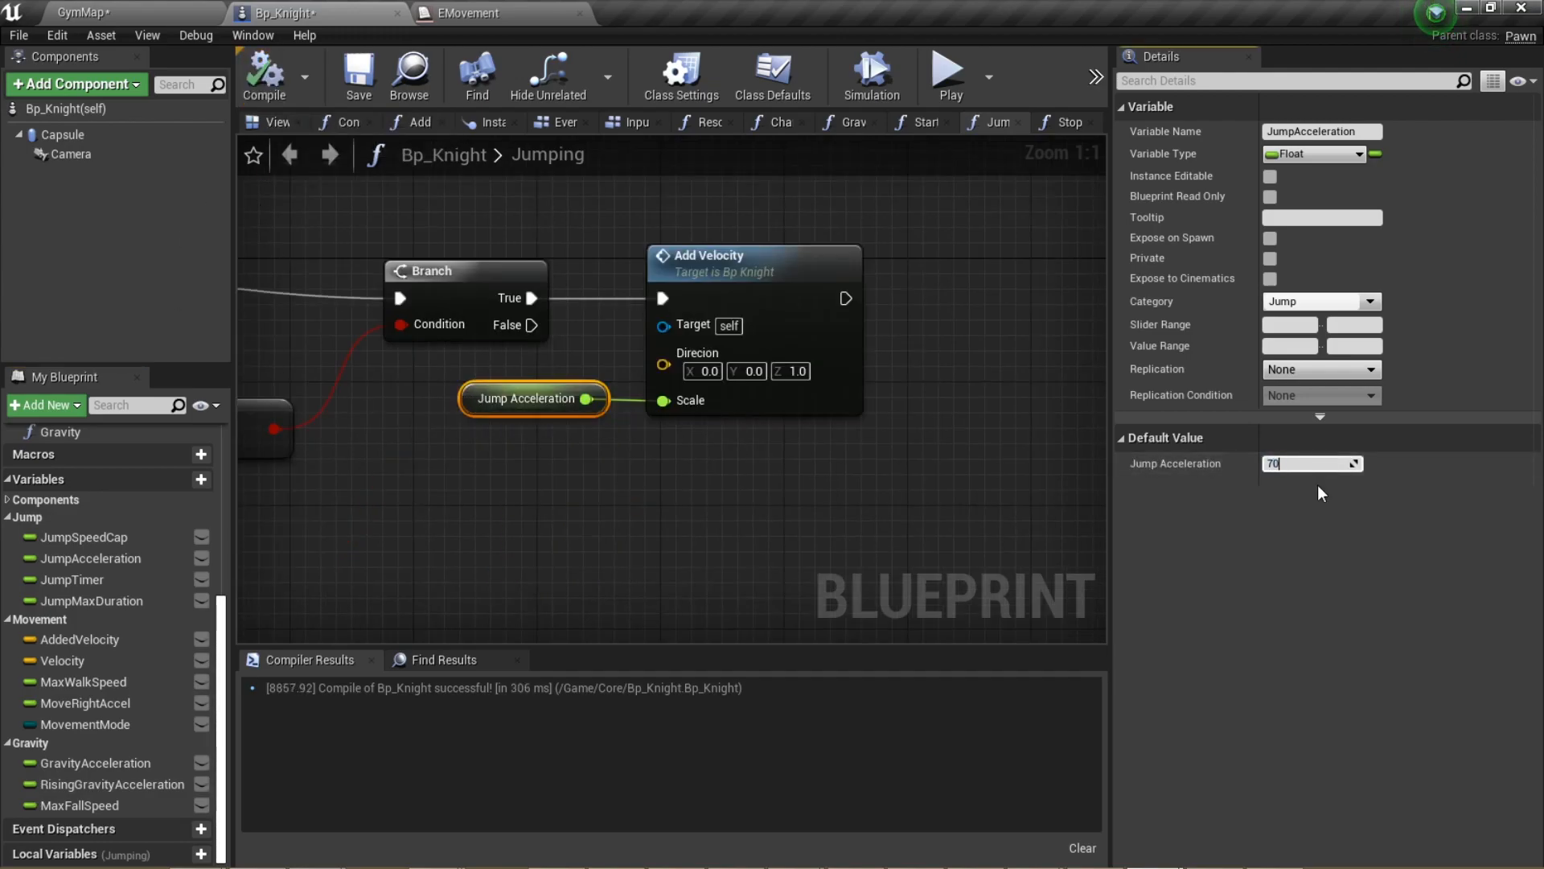
type("7000.0")
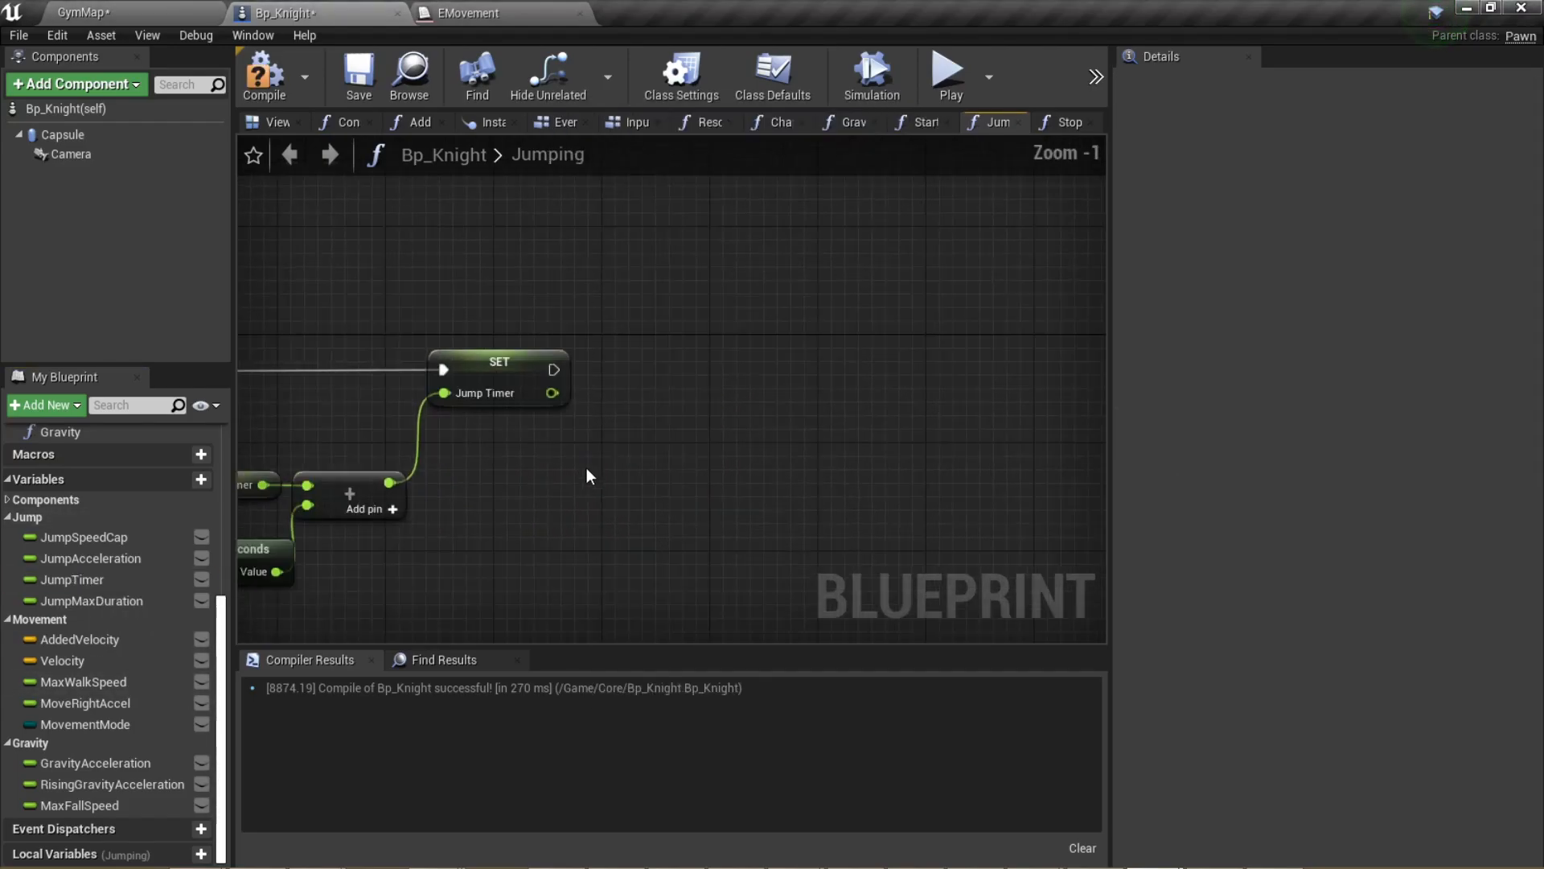
left_click(558, 470)
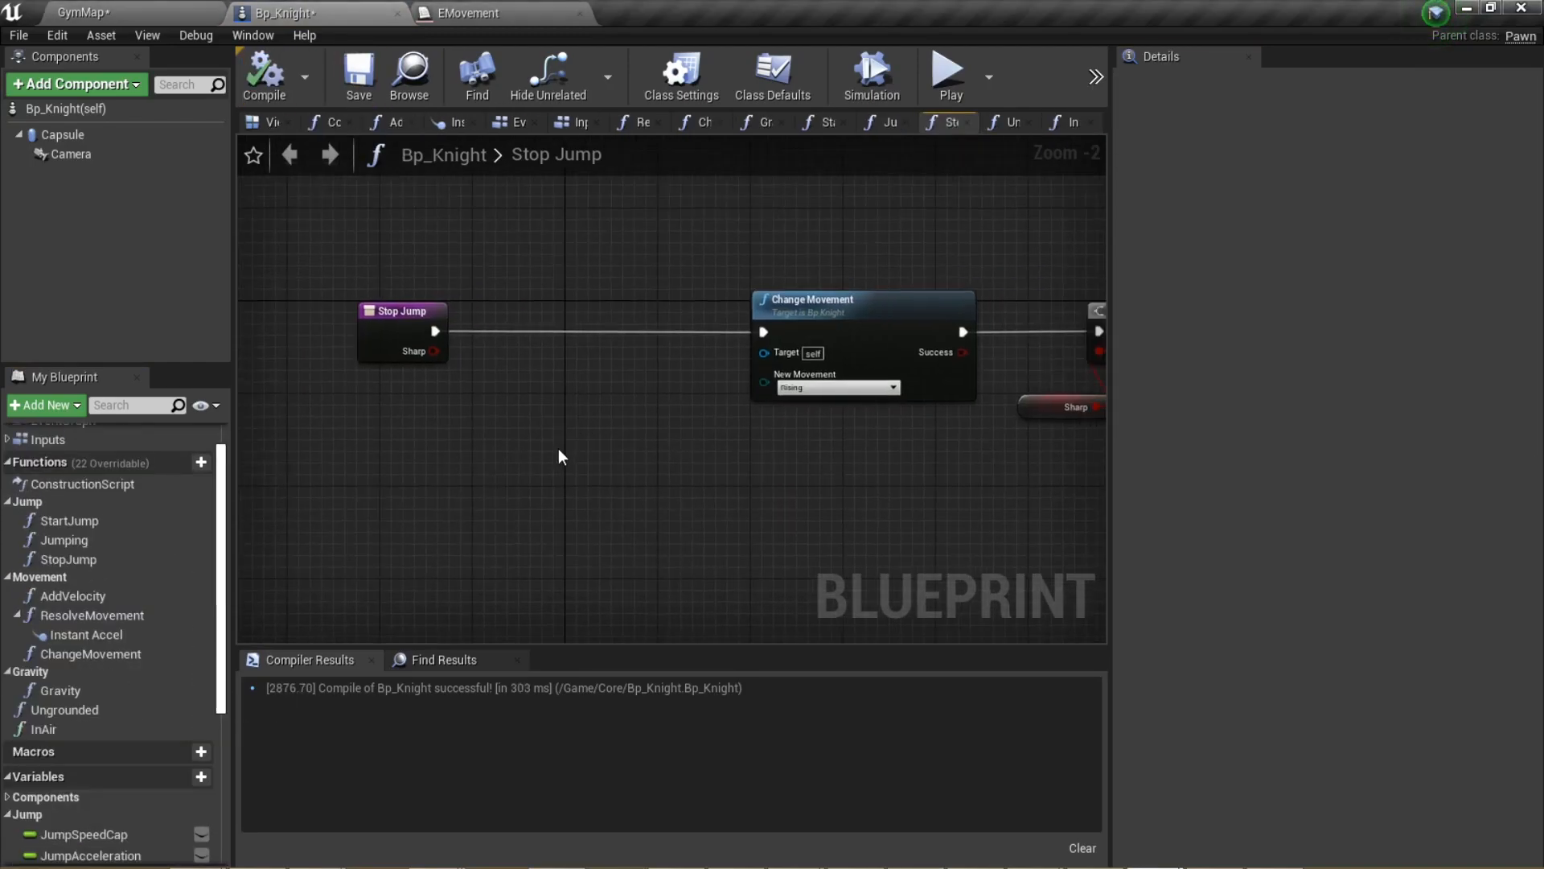
Make StopJump change movement to Rising, reset JumpTimer to 0.0 in StartJump, and compile Bp_Knight
left_click(536, 448)
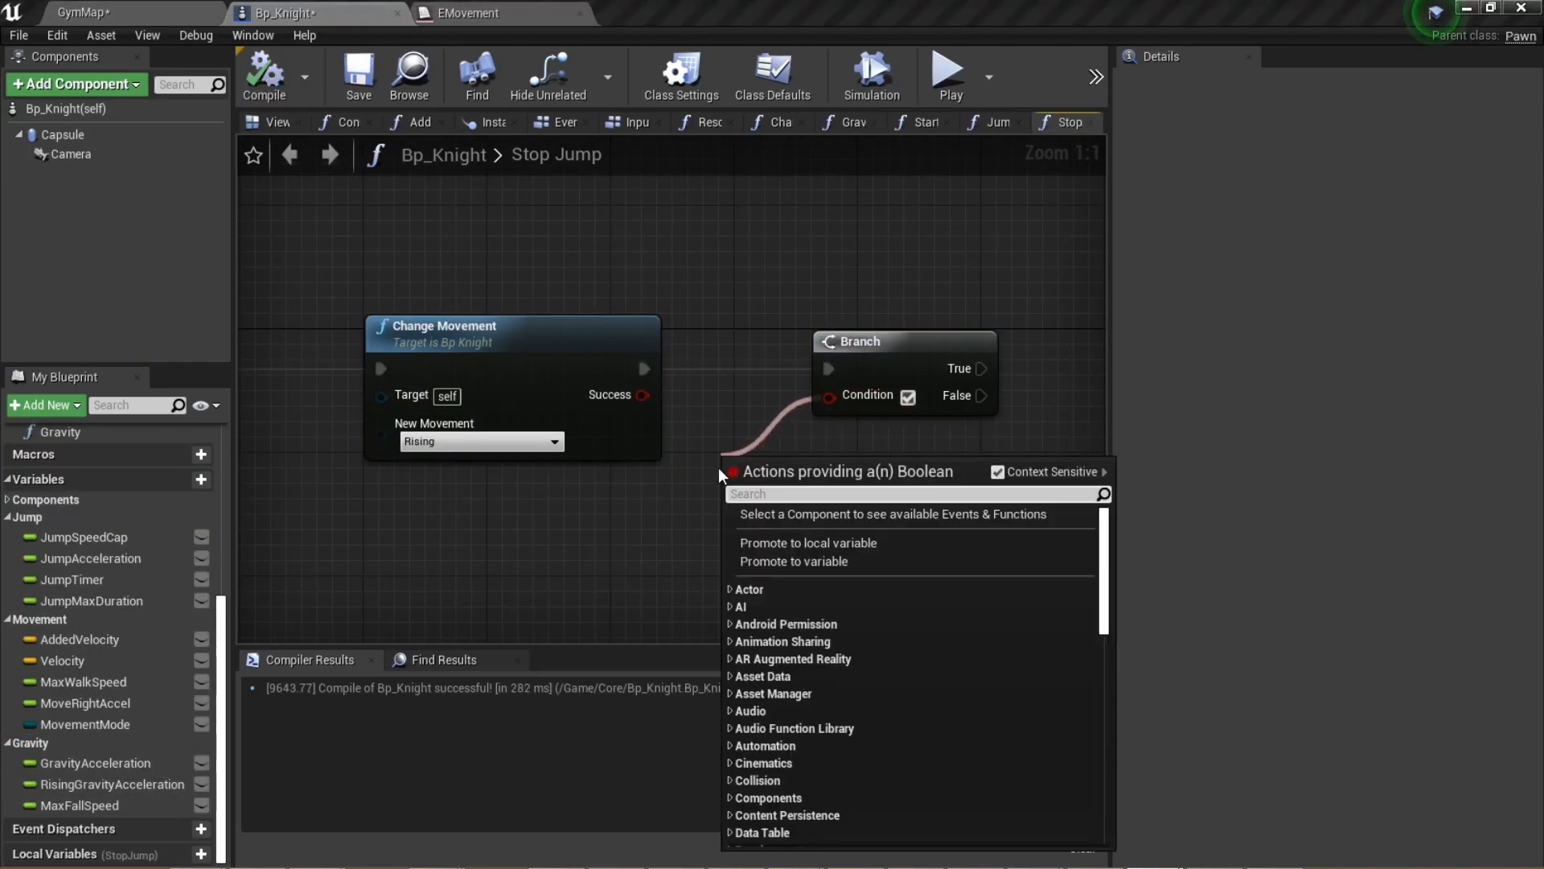
type("get world")
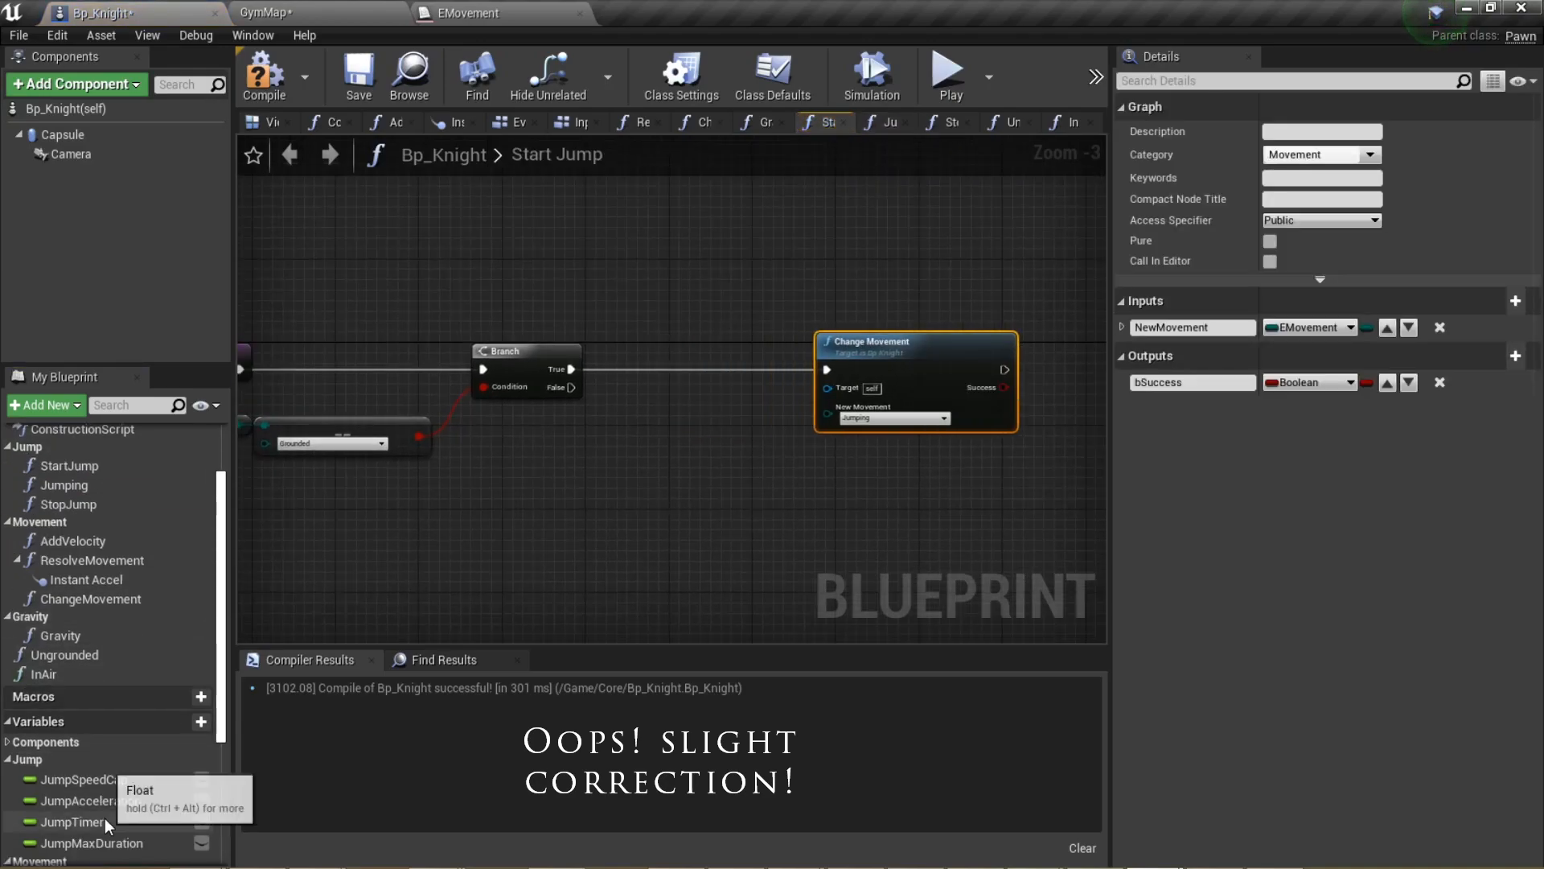
left_click(74, 822)
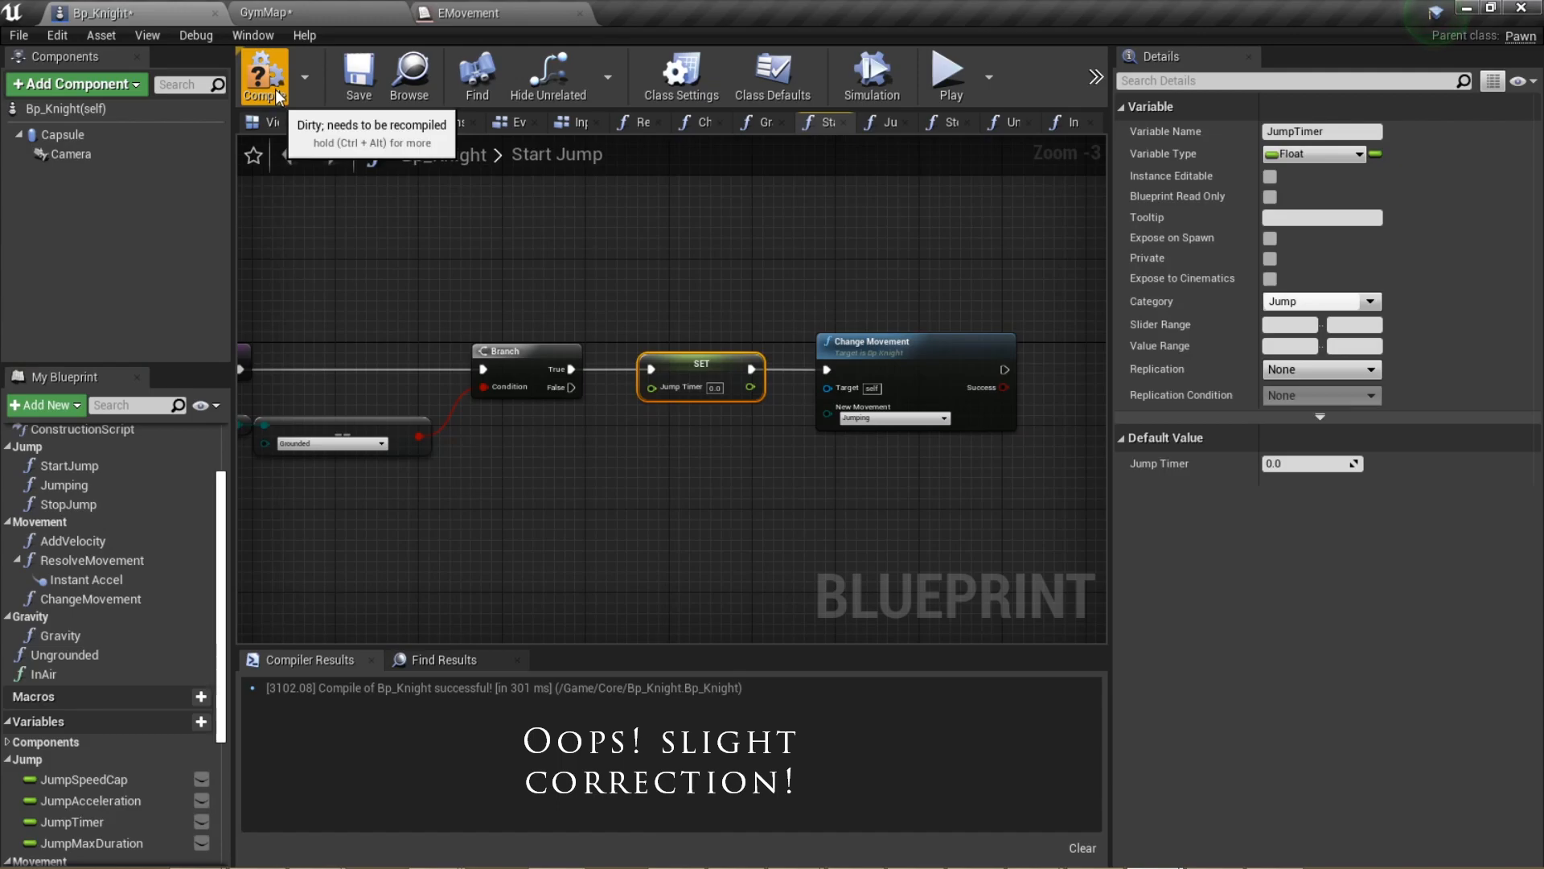
left_click(262, 75)
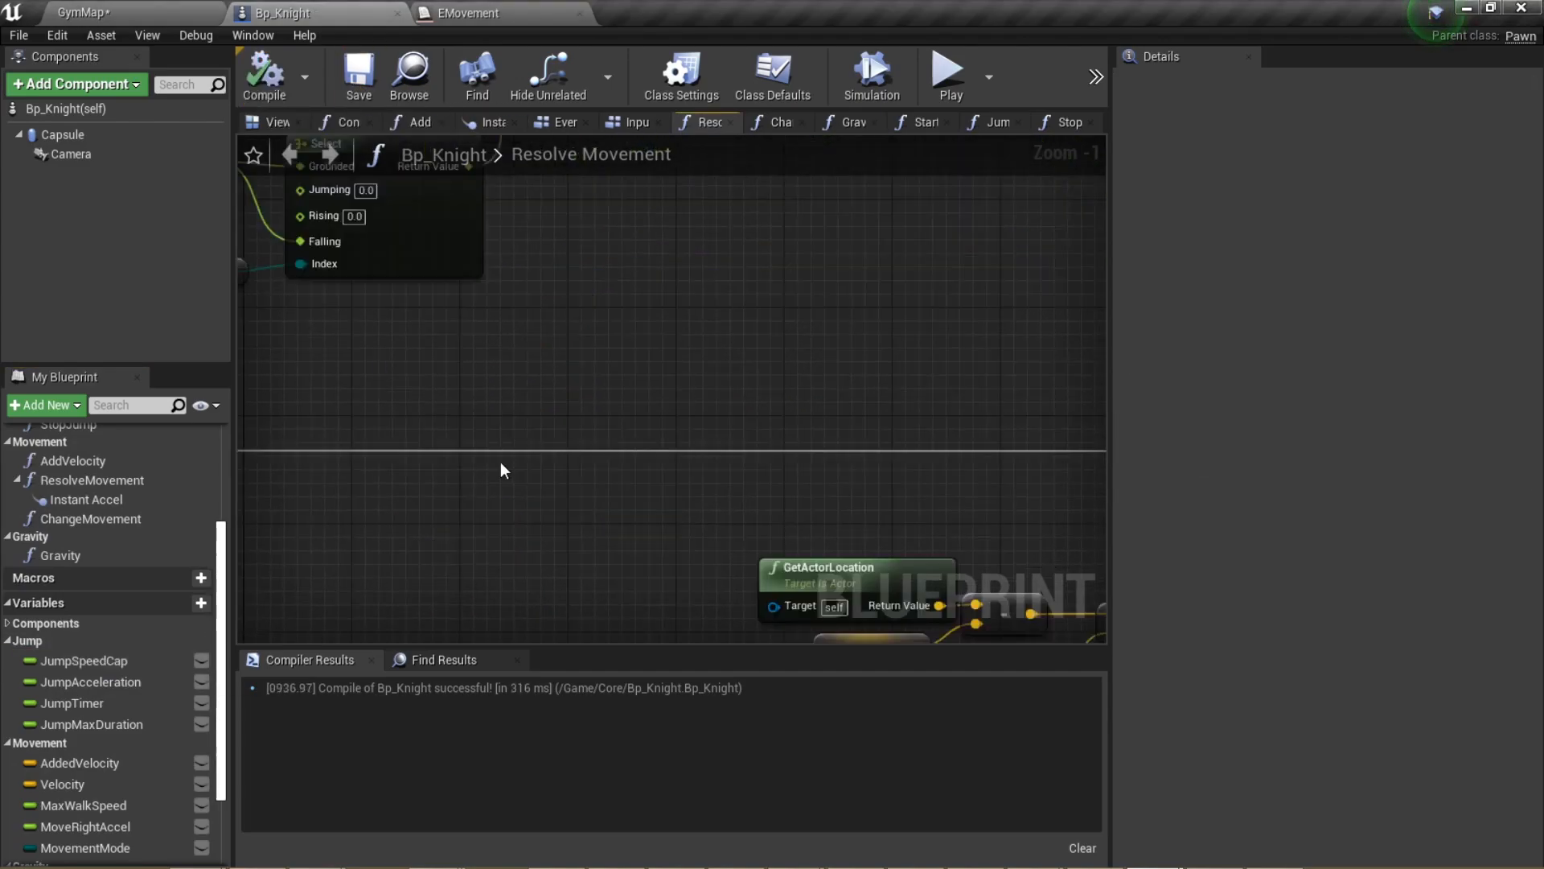
Join the Jumping and Rising mode comparisons with an OR Boolean feeding the branch
scroll("down", 3)
type("or")
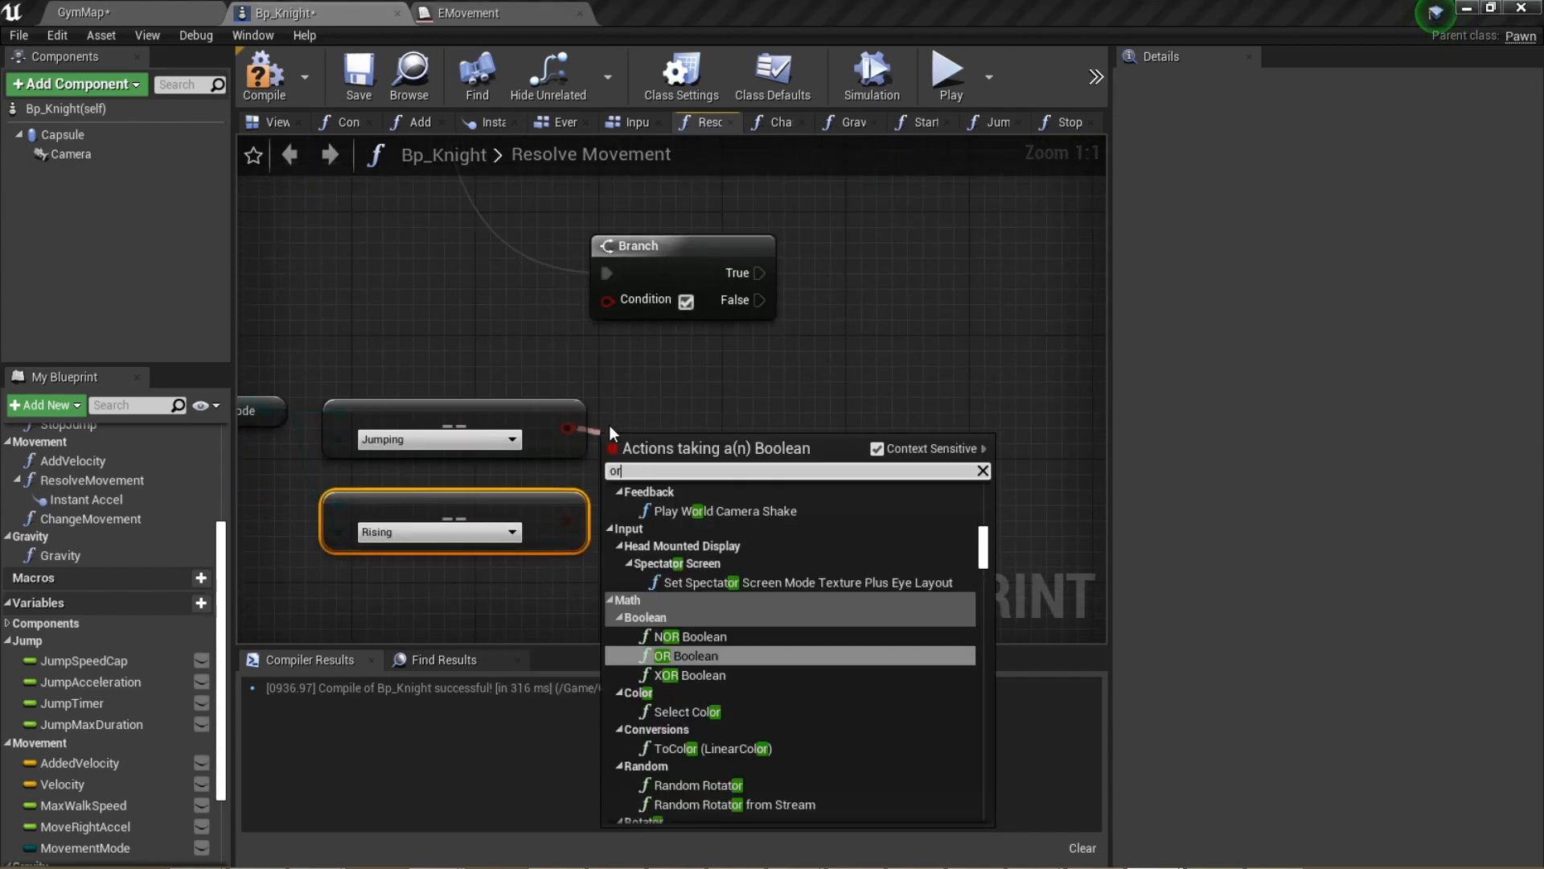
left_click(687, 655)
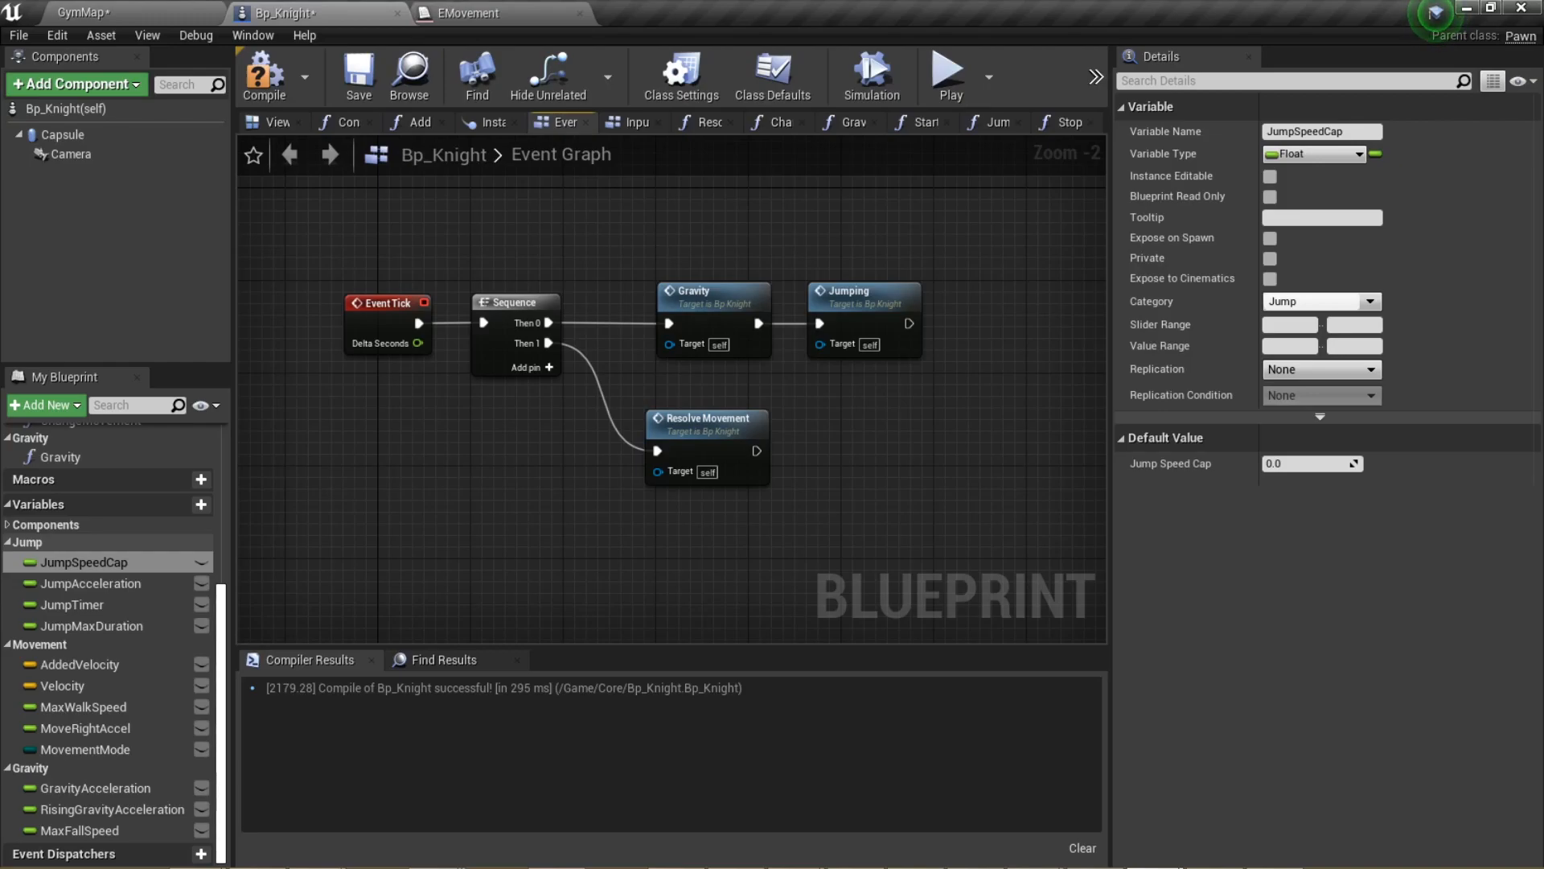
mouse_move(155, 612)
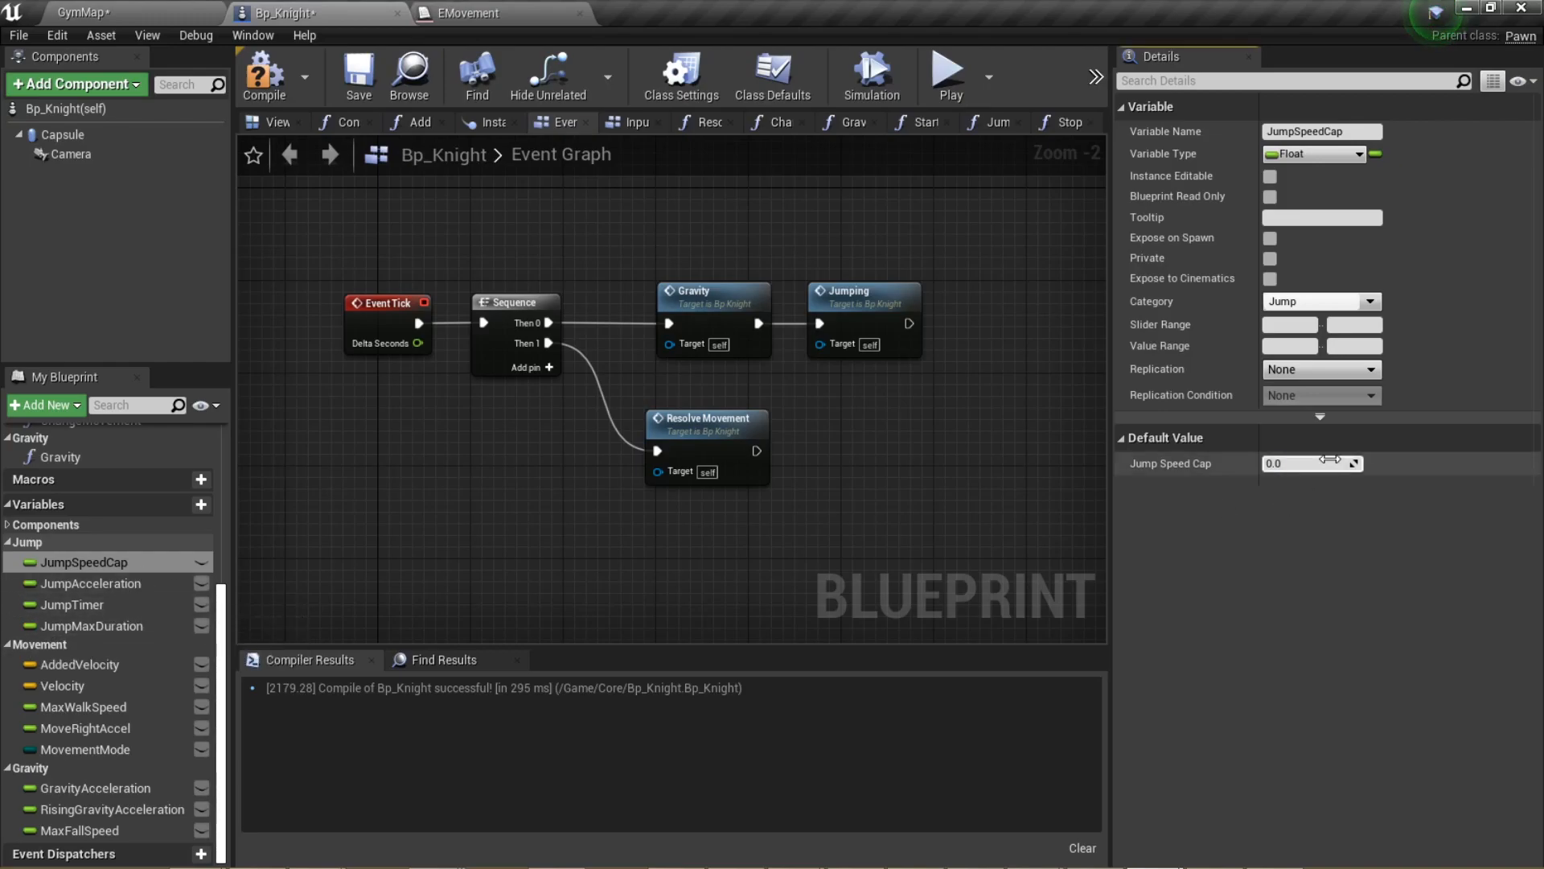
Default JumpSpeedCap to 700.0, JumpMaxDuration to 0.233333 and RisingGravityAcceleration to 2100.0
type("700.0")
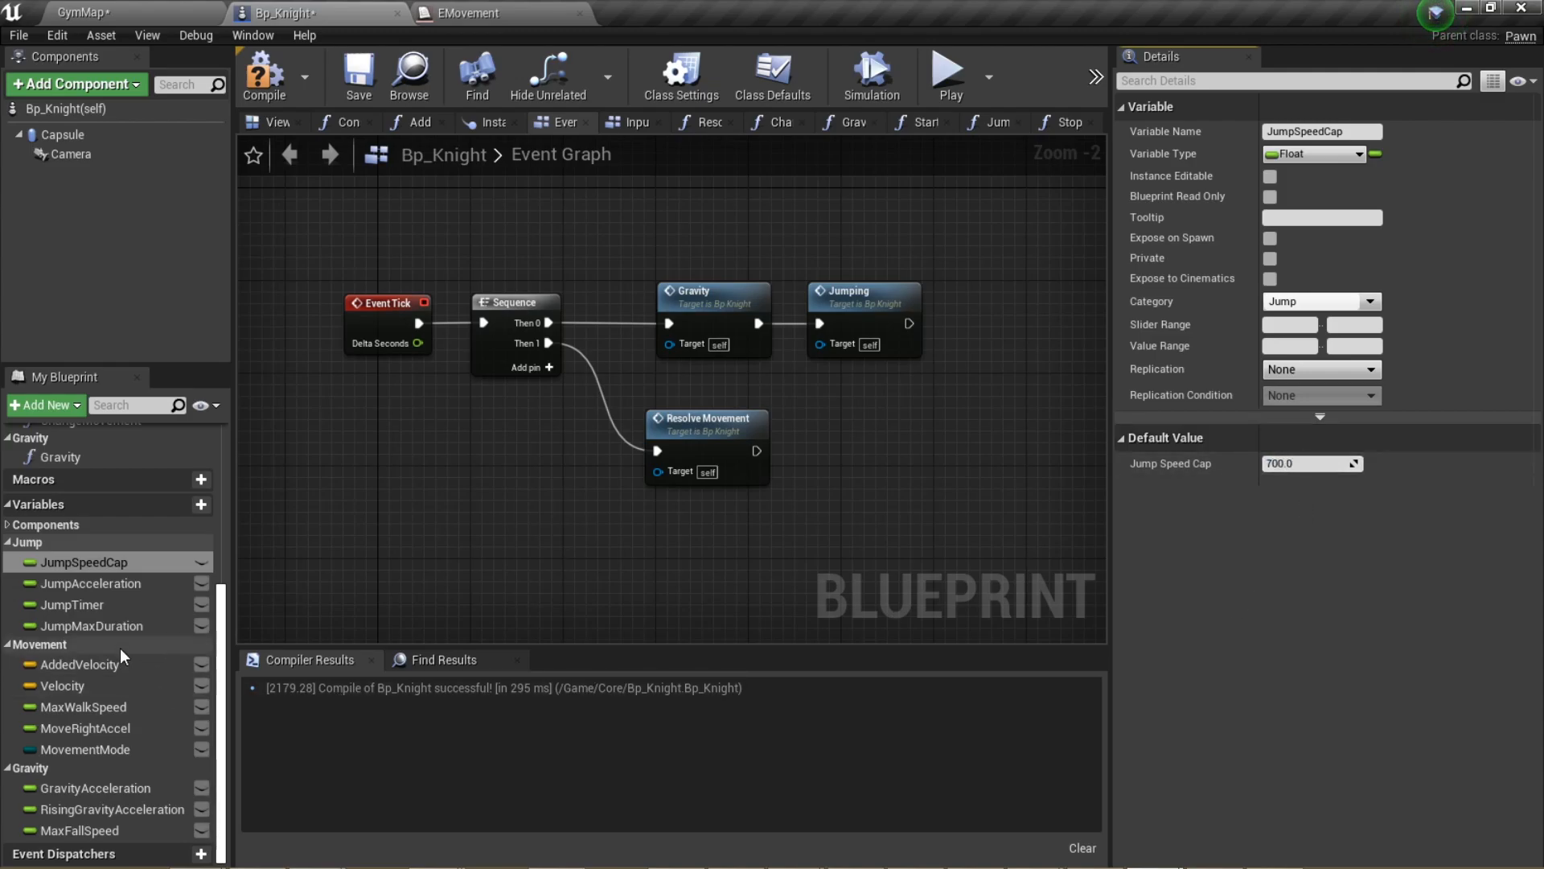
left_click(93, 626)
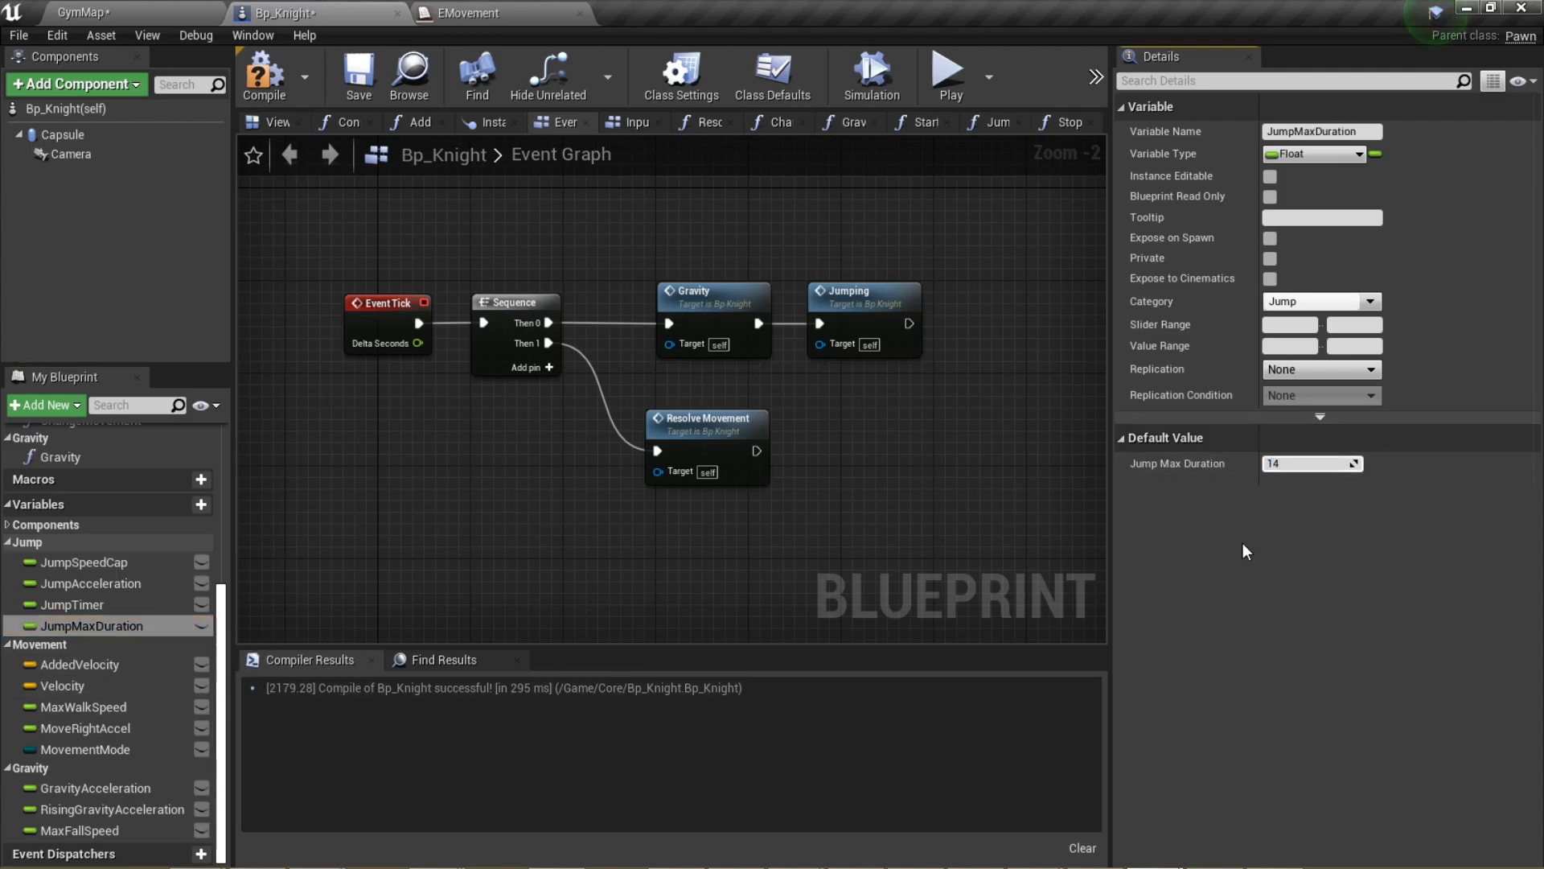
type("0.233333")
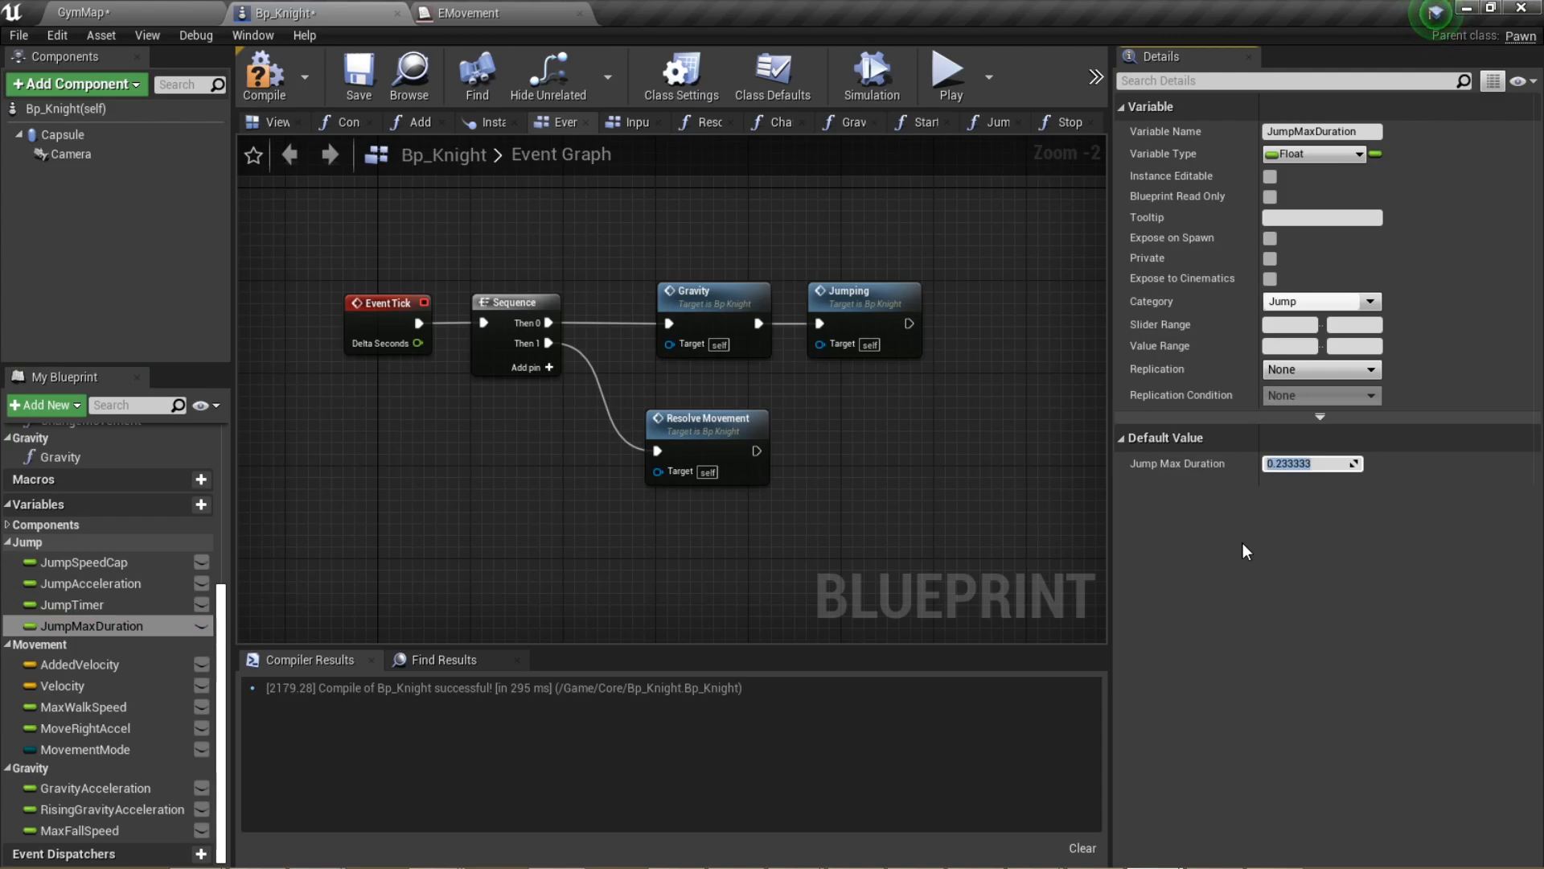
left_click(113, 809)
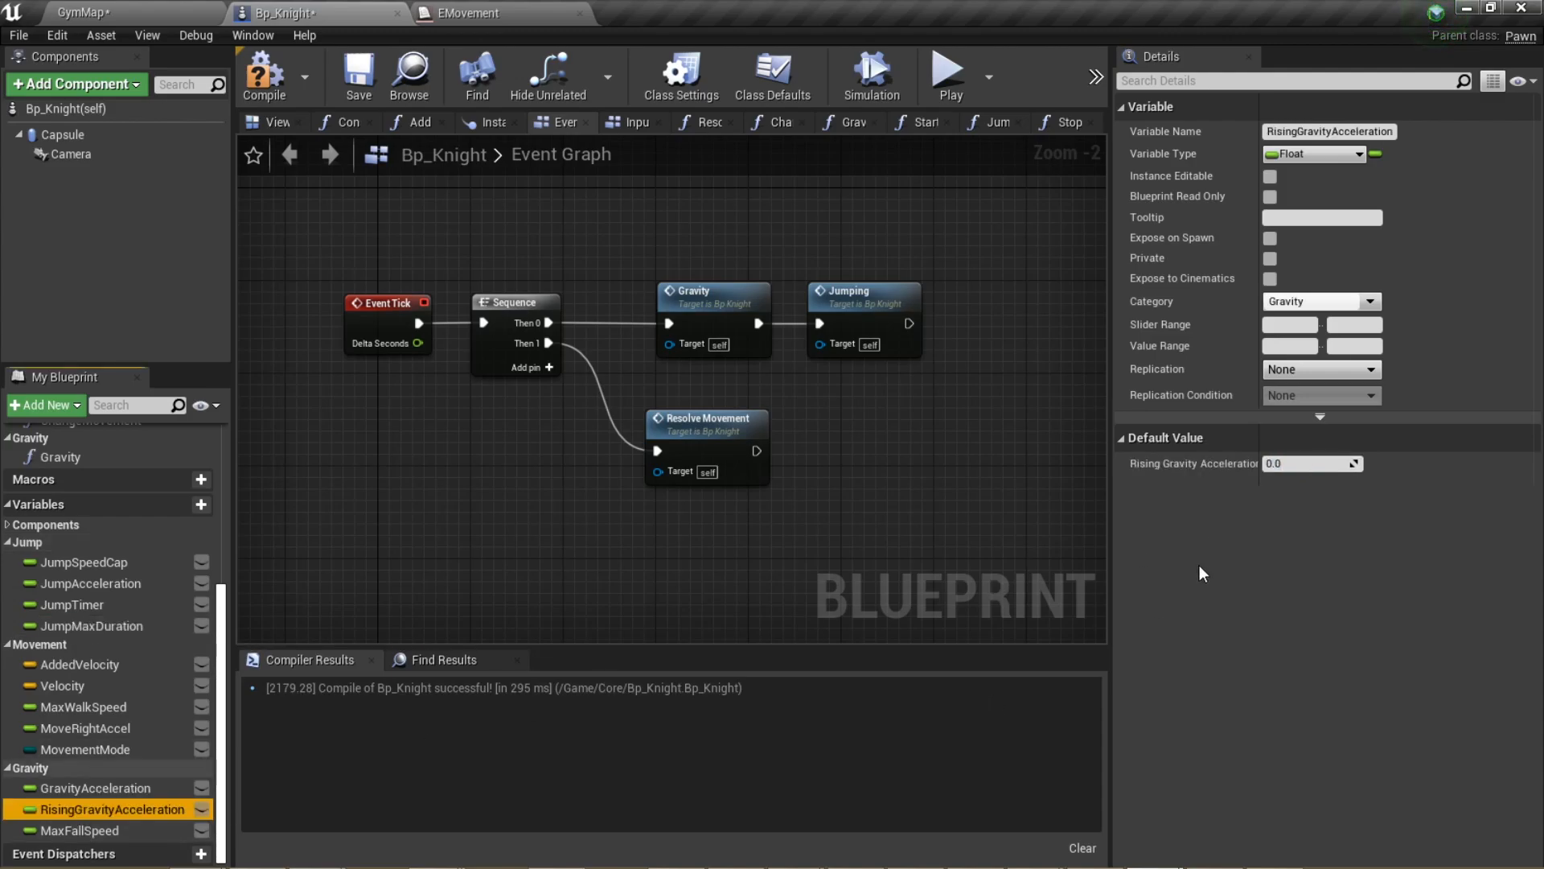
type("21")
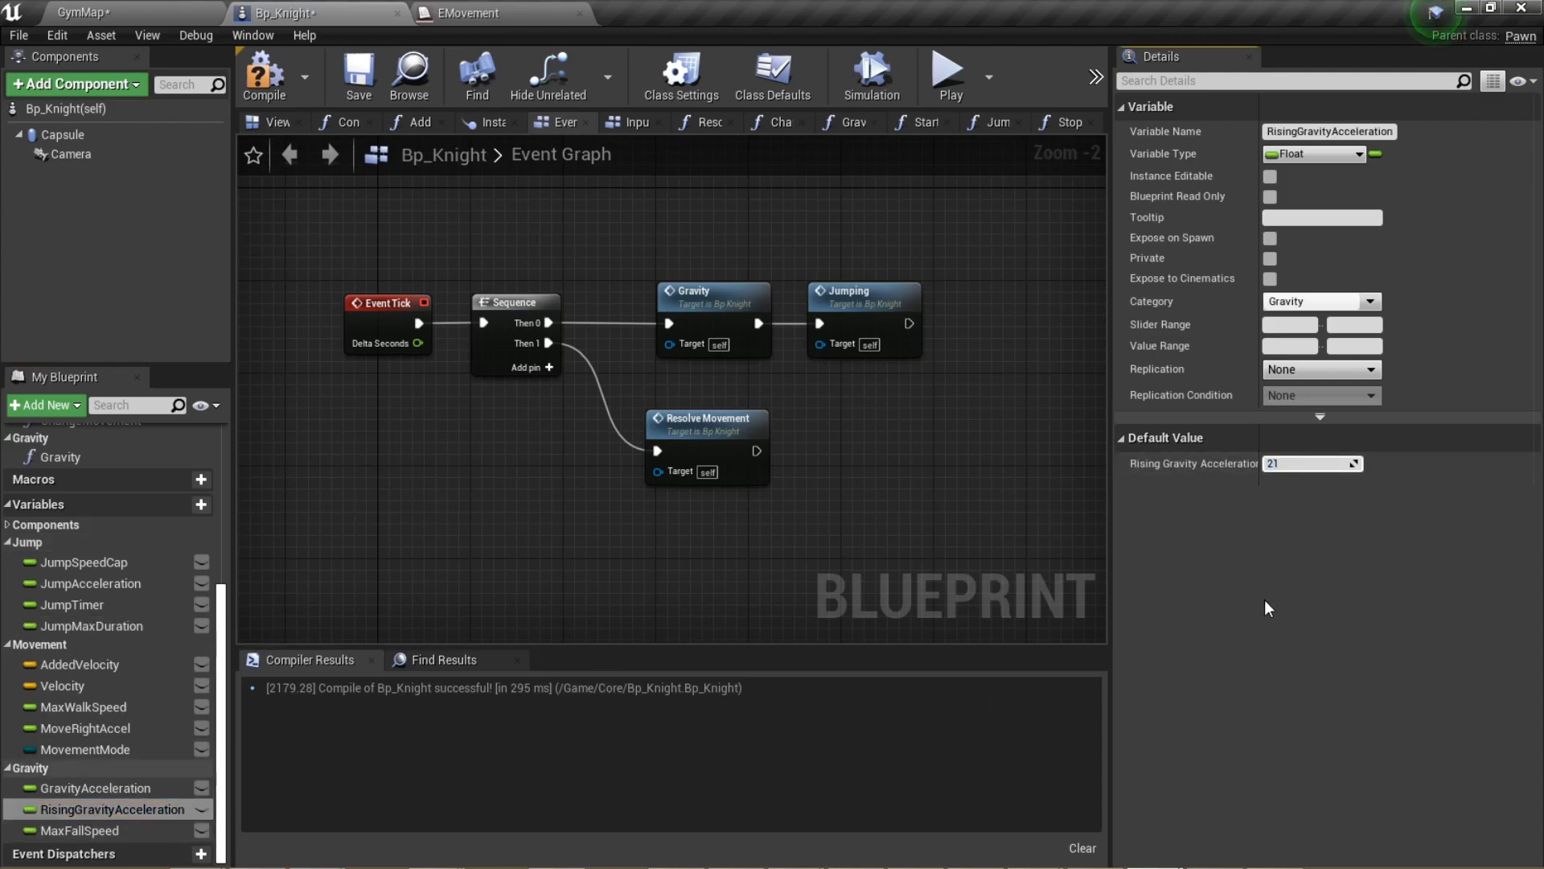
type("2100.0")
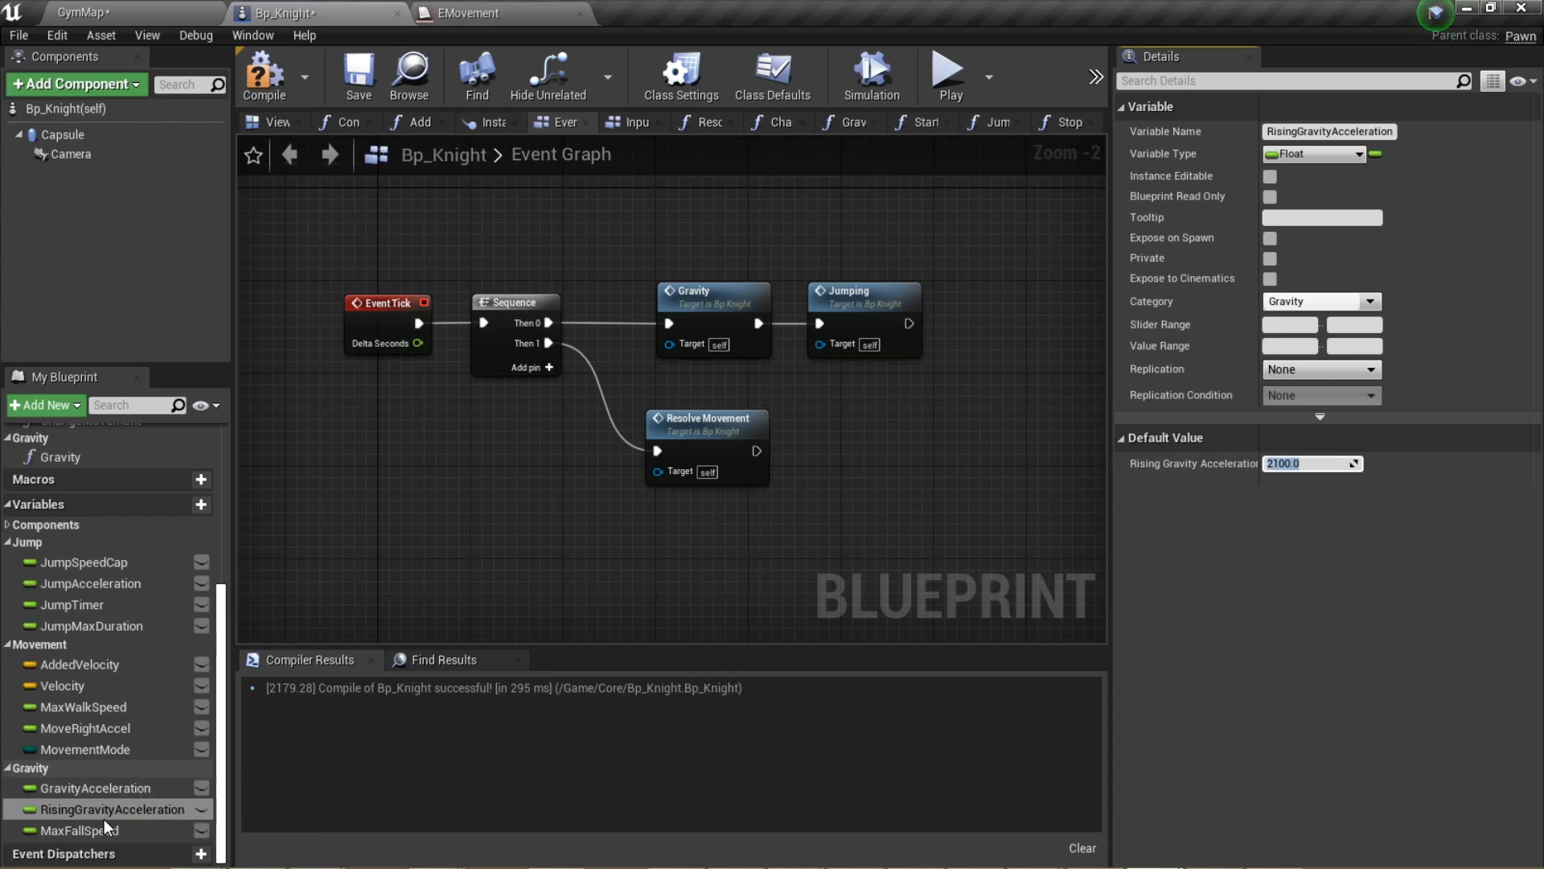
Select MaxFallSpeed and GravityAcceleration and default GravityAcceleration to 3000.0
left_click(80, 830)
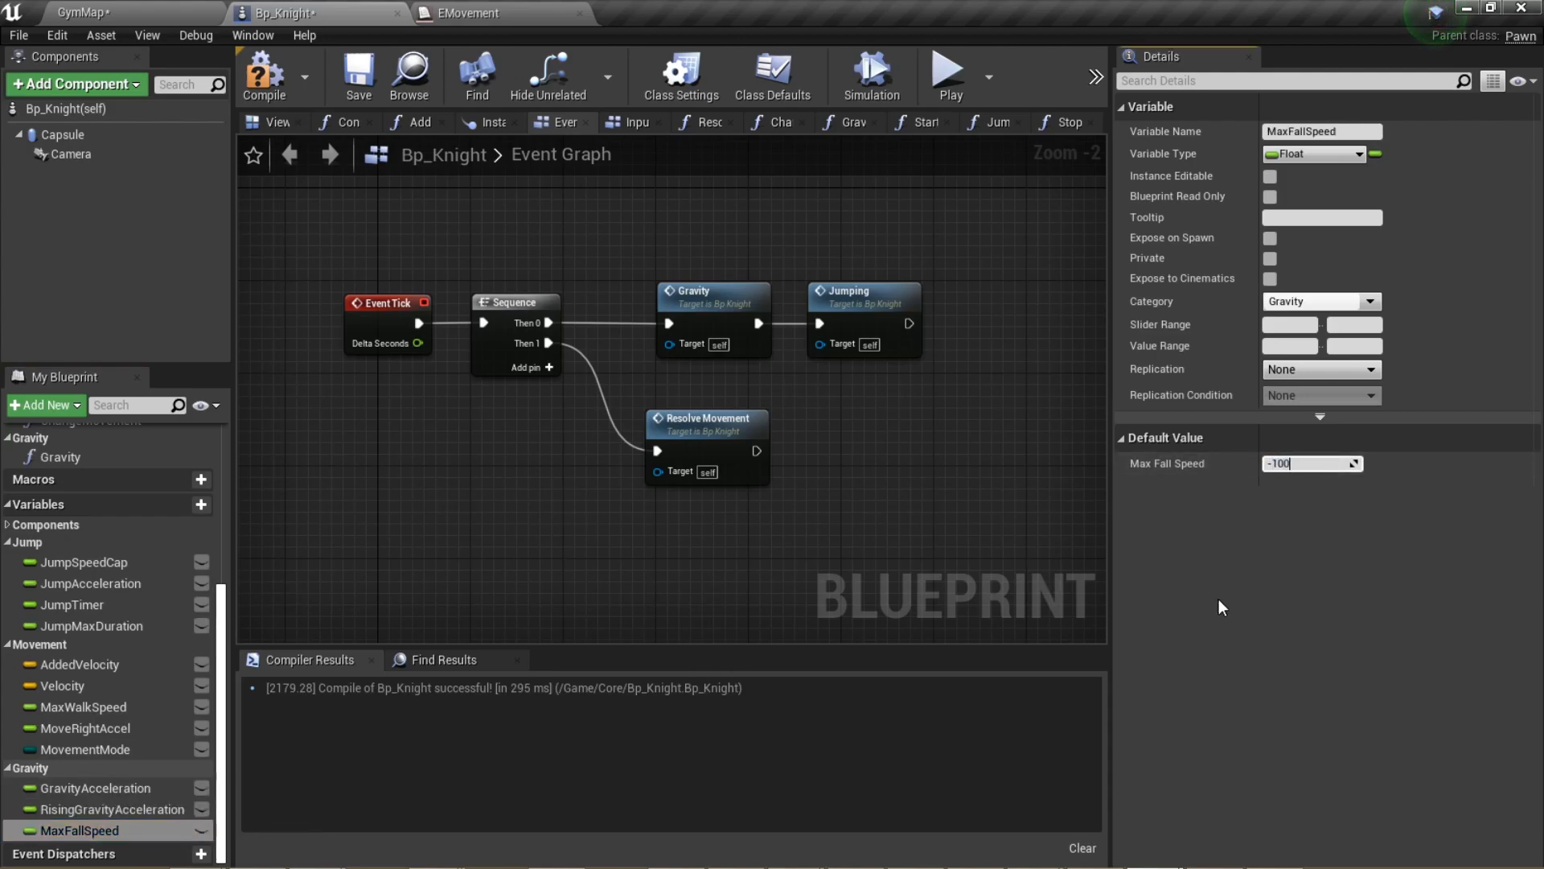
left_click(95, 787)
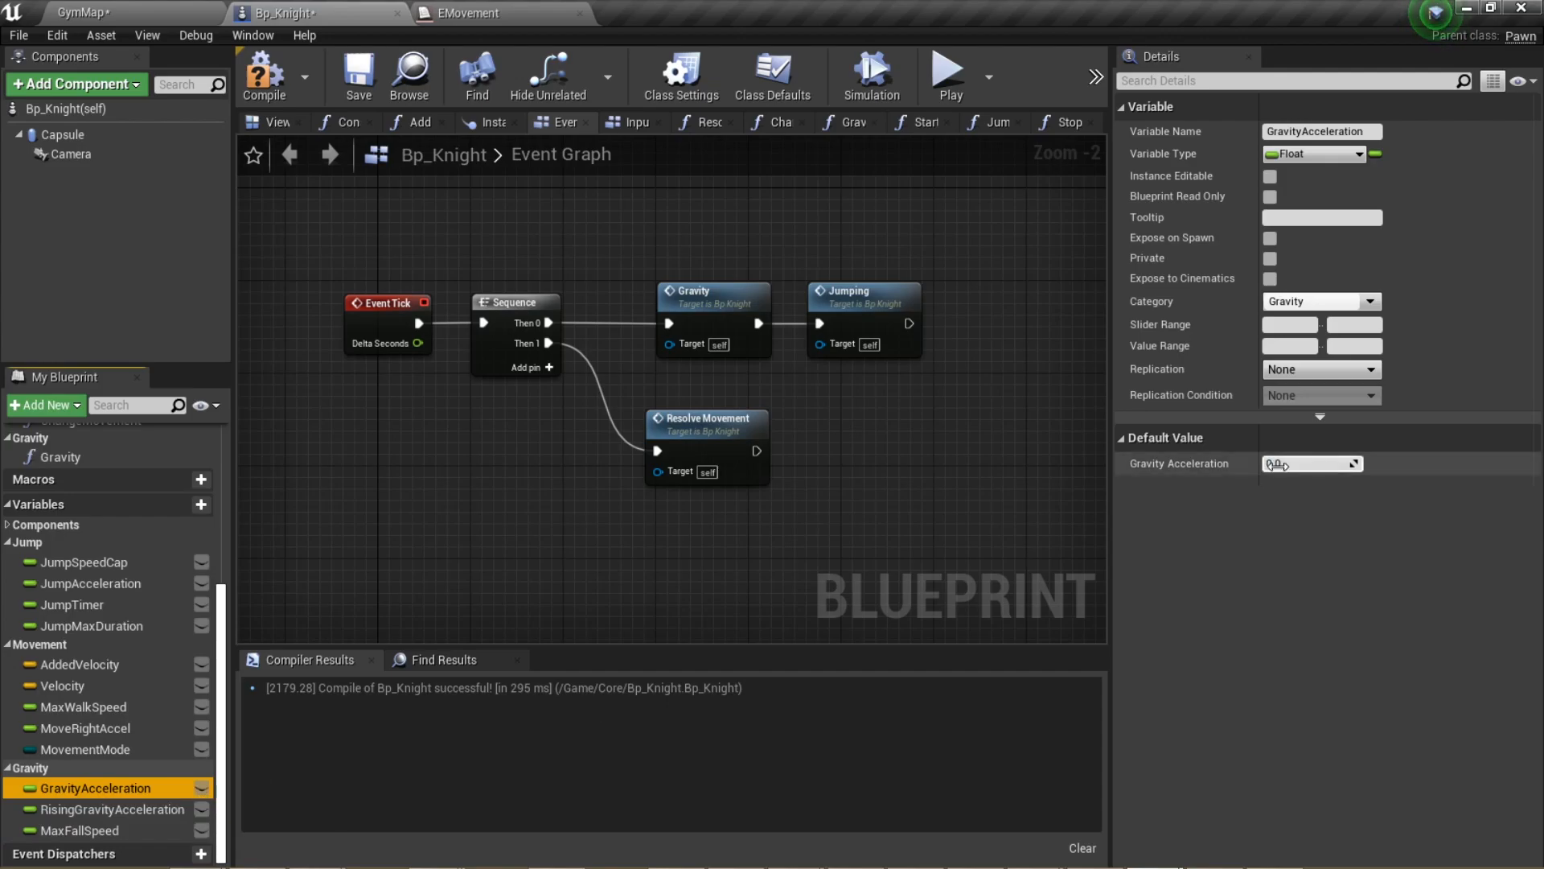
type("3000.0")
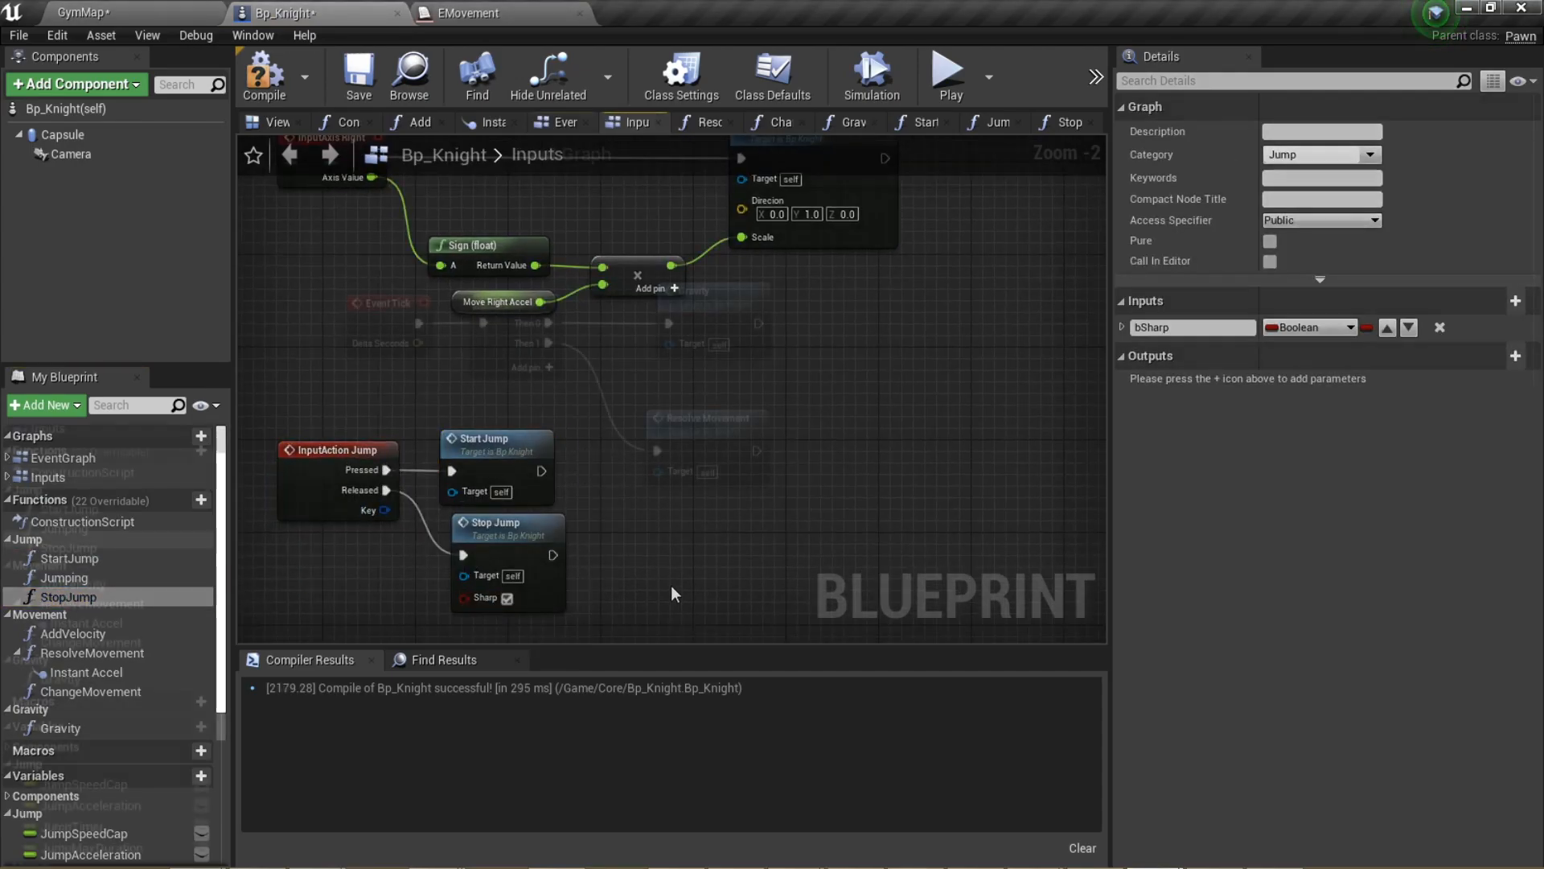
Add a Boolean bSharp input to StopJump, ticked on the jump-release call
left_click(564, 121)
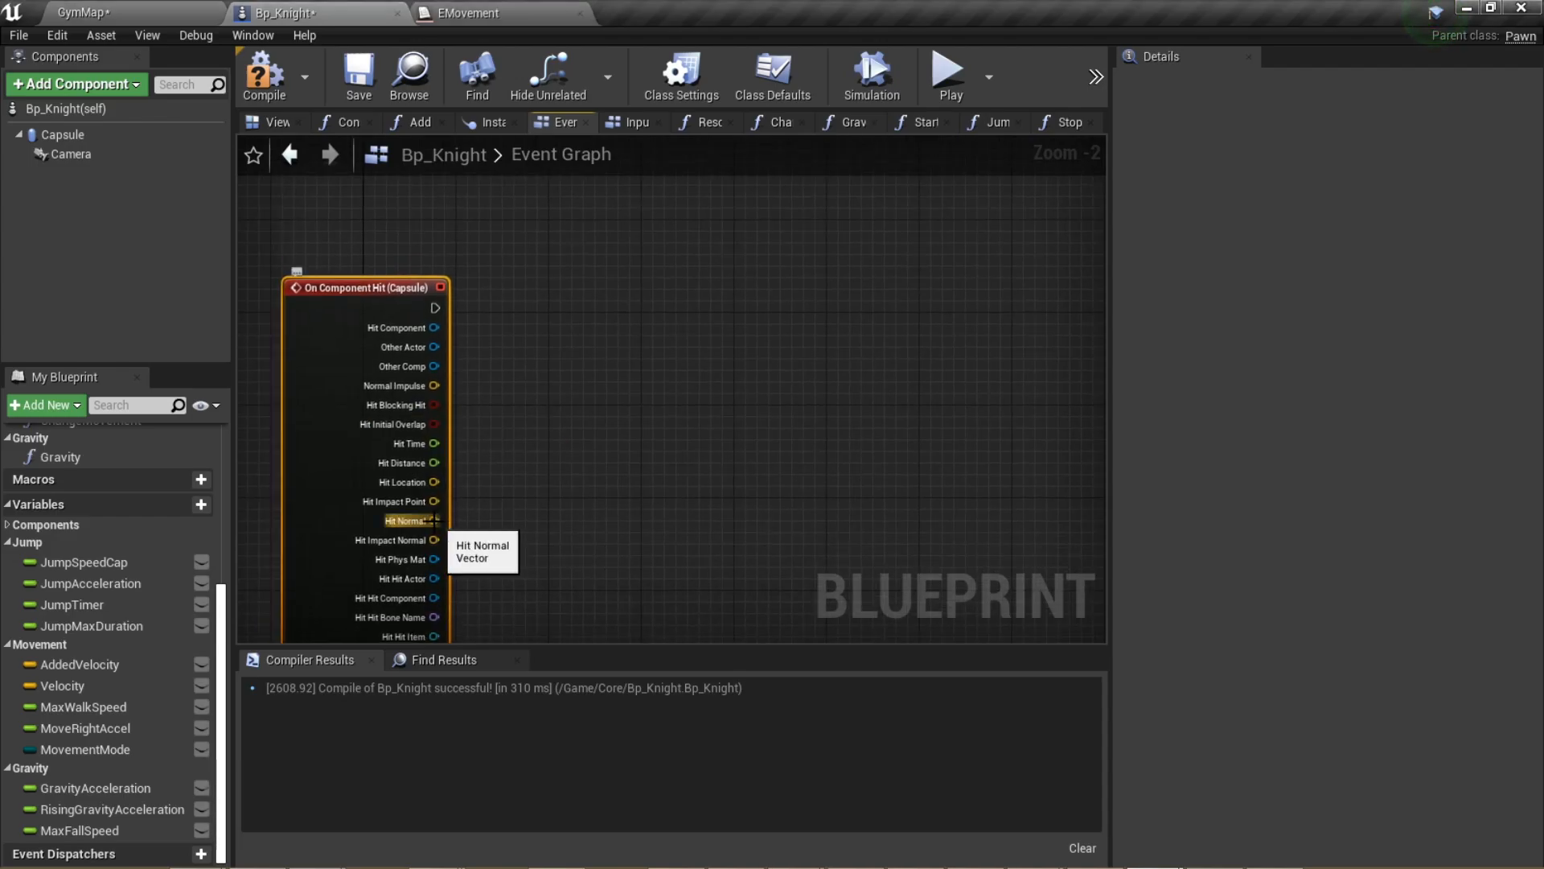
Take the Dot Product of the capsule hit normal and bring in MovementMode for the branch check
left_click_drag(432, 520, 478, 522)
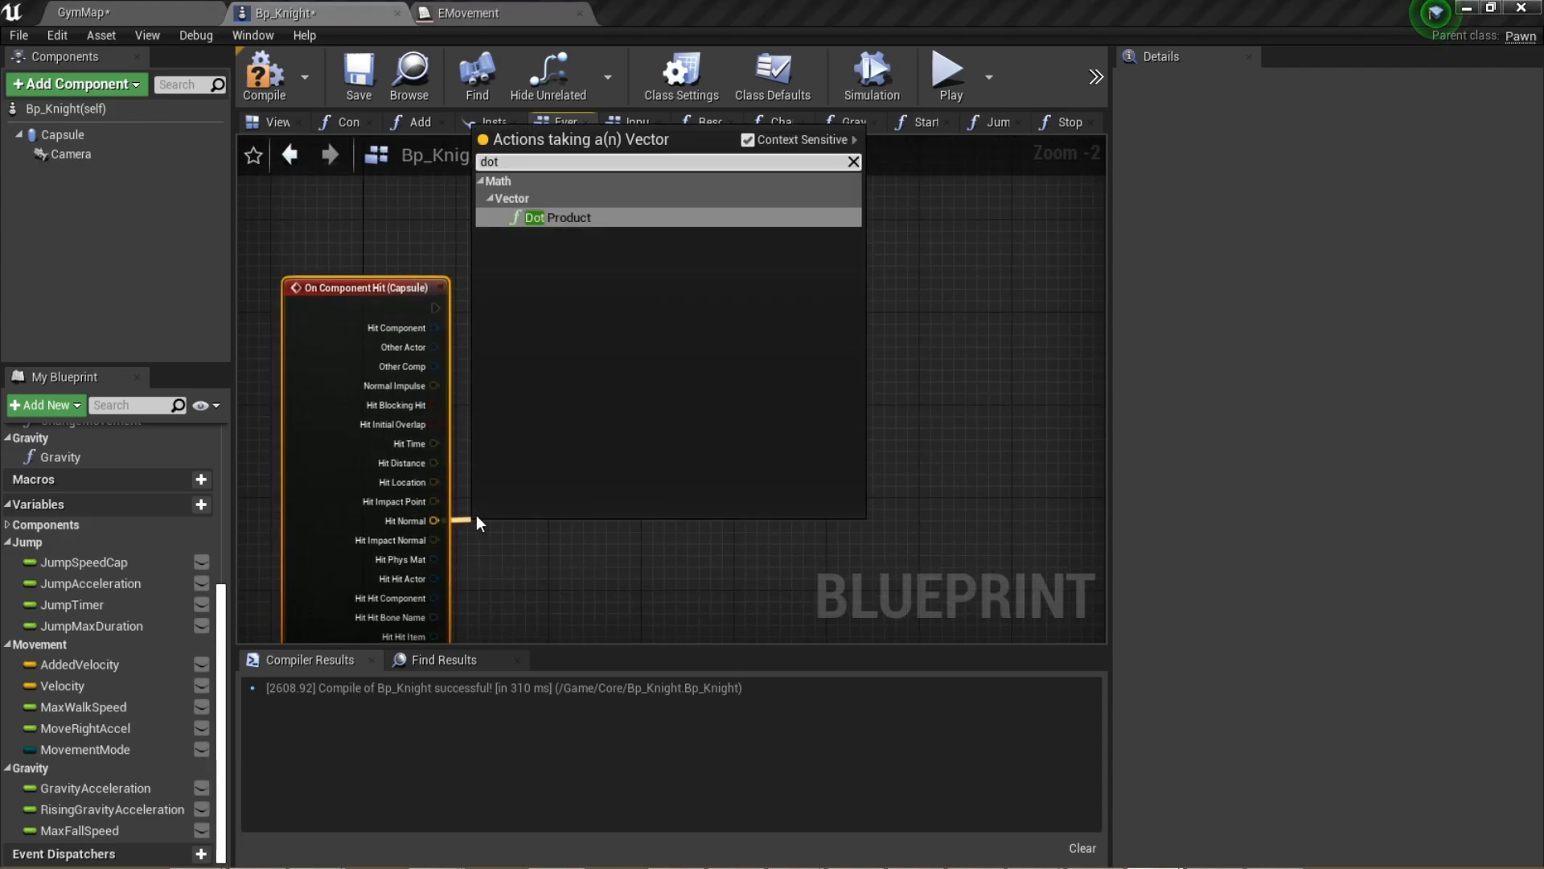
left_click(567, 218)
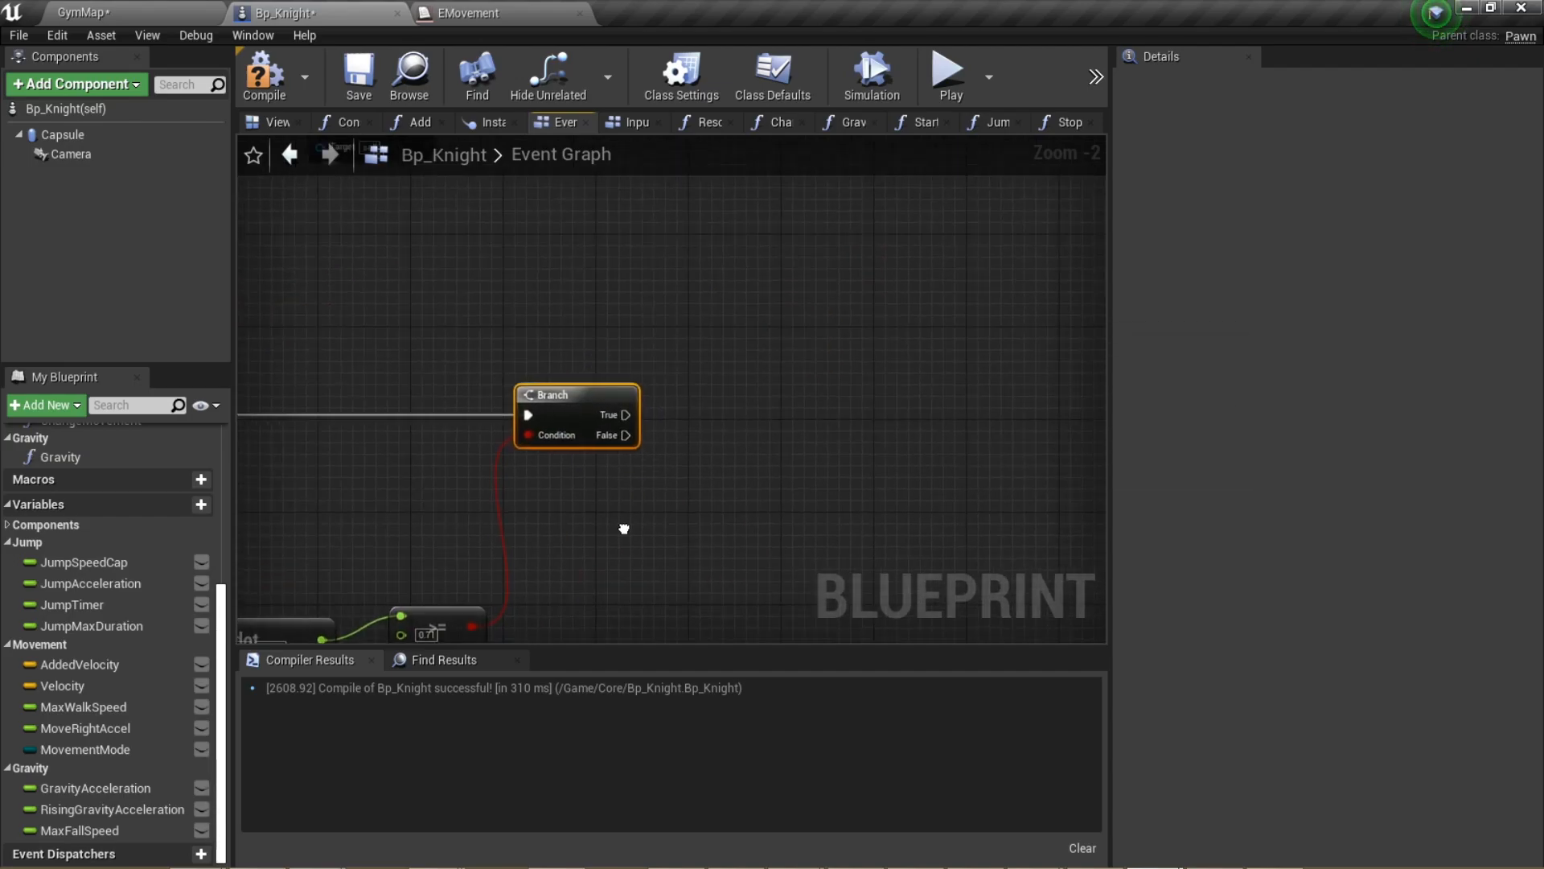
left_click(85, 748)
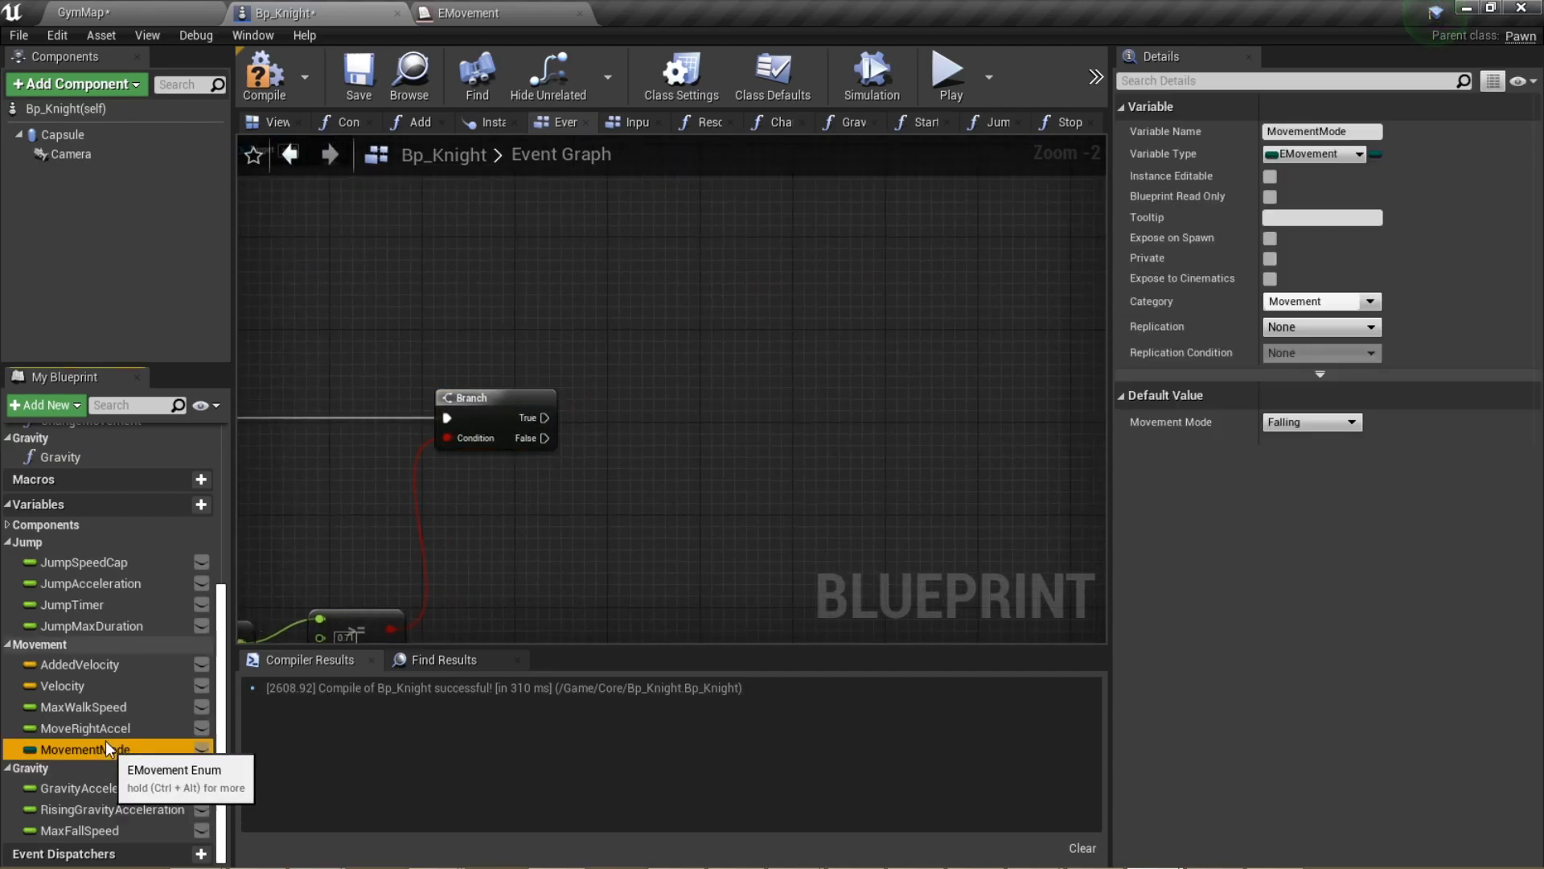
left_click(90, 574)
type("Ungrounded")
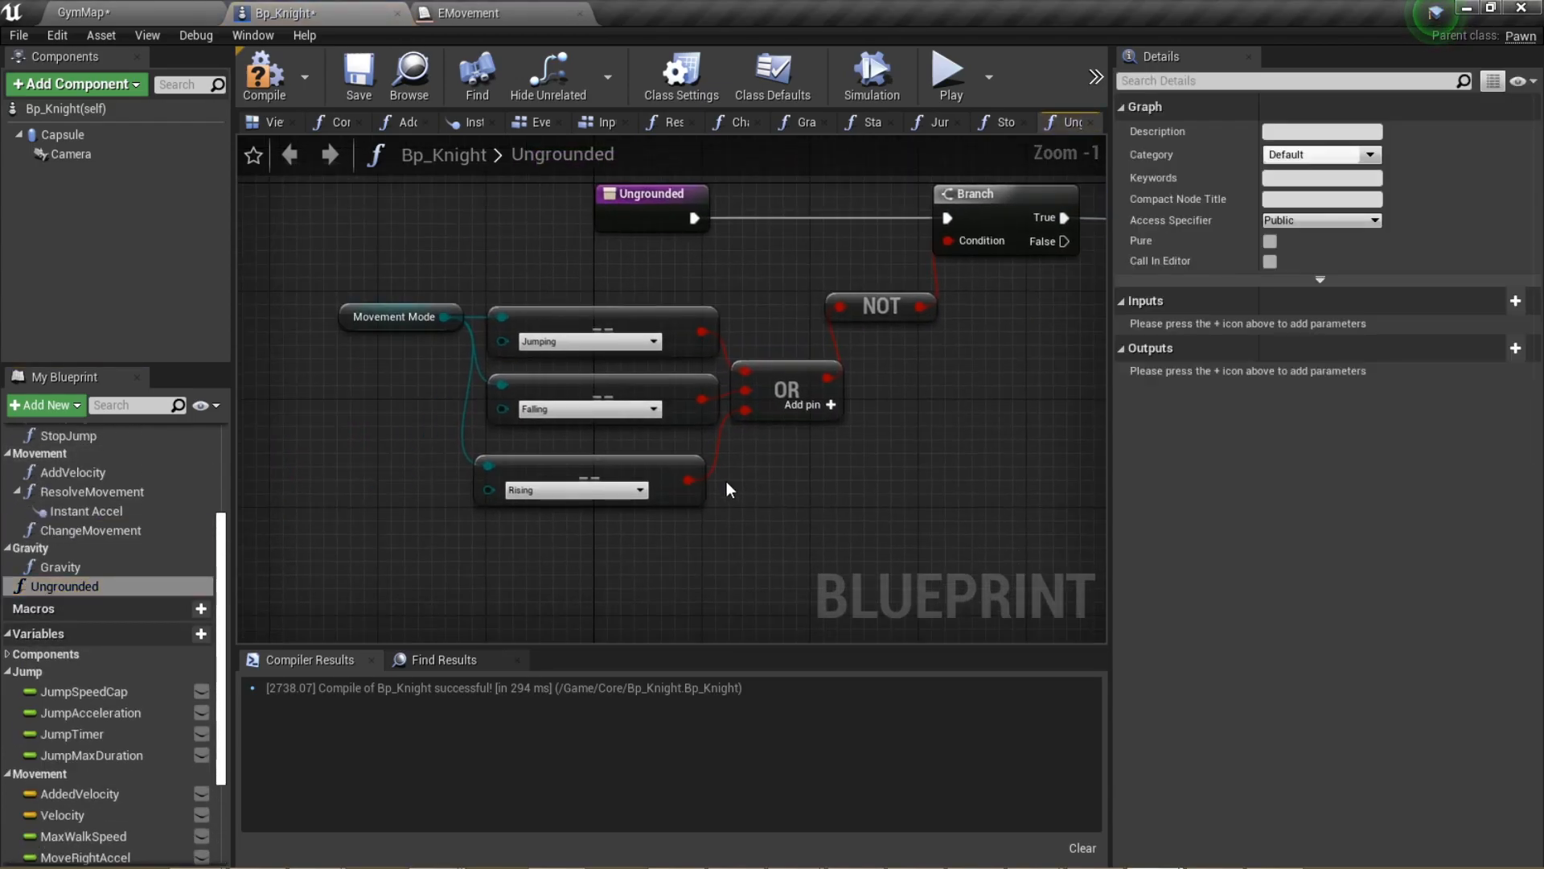
Collapse the mode comparison and OR nodes into a pure function InAir with output bInAir
left_click_drag(344, 305, 751, 515)
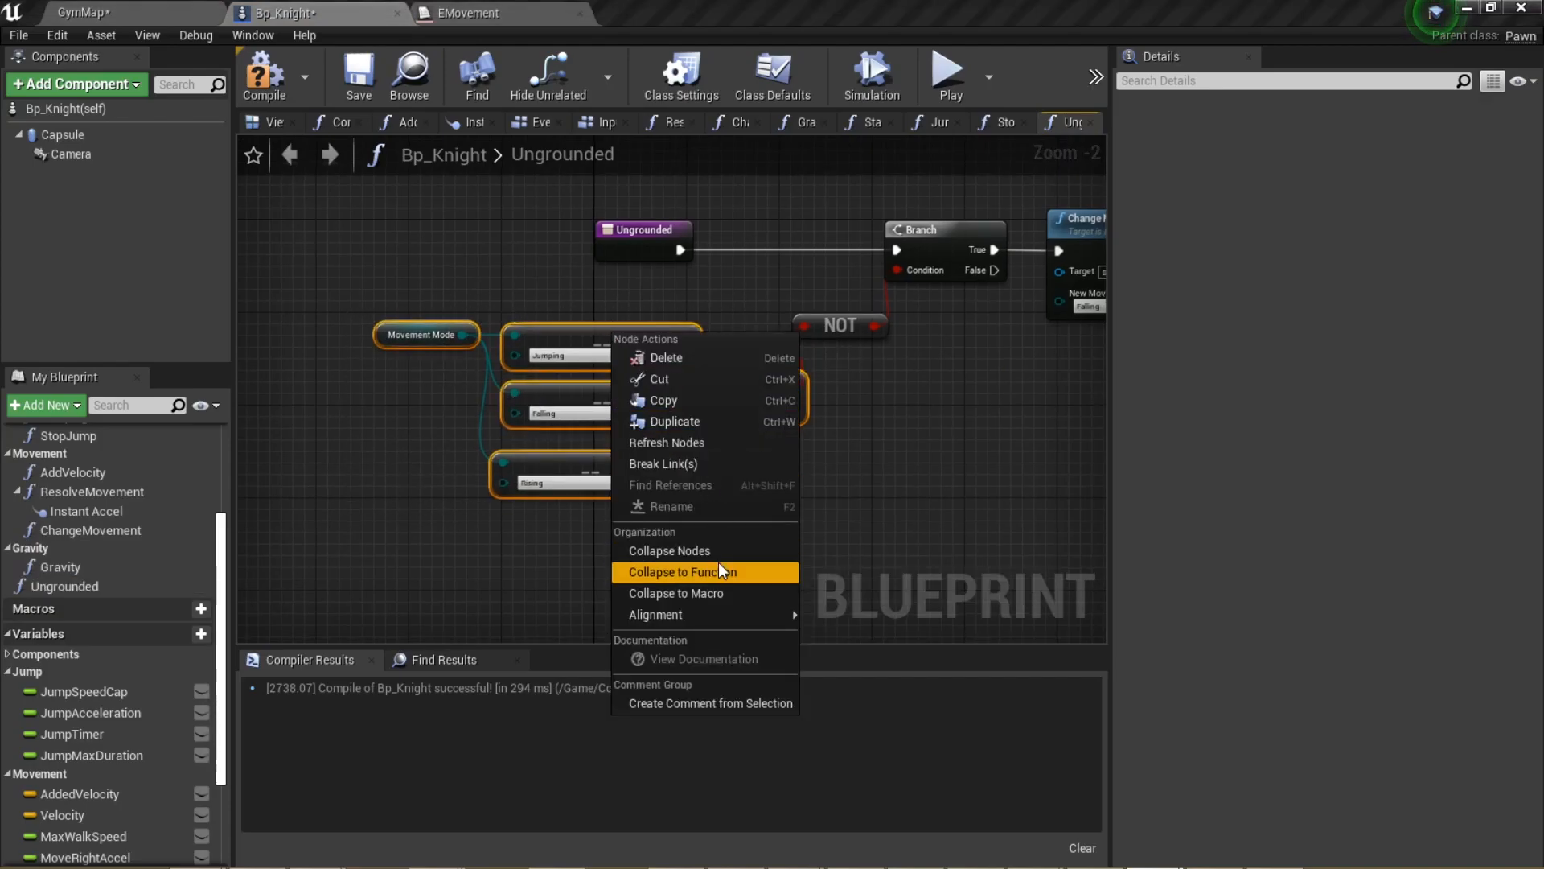
left_click(687, 571)
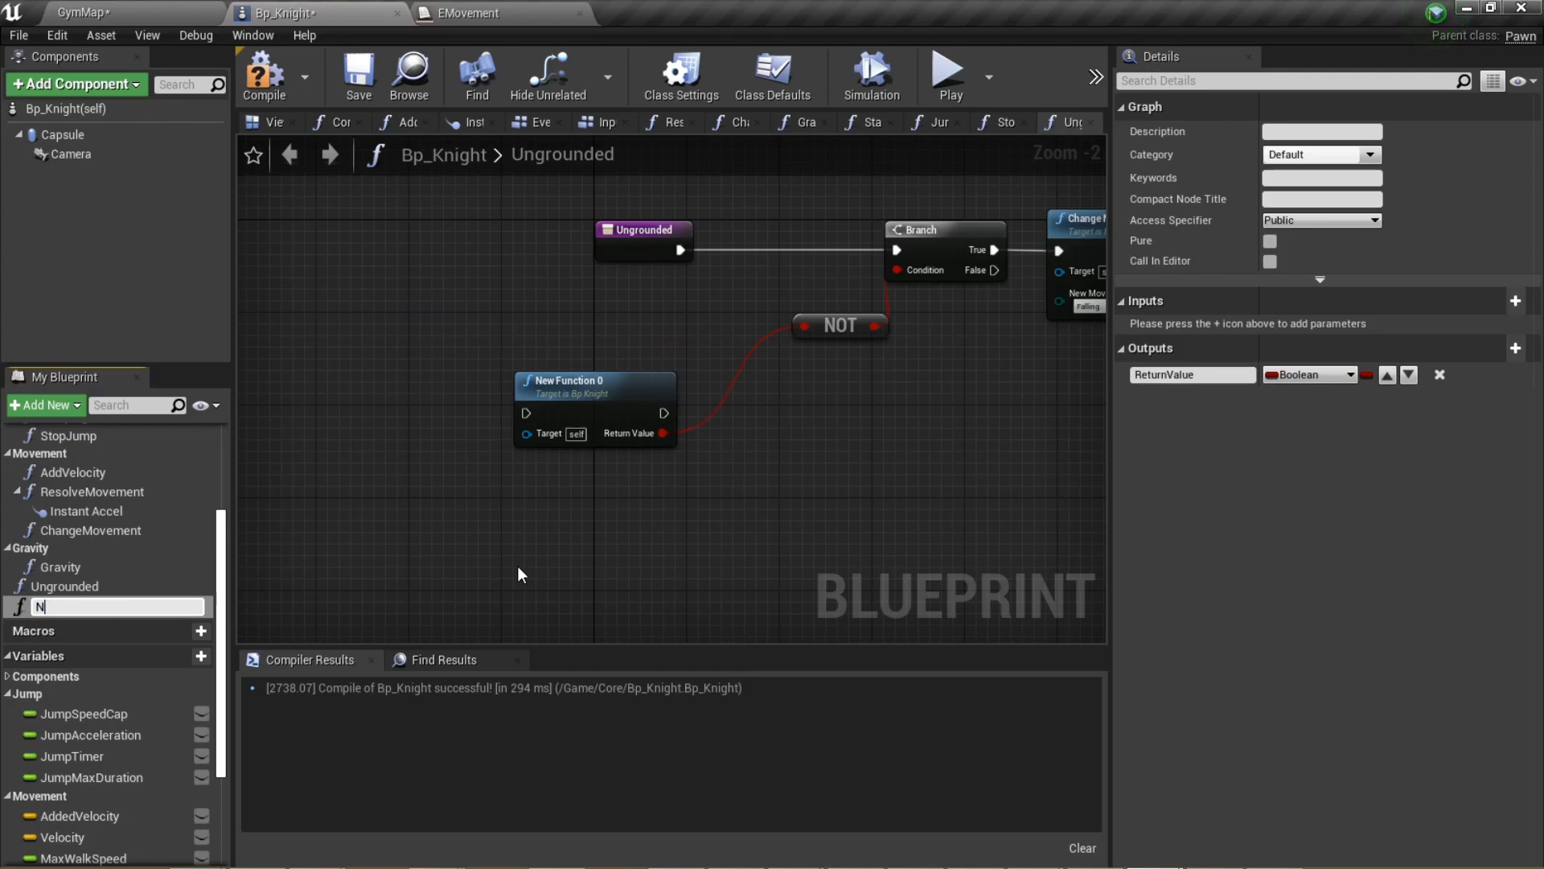
type("InAir")
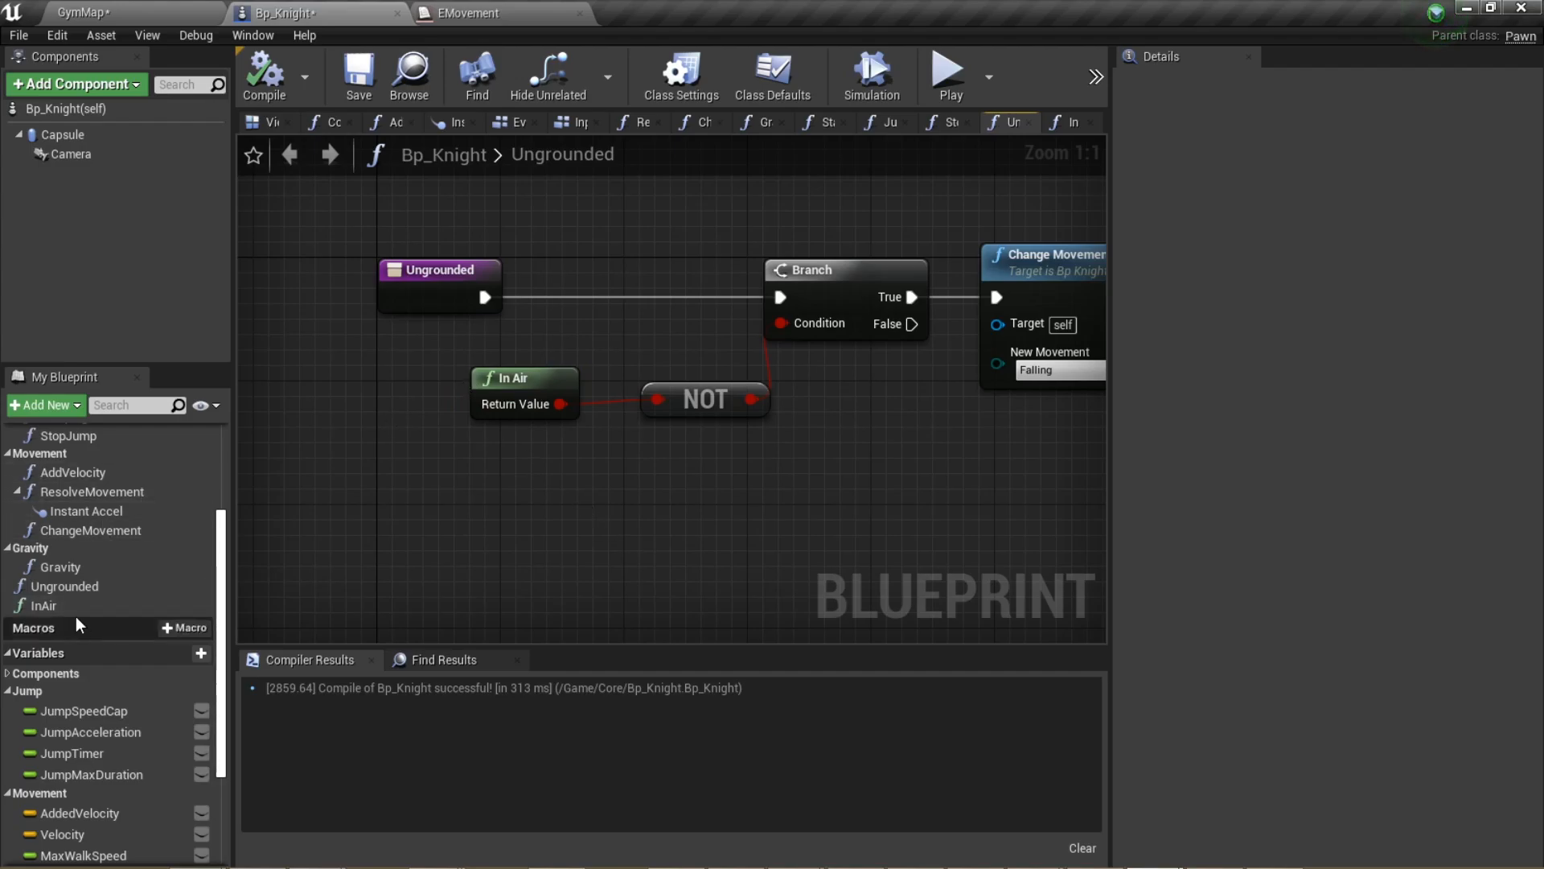
double_click(42, 605)
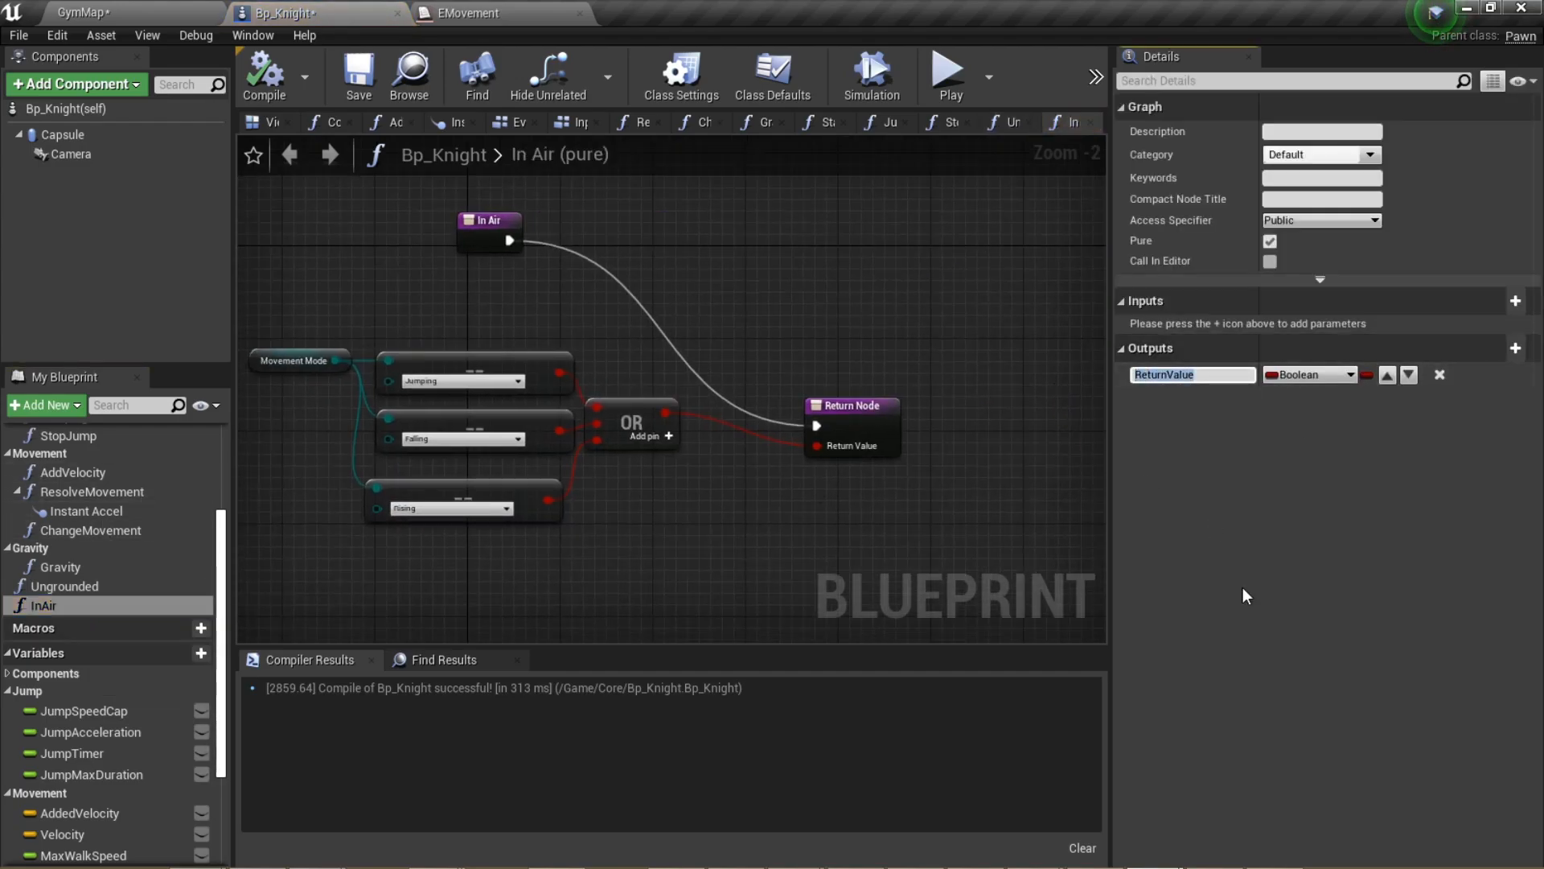
type("bInAir")
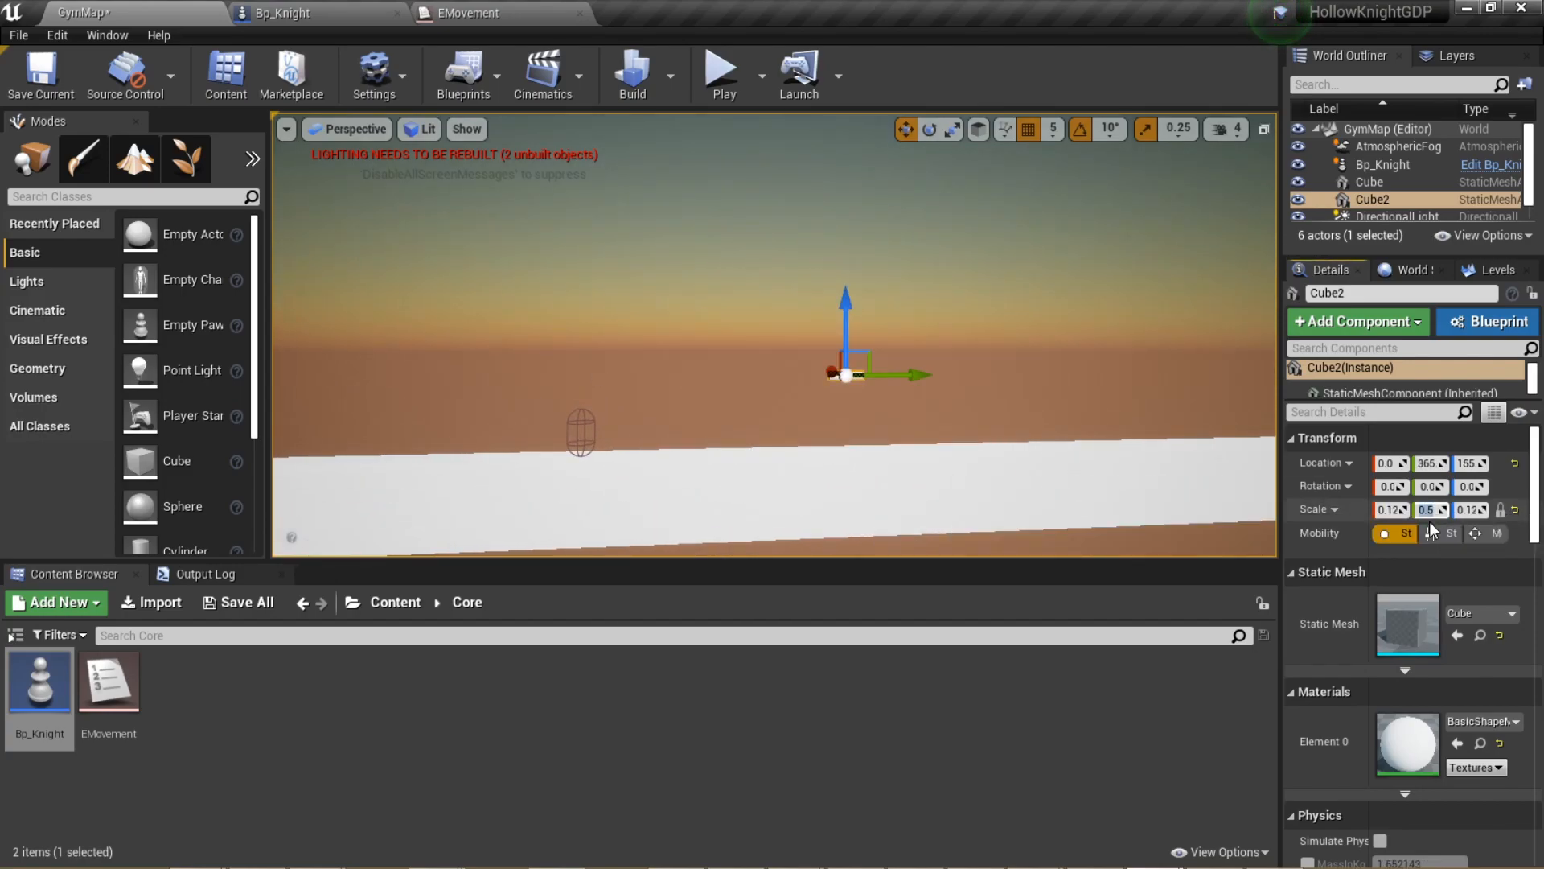
Scale a cube platform in GymMap and start a Play-in-Editor session with game focus
left_click(1432, 510)
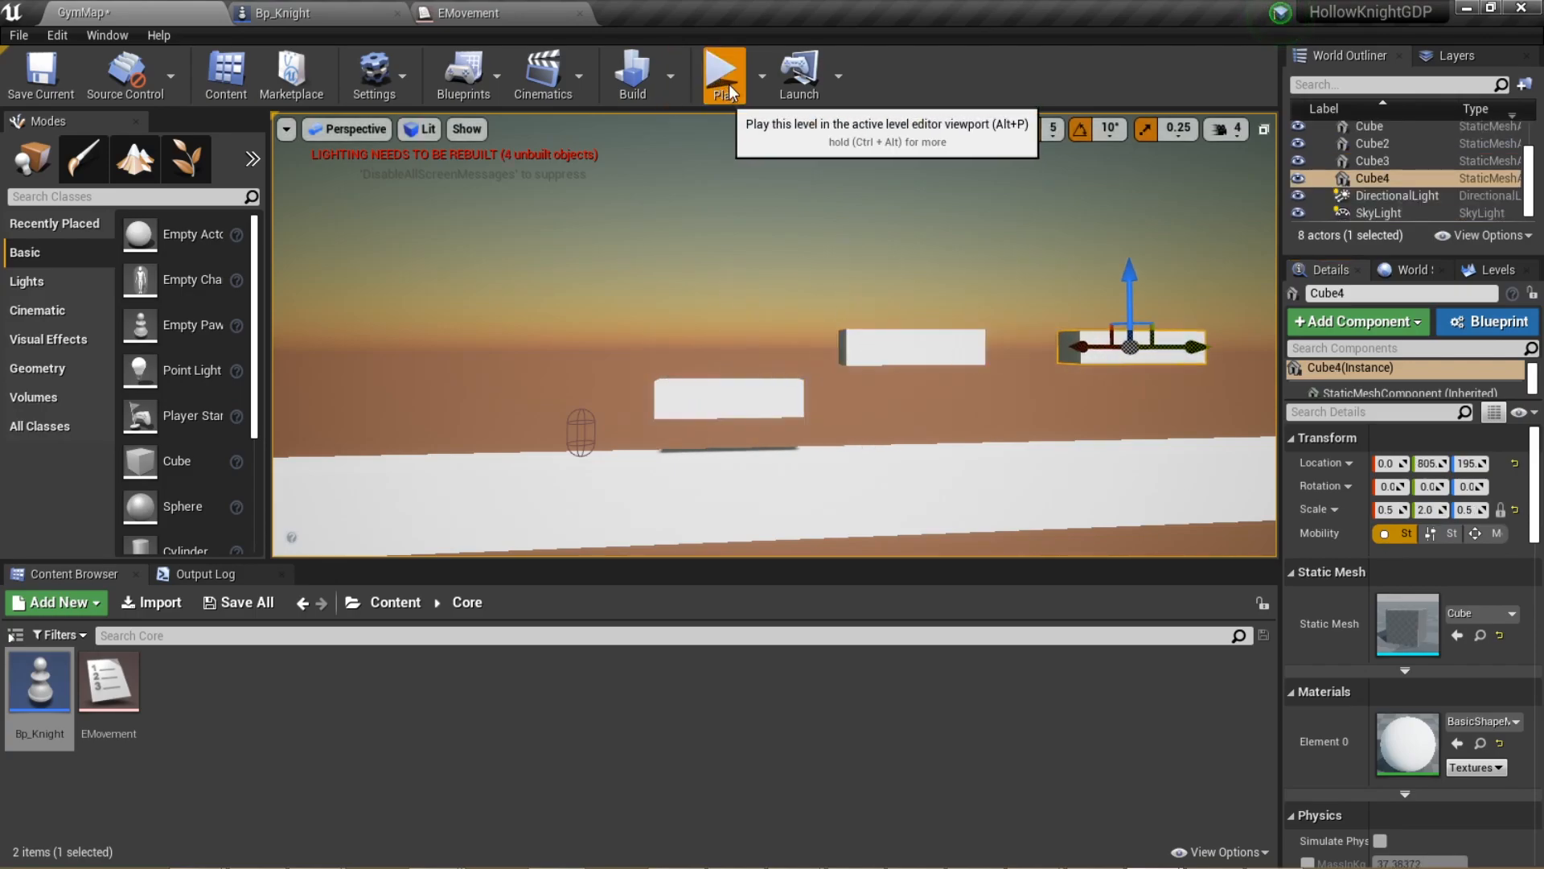
left_click(723, 74)
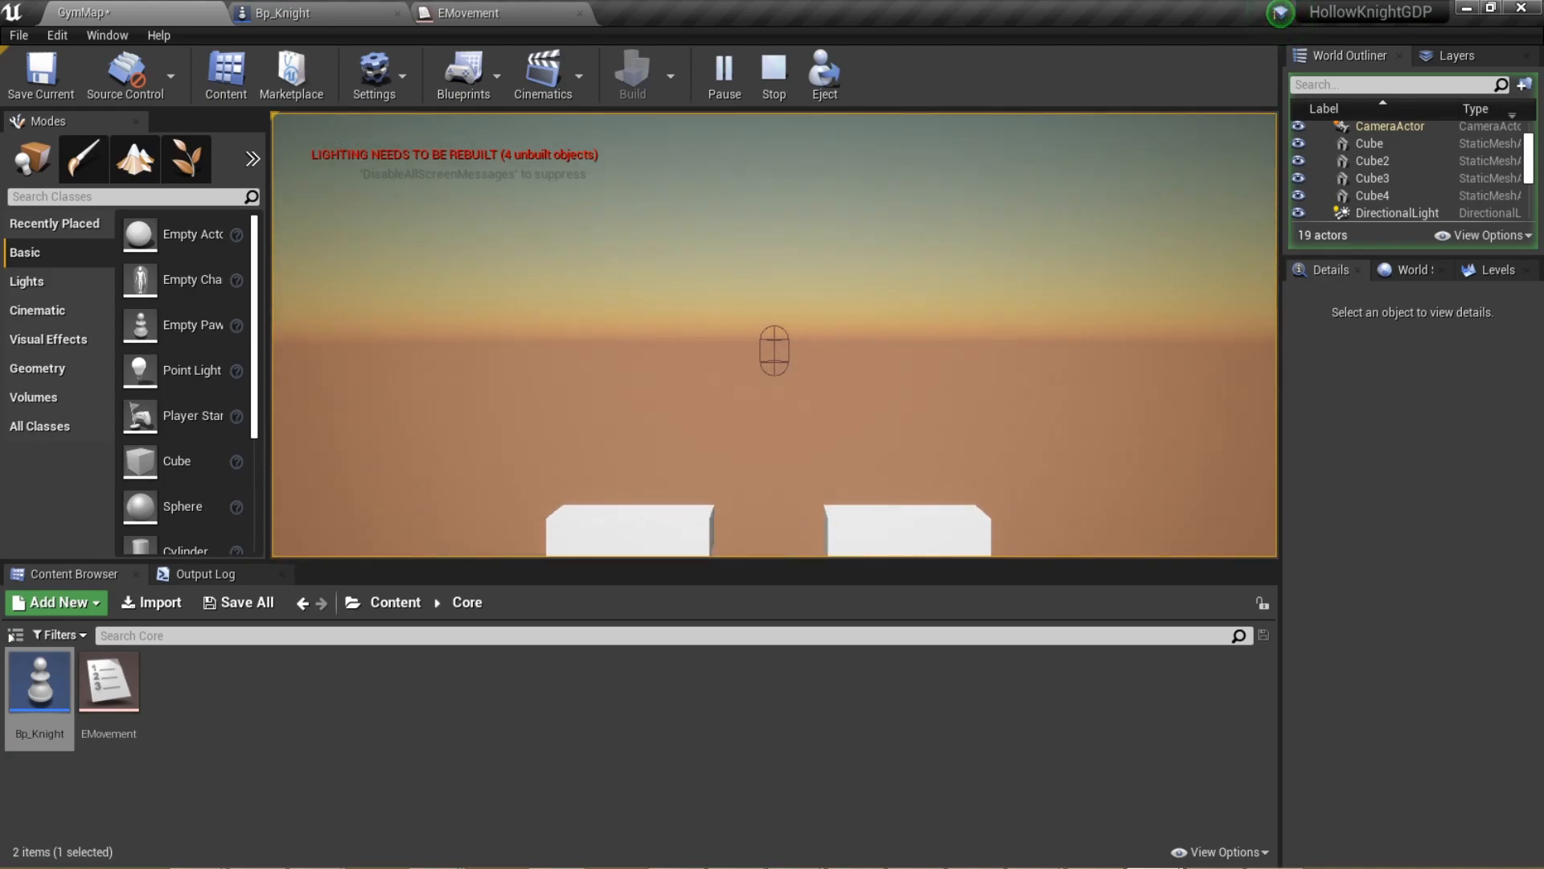
left_click(723, 74)
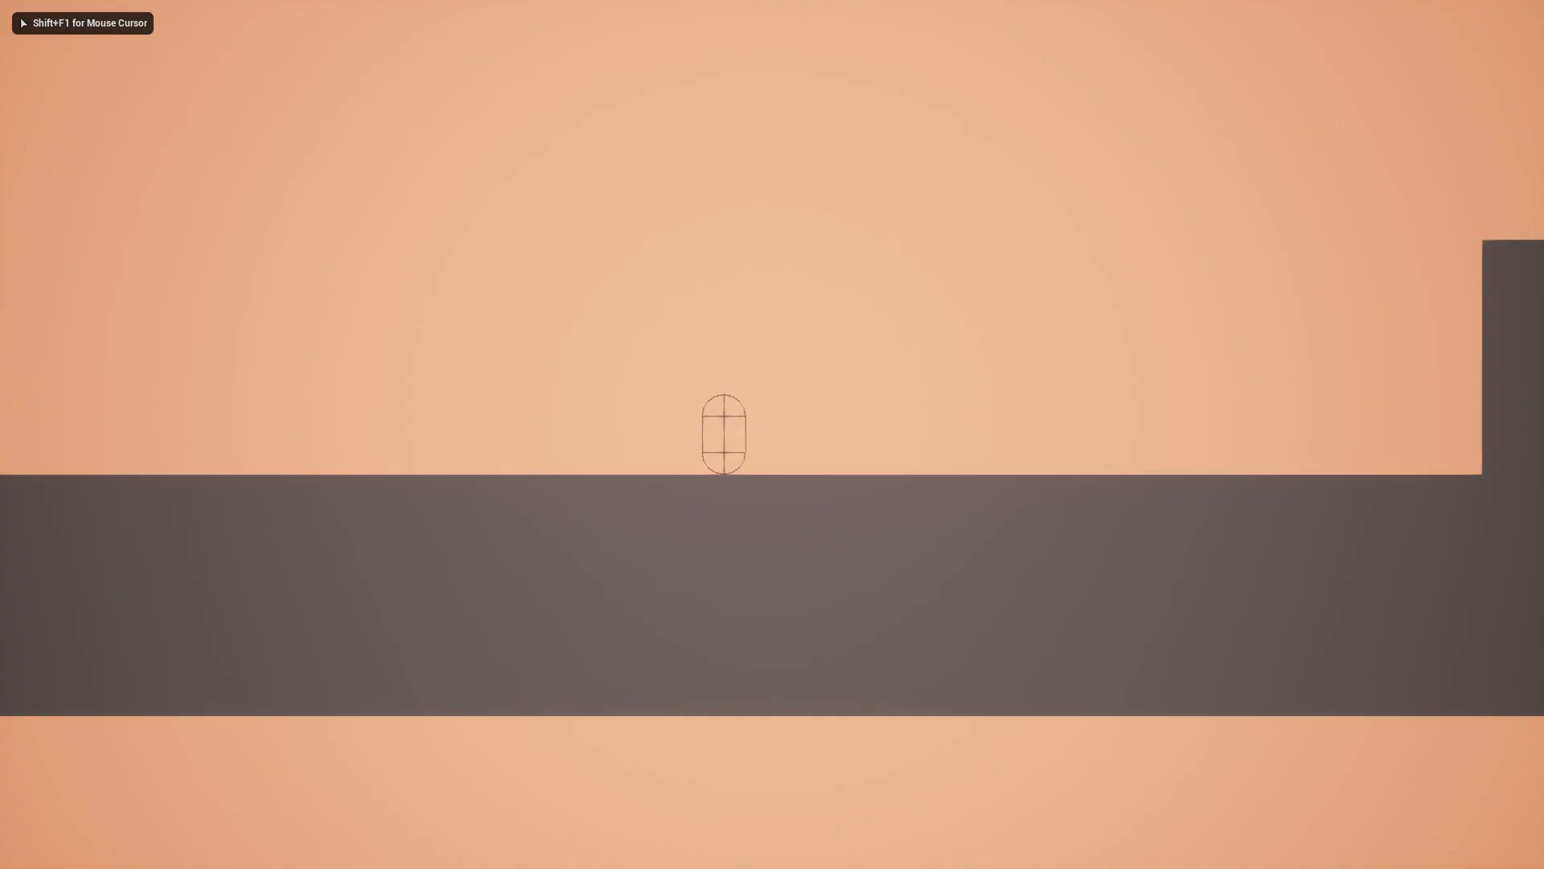